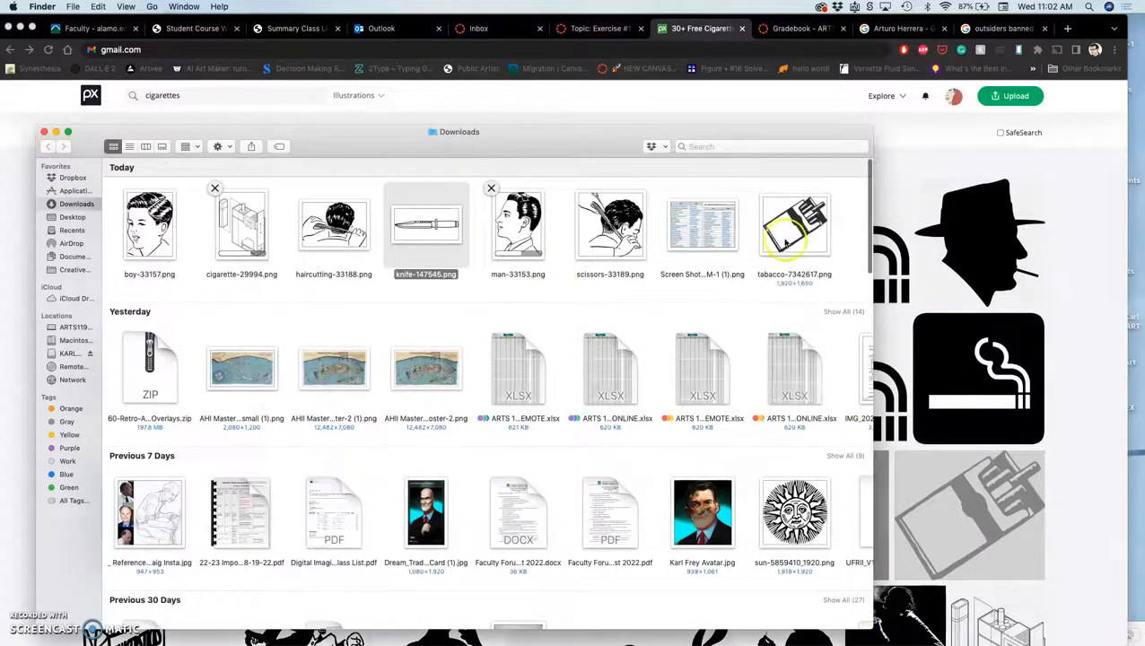
# Preview the tobacco pack image file, then close the viewer.
pyautogui.click(793, 225)
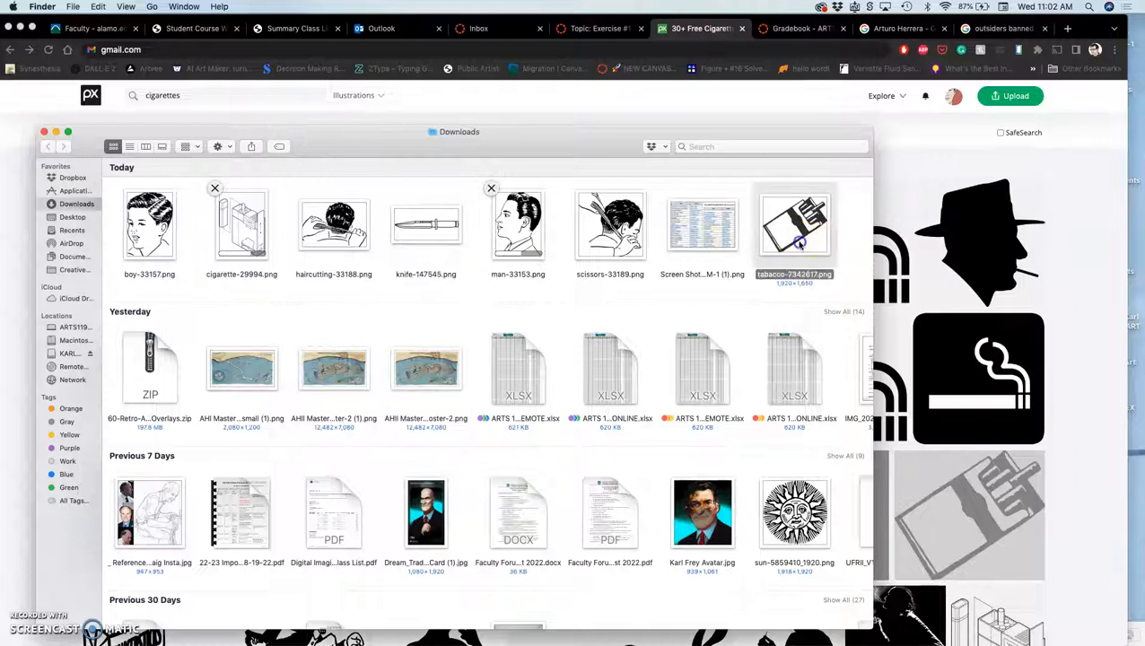
pyautogui.doubleClick(793, 224)
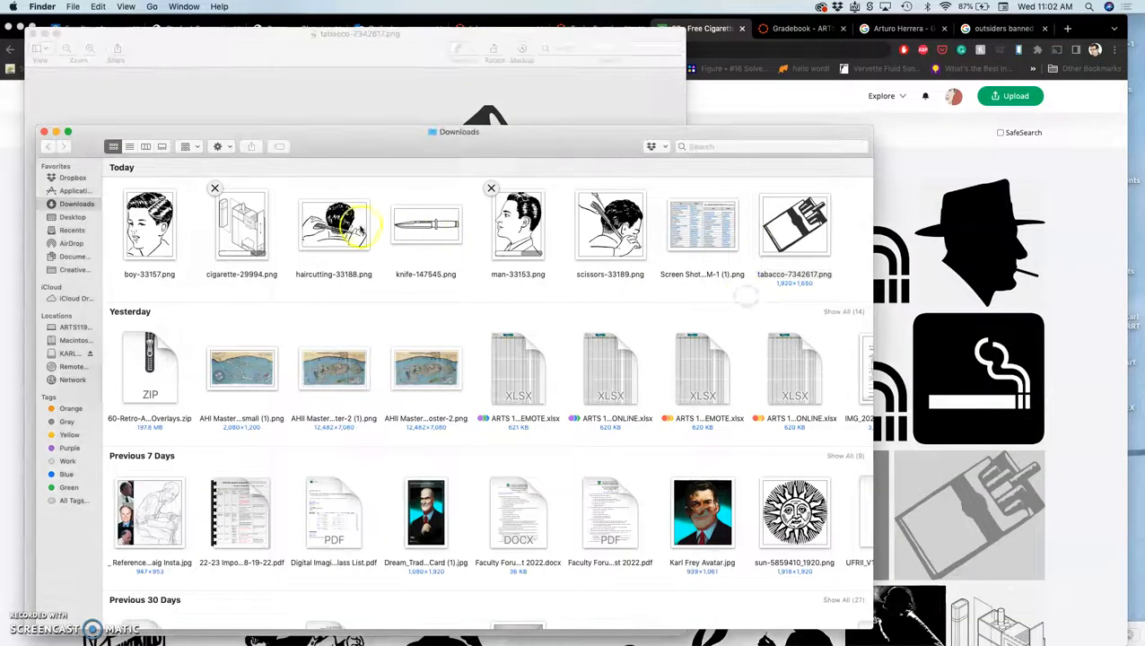
pyautogui.doubleClick(334, 222)
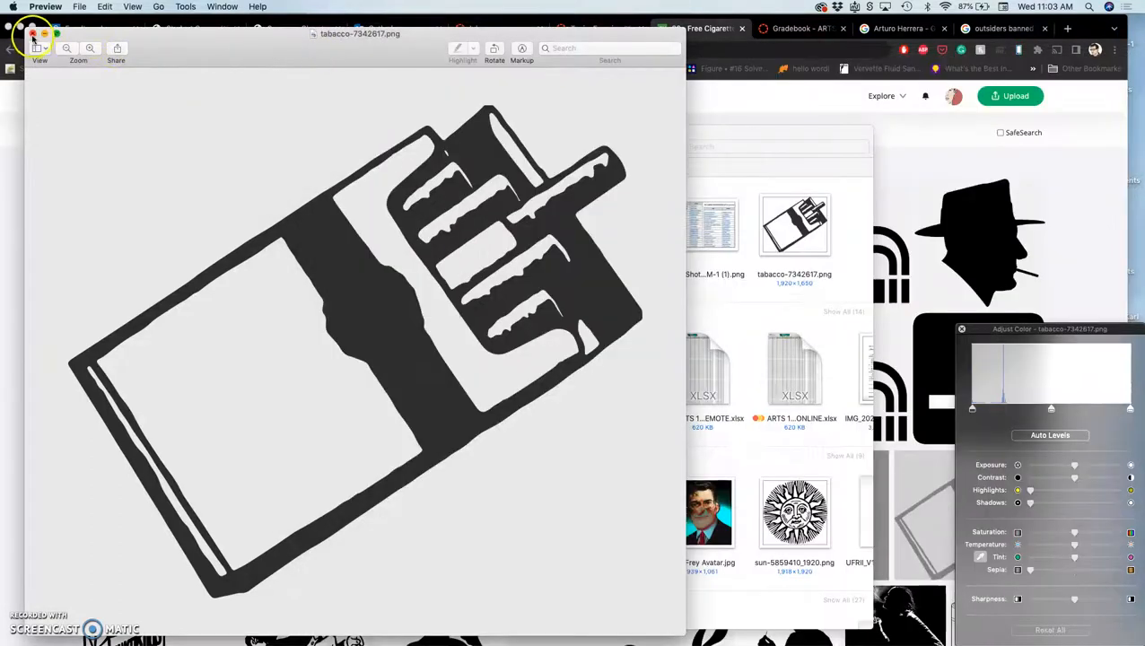
pyautogui.click(32, 34)
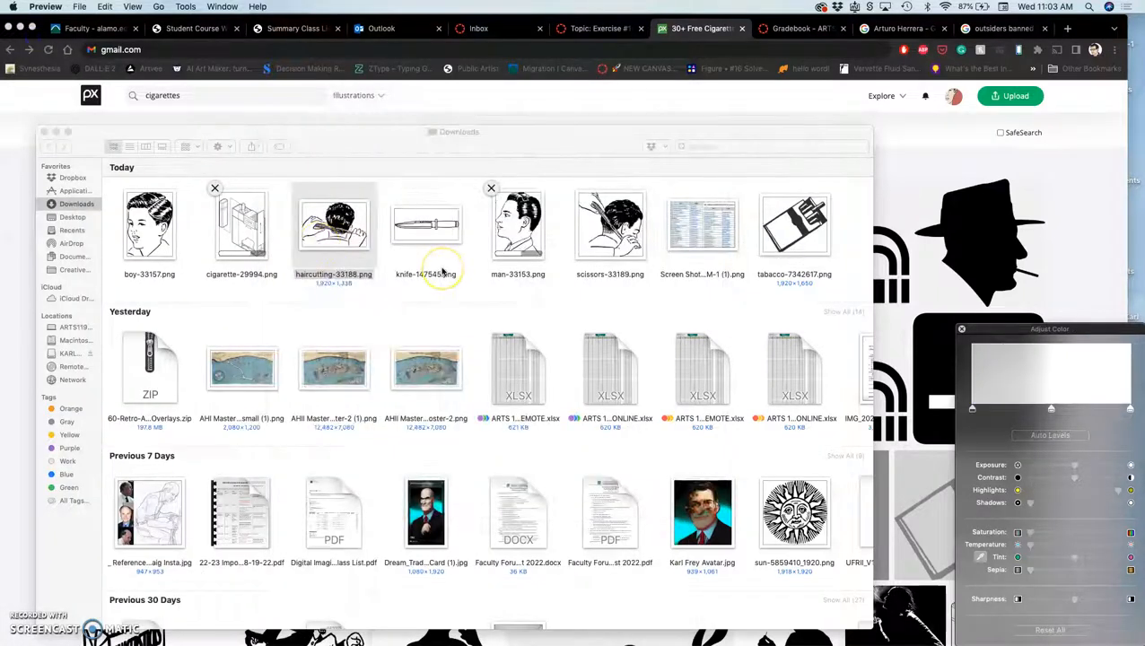
pyautogui.moveTo(918, 217)
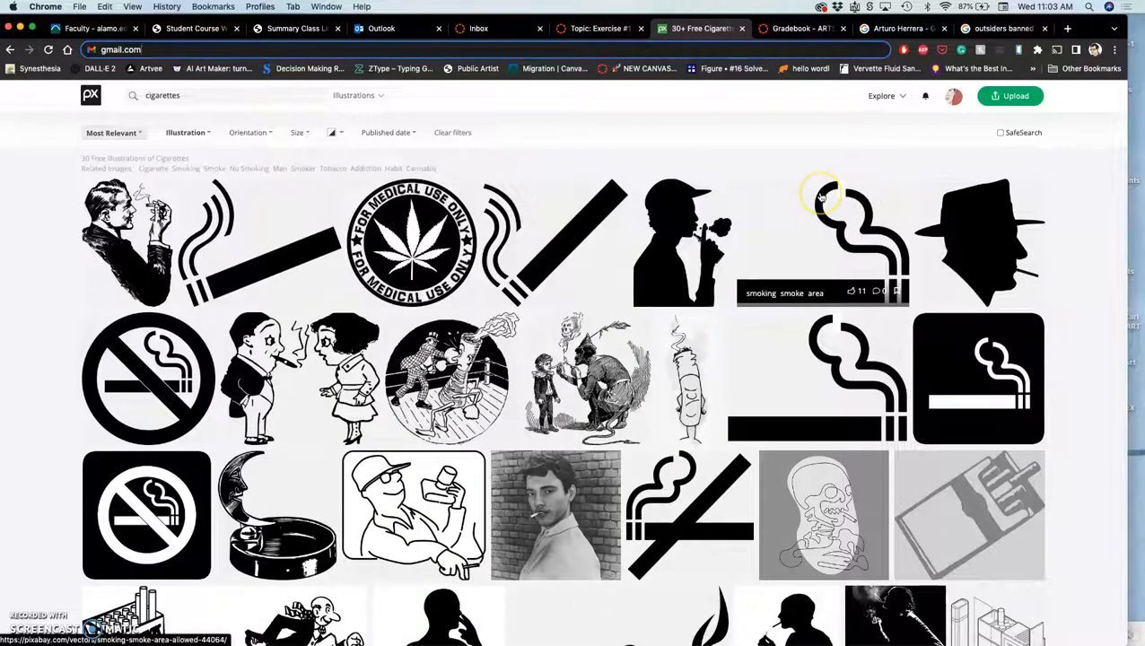
pyautogui.moveTo(273, 255)
pyautogui.write('sunglasses')
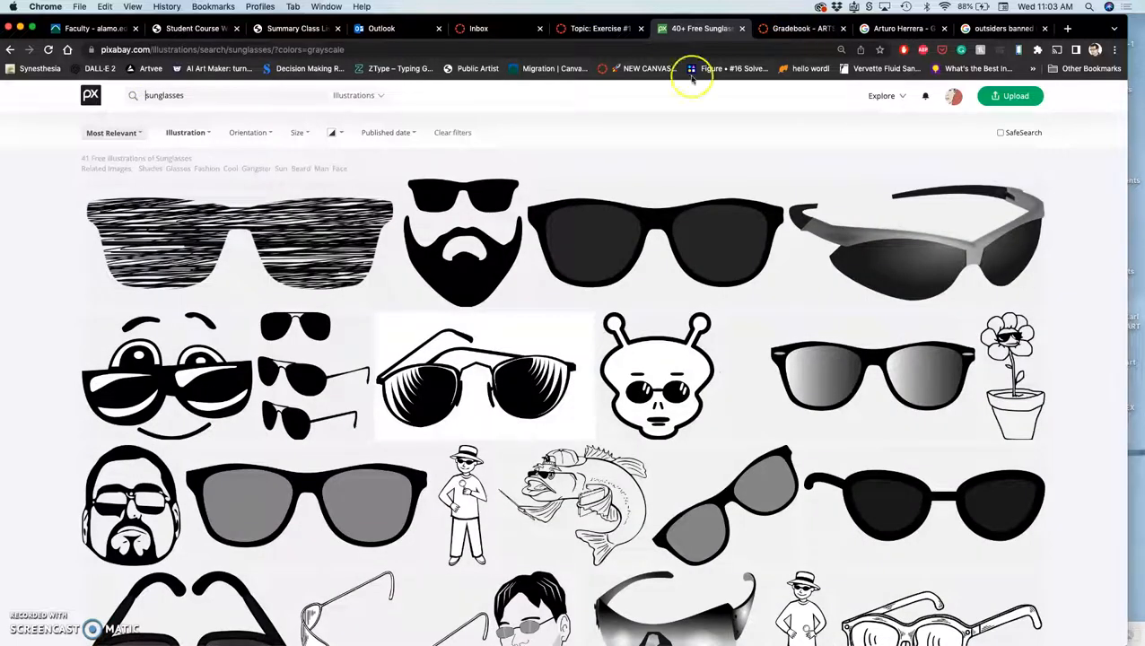
# Browse down the Pixabay grayscale sunglasses illustration results.
pyautogui.scroll(-3)
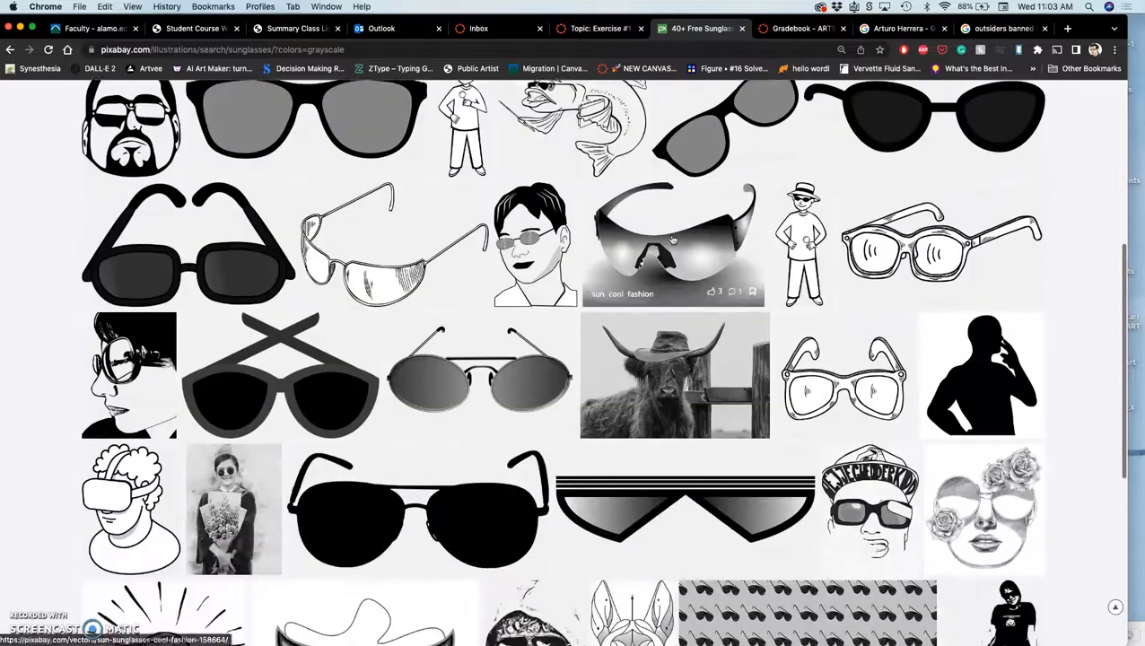
pyautogui.scroll(-3)
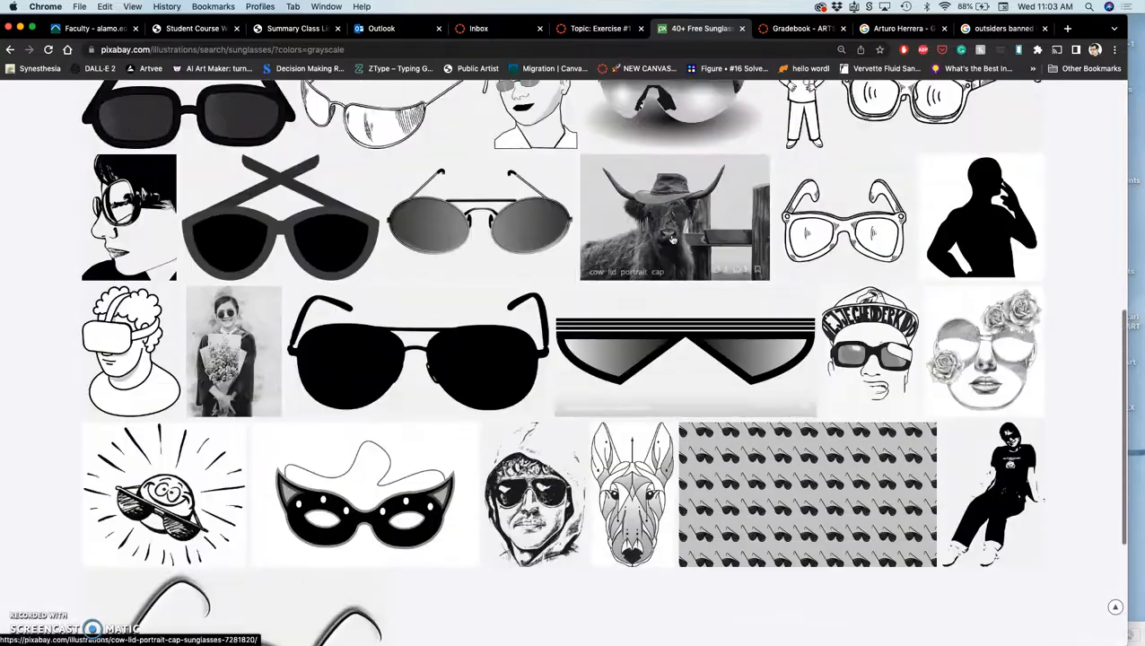
pyautogui.scroll(-3)
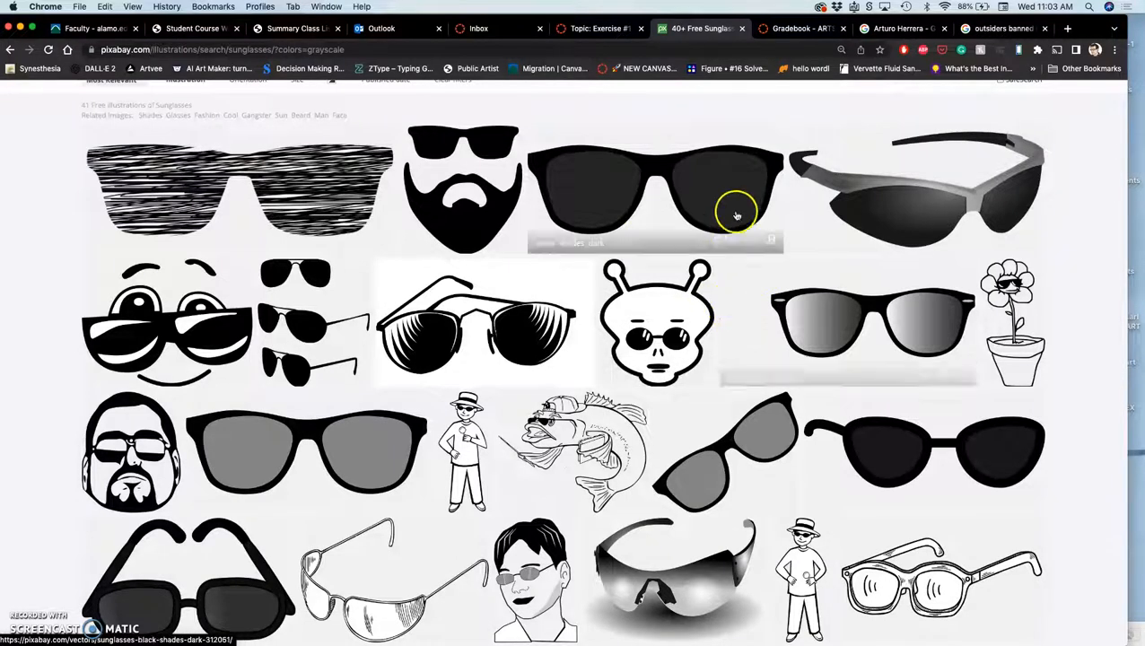
pyautogui.moveTo(418, 61)
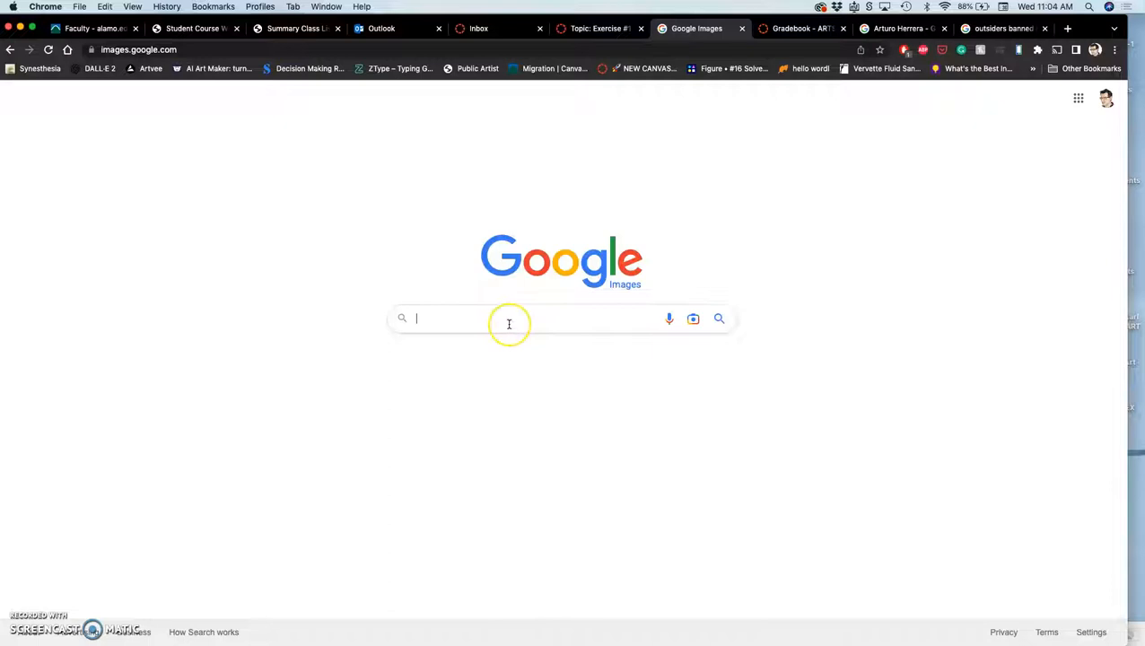
# Search Google Images for 'switchblade knife' and skim the photo results.
pyautogui.write('switchblade knife')
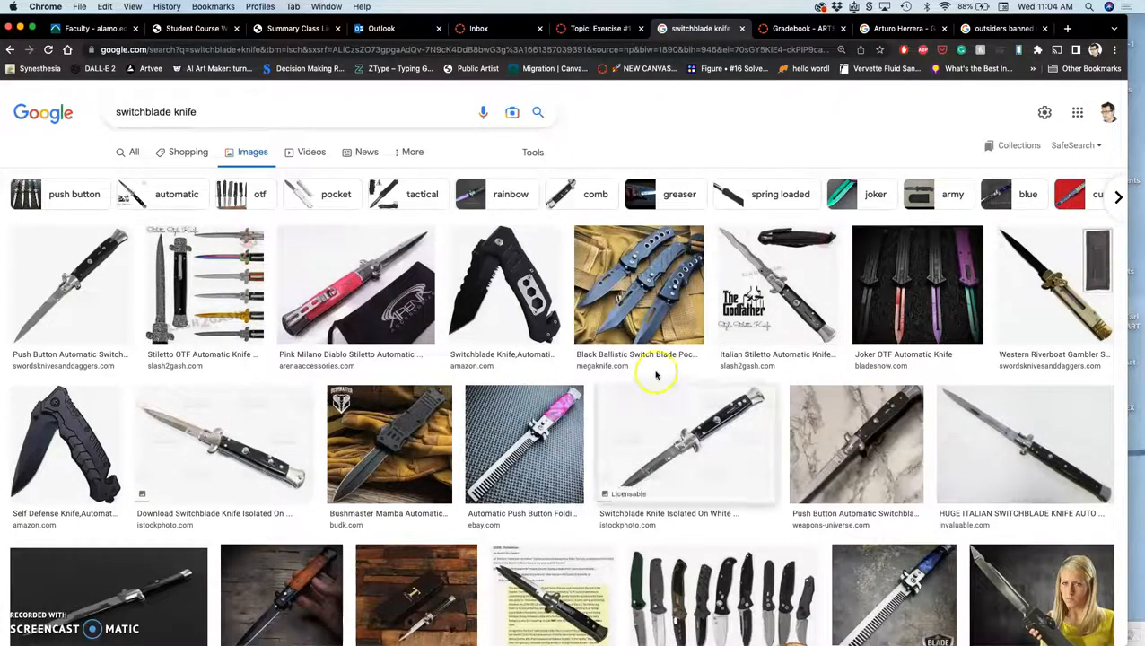
pyautogui.scroll(-3)
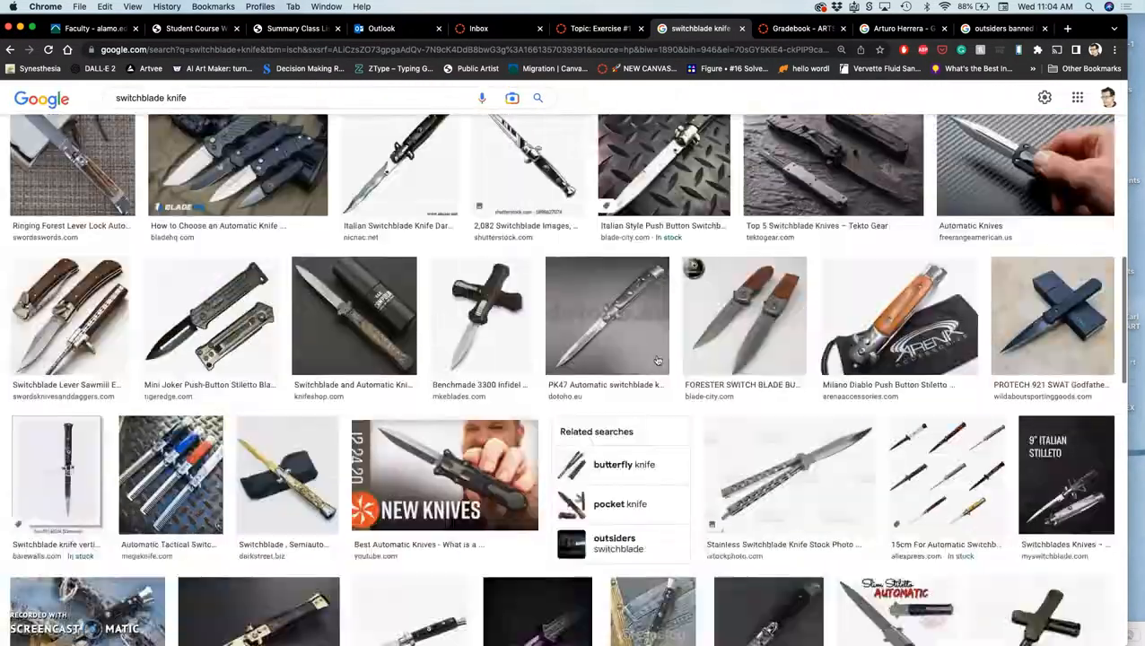
pyautogui.scroll(-3)
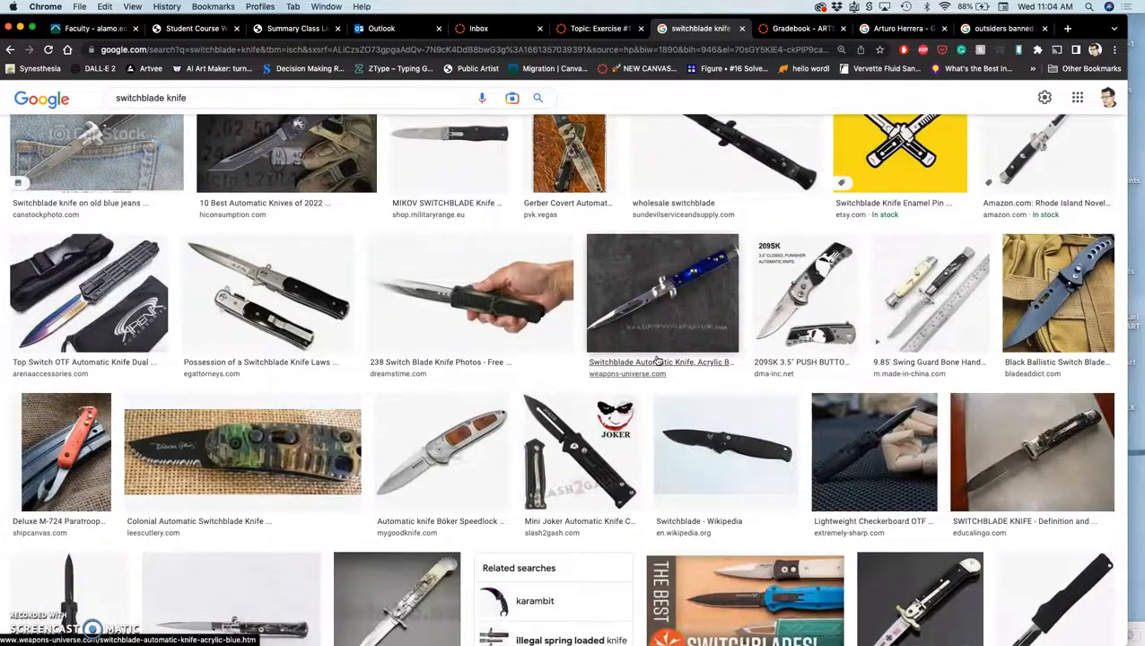
pyautogui.scroll(3)
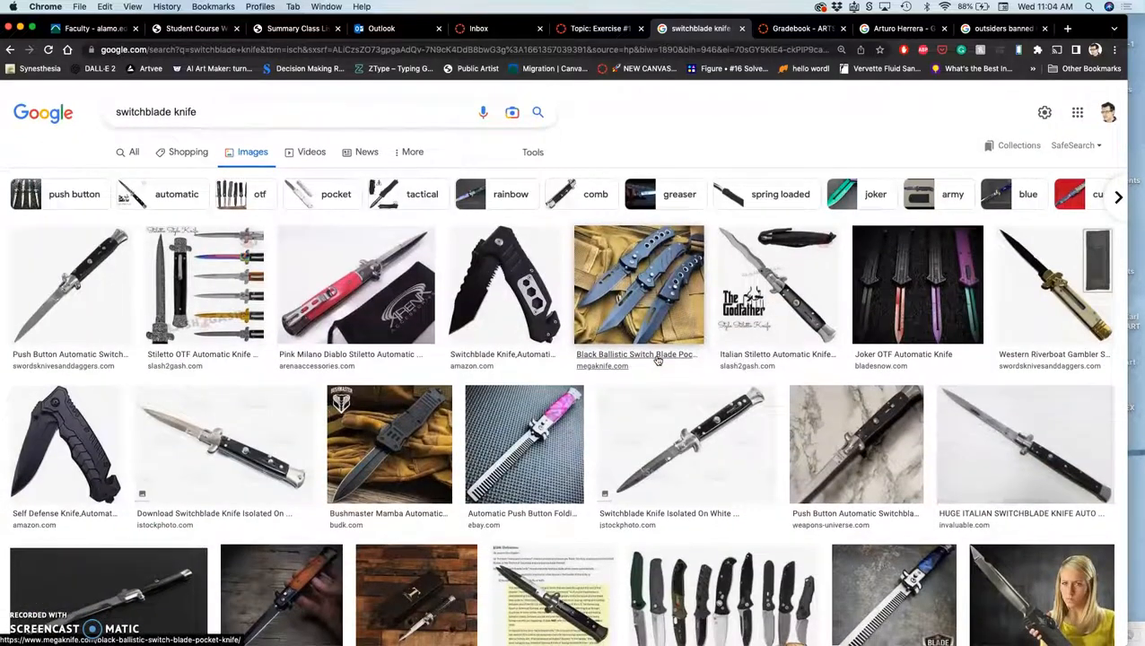
pyautogui.moveTo(656, 363)
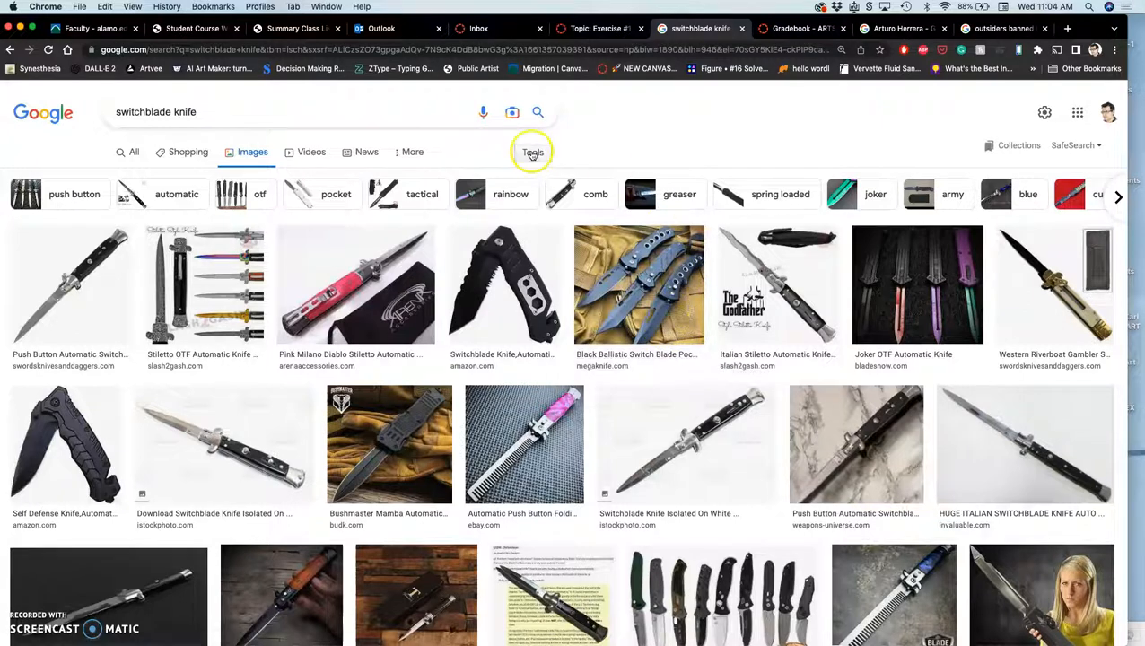
# Filter the knife results to Large size and Black and white colour via Tools.
pyautogui.click(531, 151)
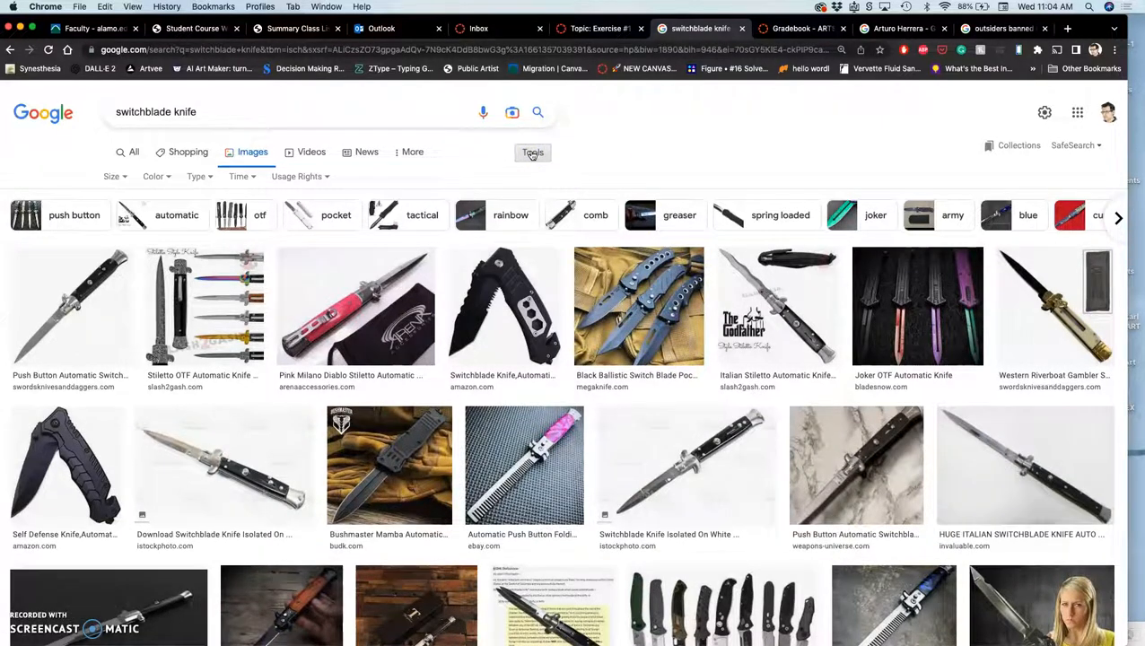
pyautogui.moveTo(533, 151)
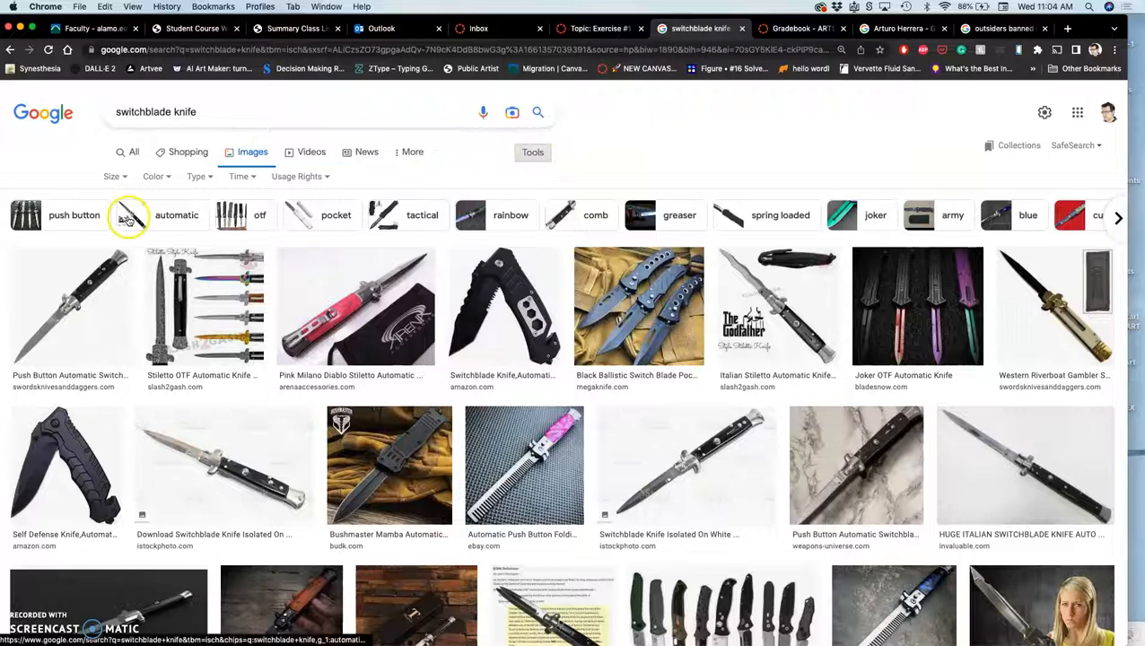
pyautogui.click(115, 176)
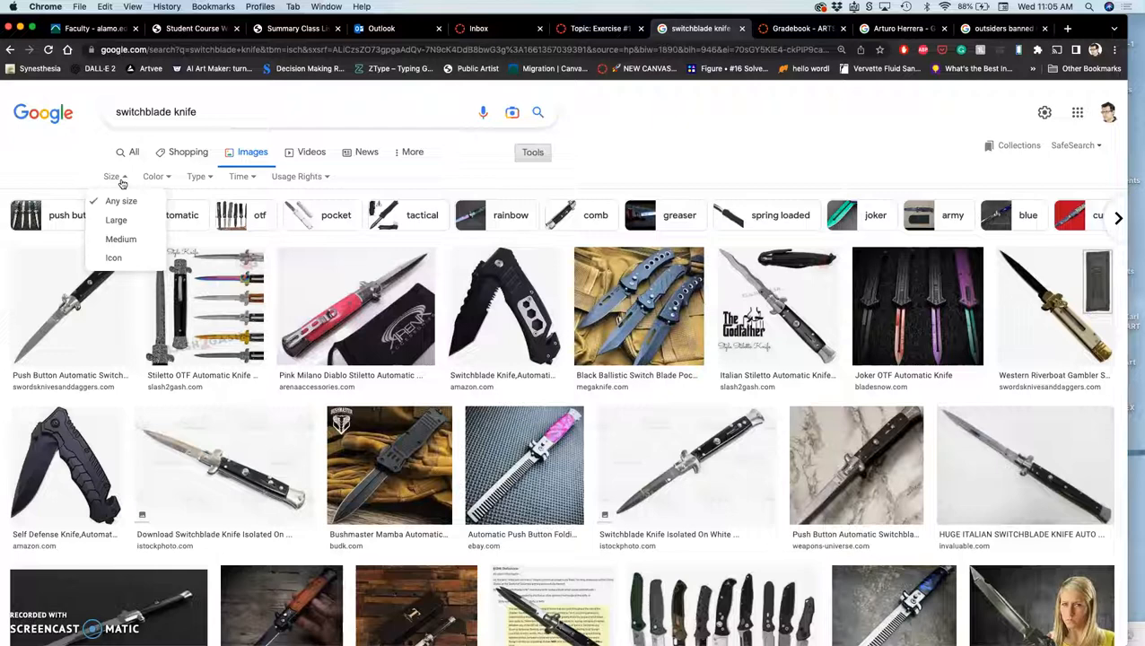
pyautogui.click(115, 219)
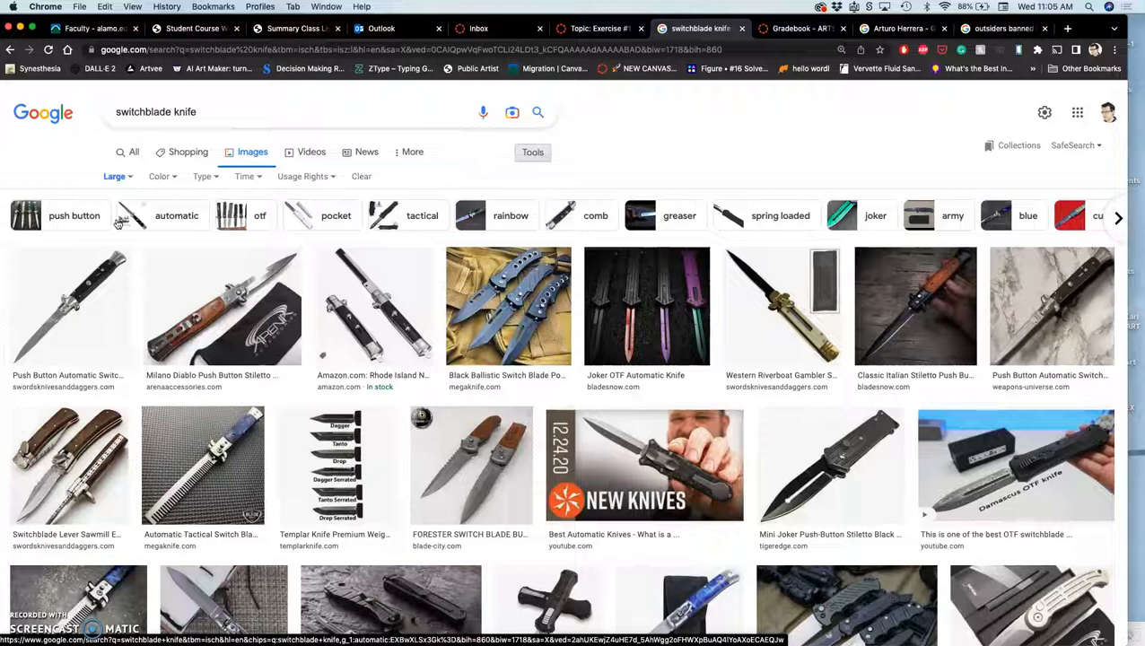
pyautogui.moveTo(112, 194)
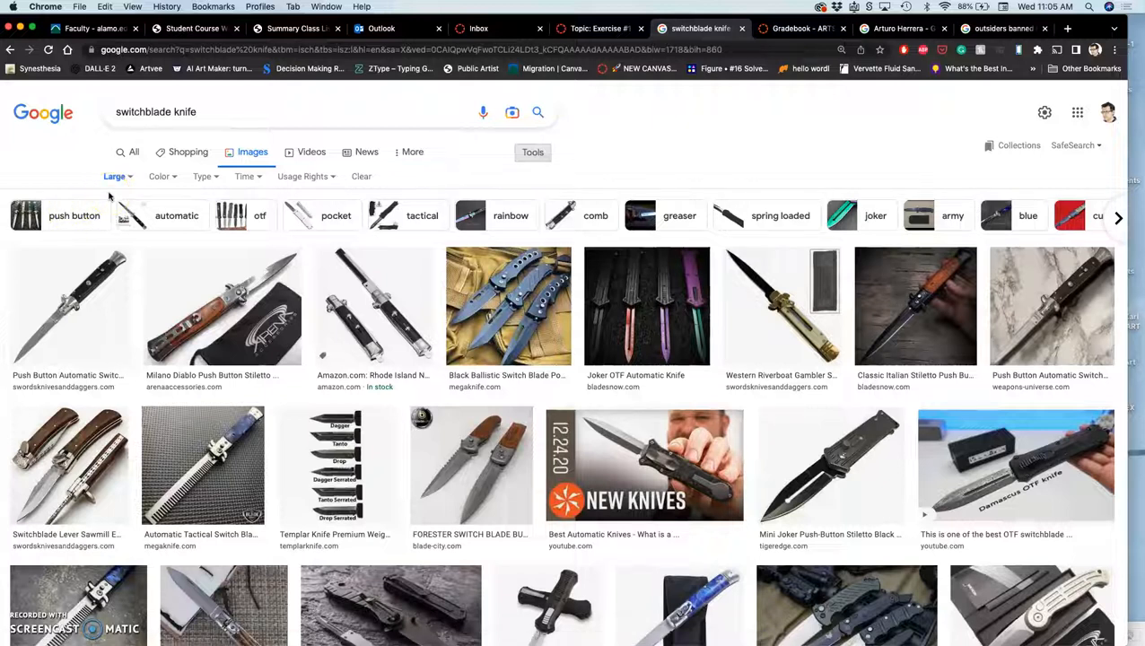
pyautogui.click(160, 176)
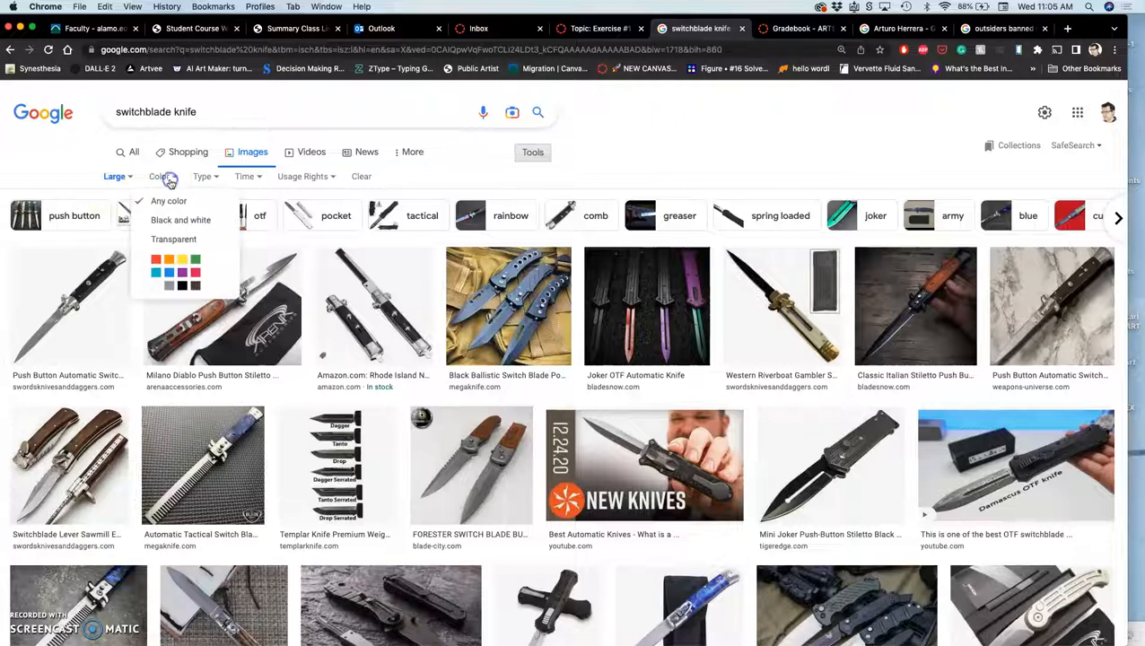
pyautogui.click(179, 219)
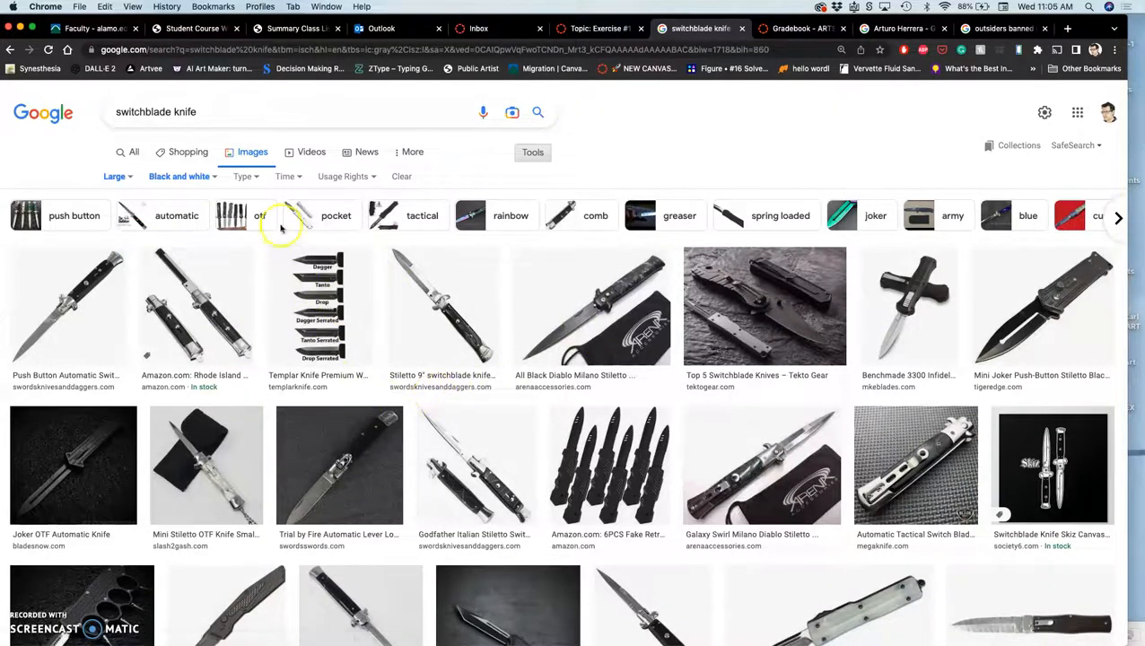
# Restrict the results further to Line drawing image type.
pyautogui.click(244, 176)
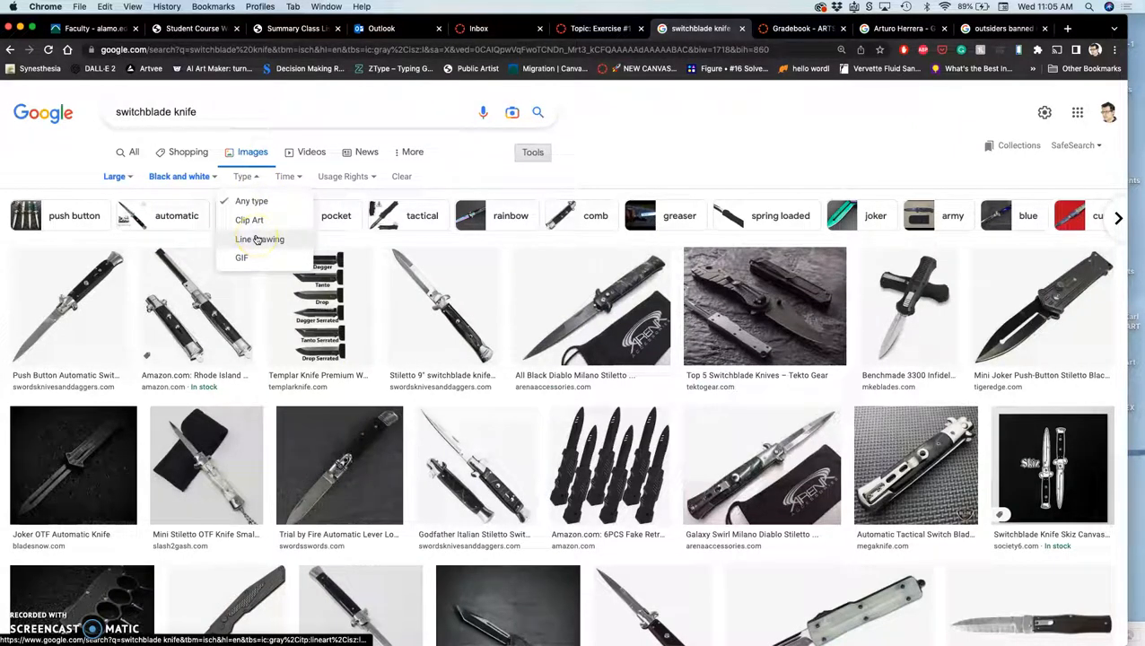
pyautogui.click(258, 239)
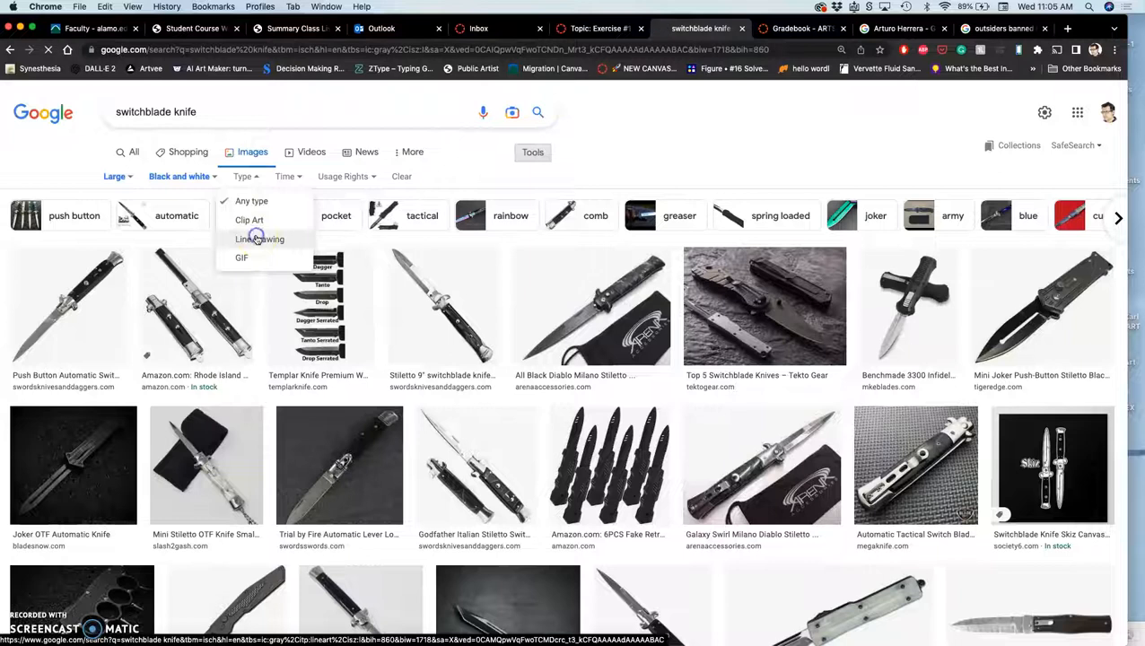
pyautogui.click(258, 239)
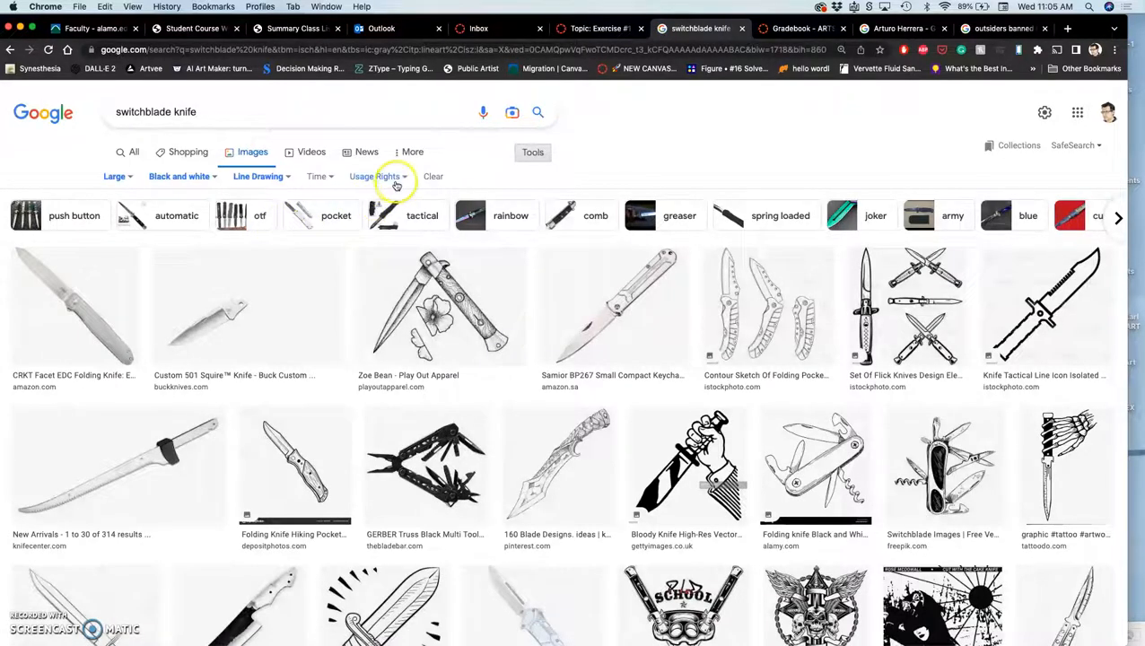
# Try the Creative Commons usage-rights filter, then clear it when no matches return.
pyautogui.click(374, 175)
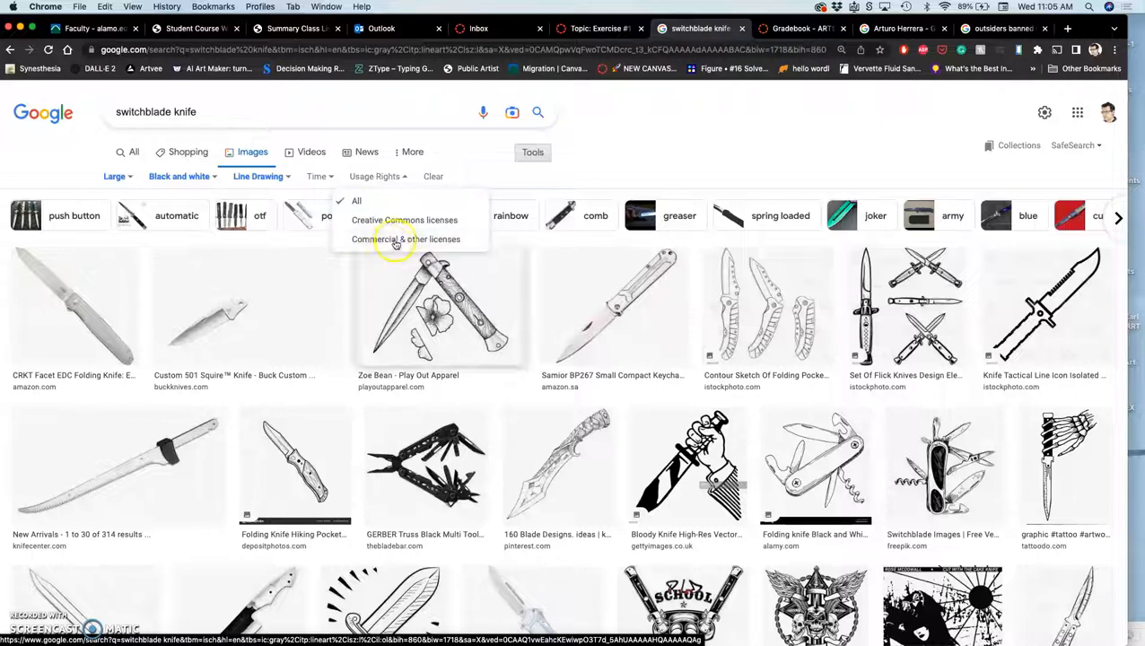
pyautogui.click(403, 218)
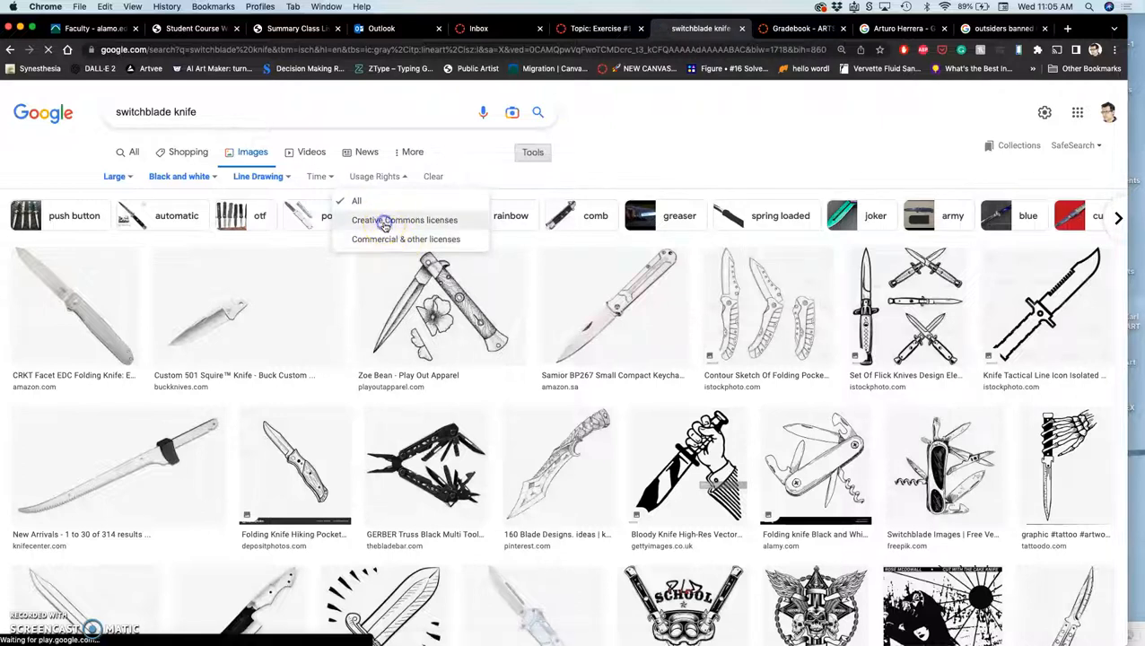
pyautogui.click(404, 219)
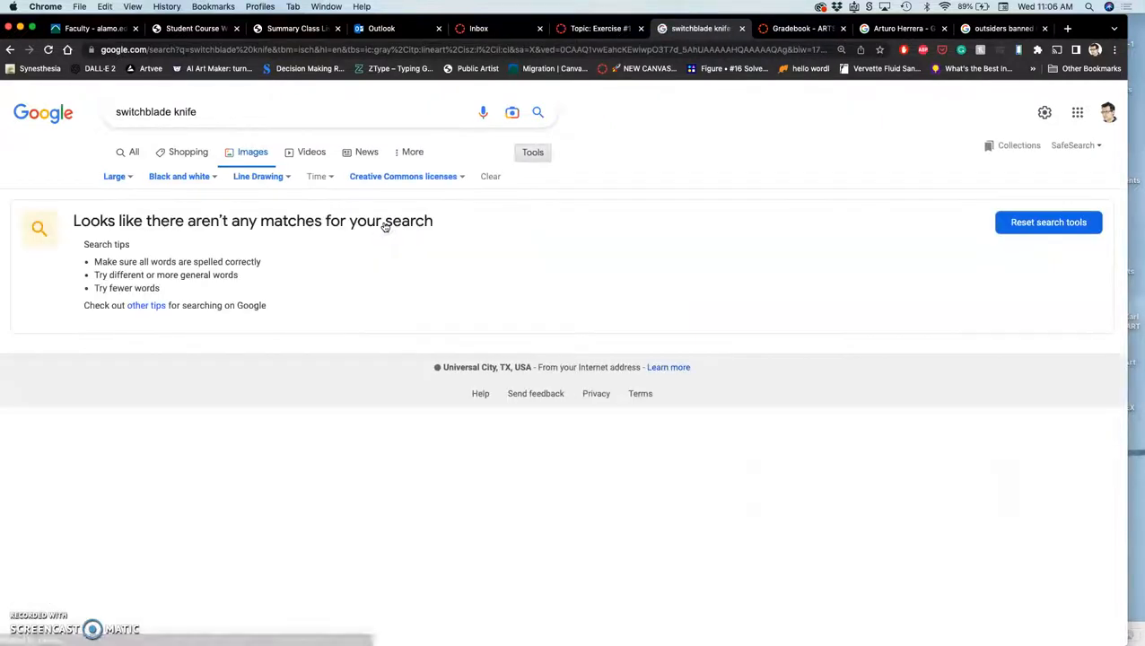
pyautogui.moveTo(466, 201)
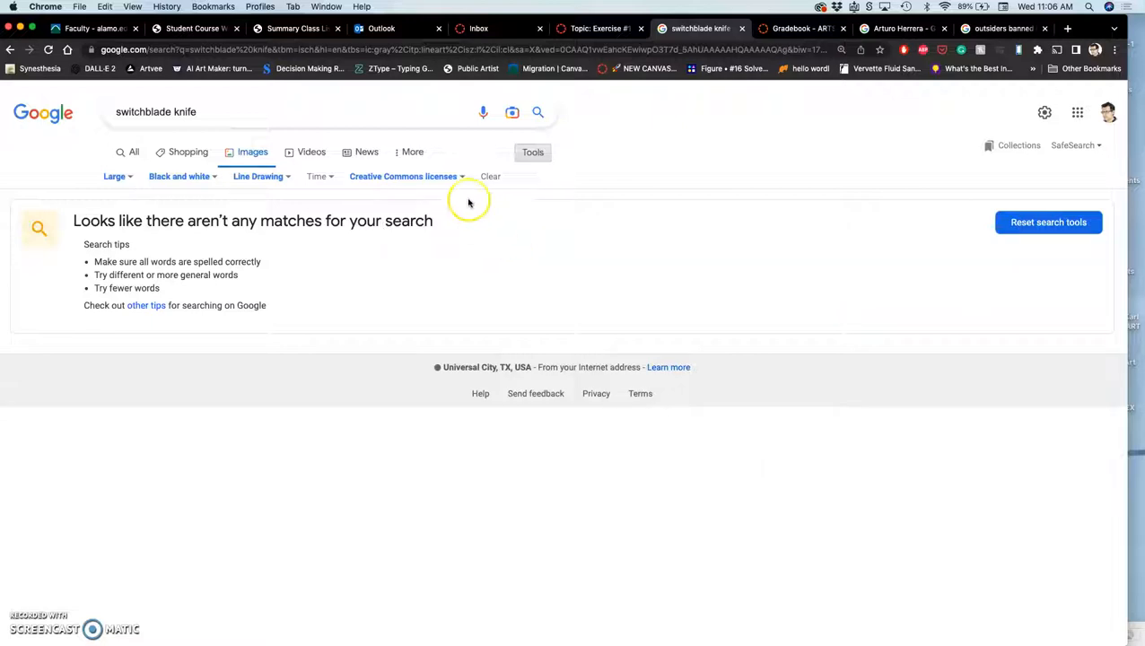
pyautogui.click(402, 176)
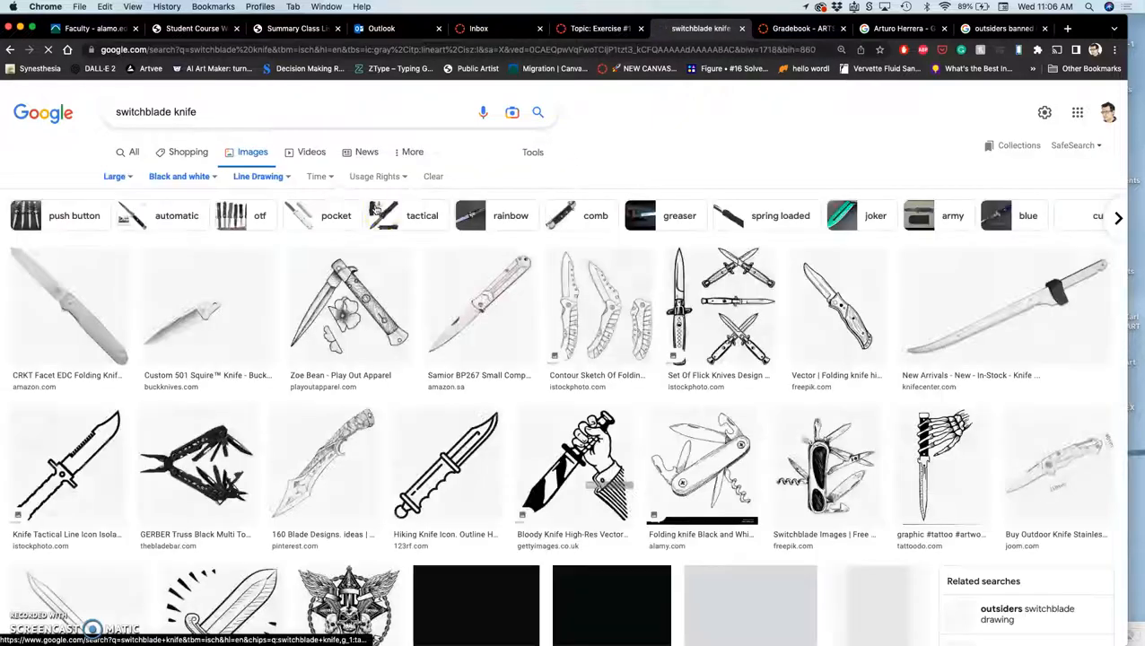
# Open the Knife Tactical Line Icon result in a new tab and switch to it.
pyautogui.scroll(-3)
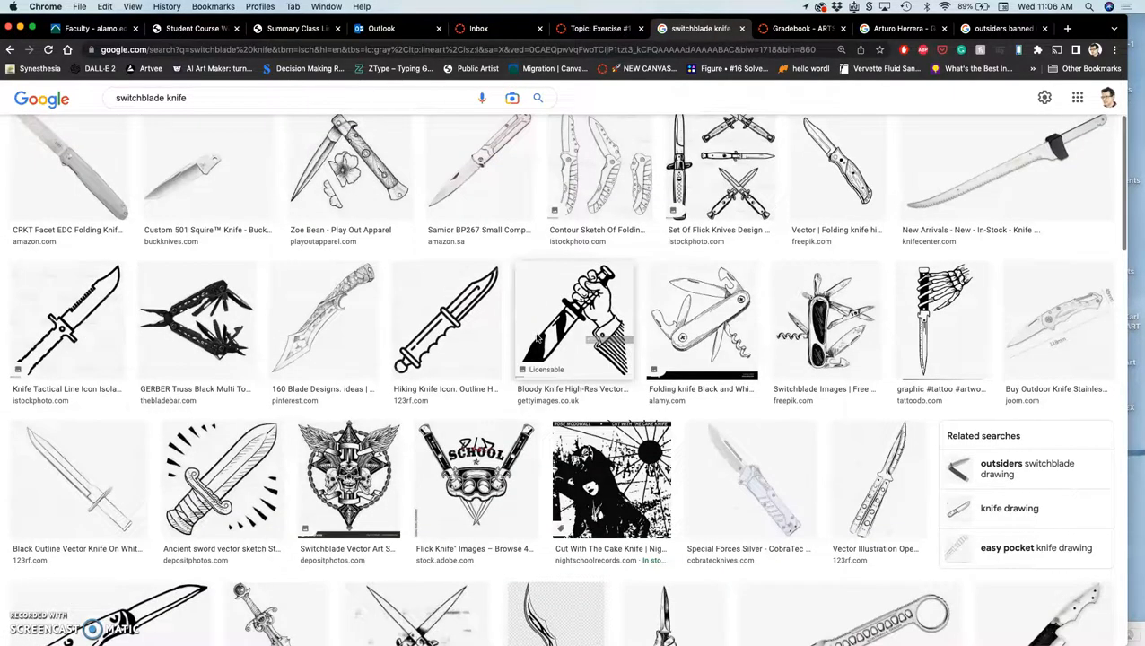
pyautogui.scroll(-3)
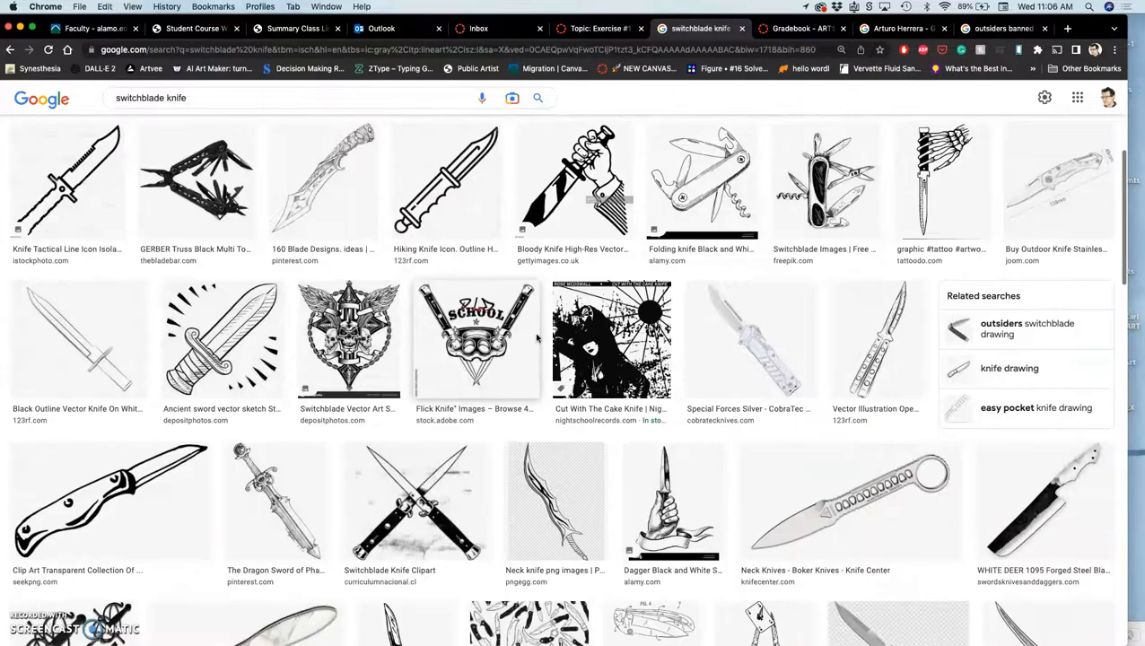
pyautogui.scroll(-3)
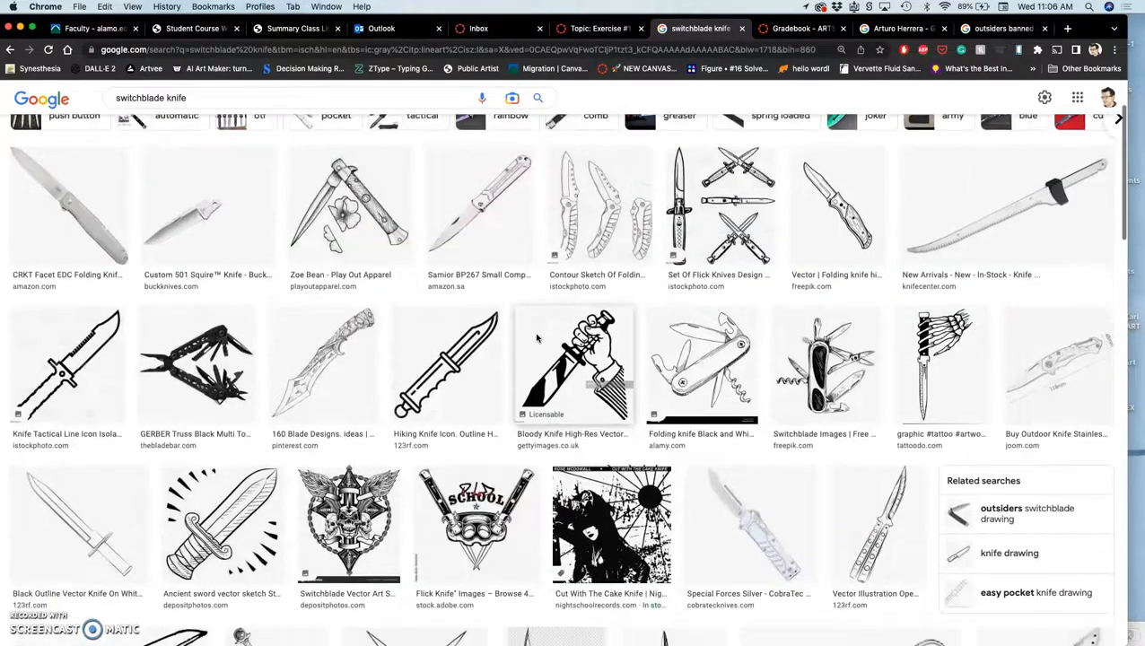
pyautogui.scroll(-3)
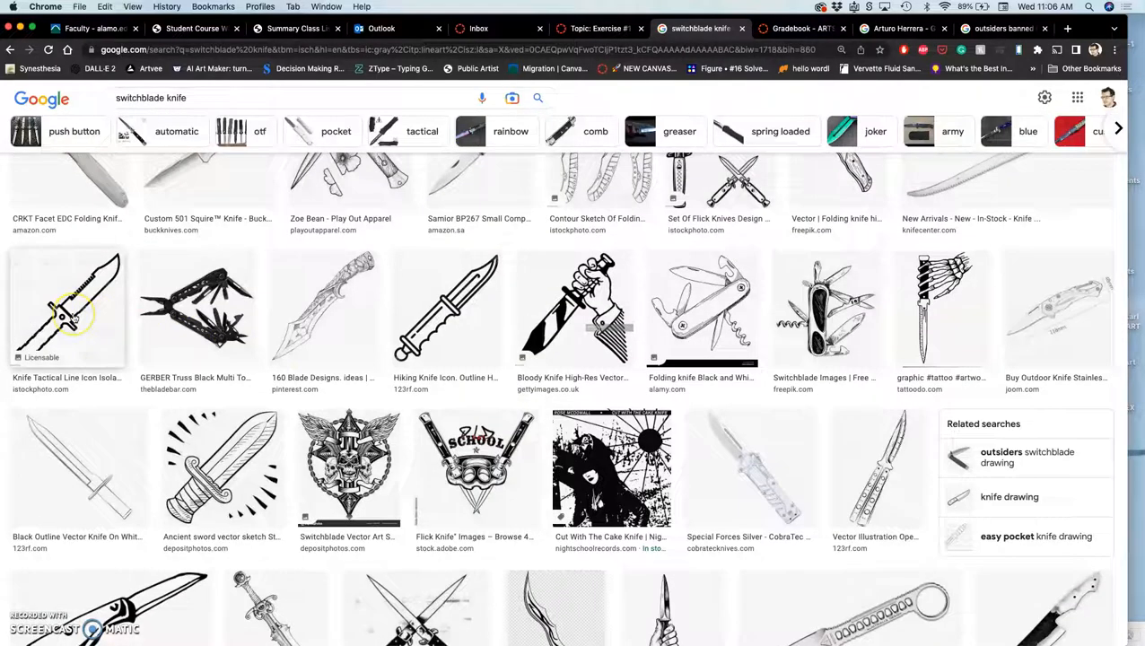
pyautogui.rightClick(68, 309)
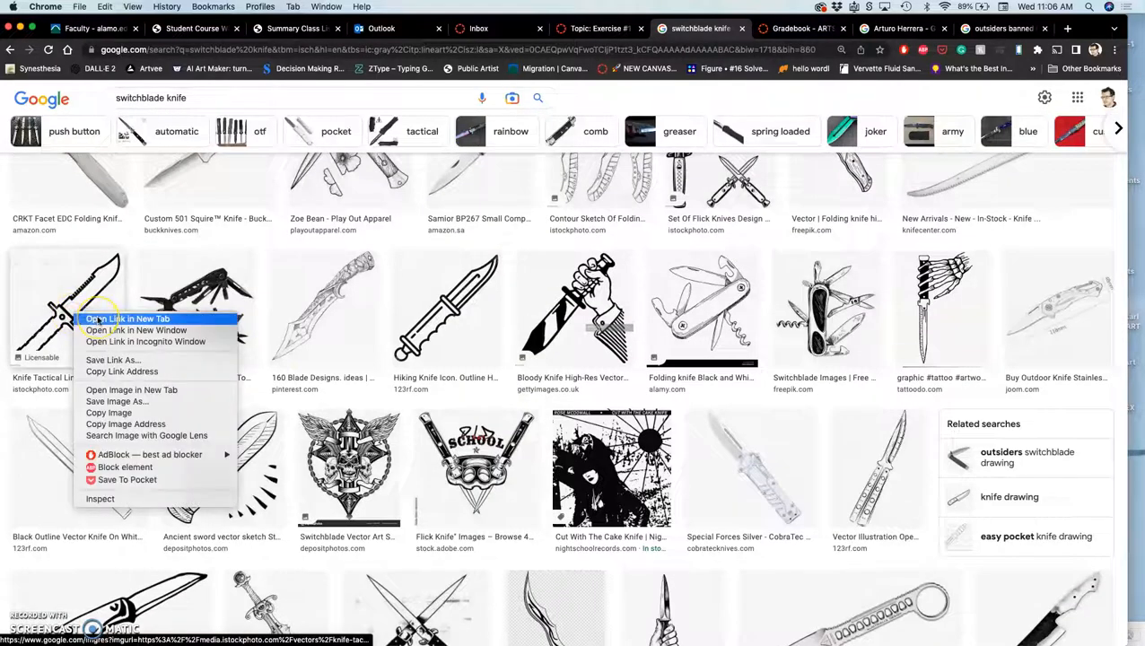
pyautogui.click(126, 319)
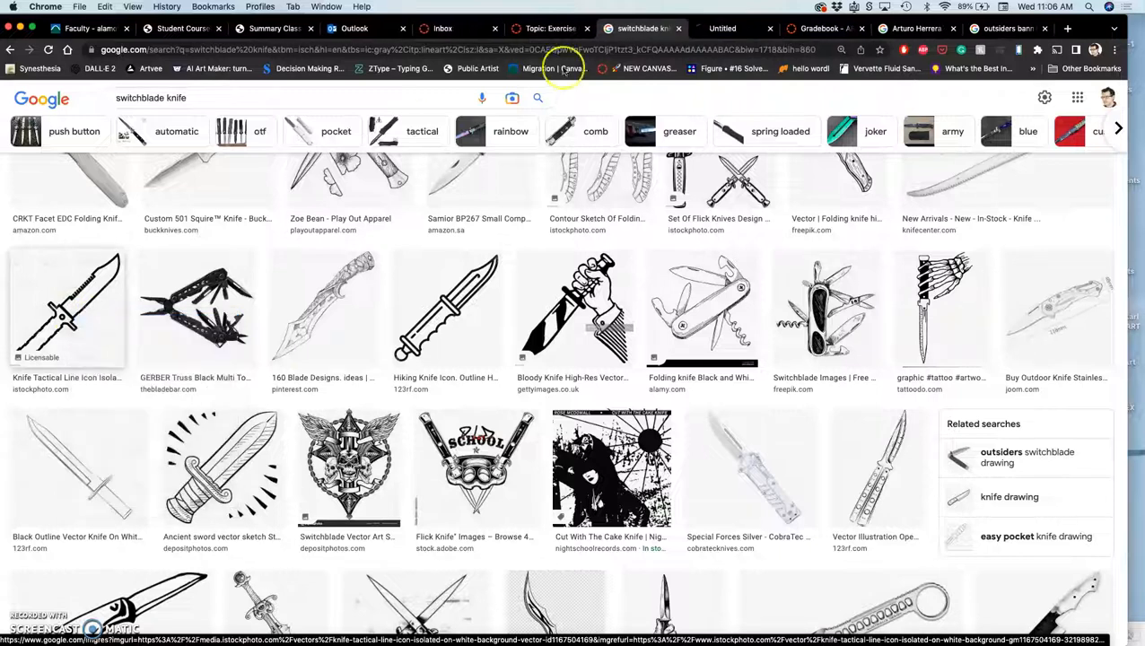
pyautogui.click(66, 309)
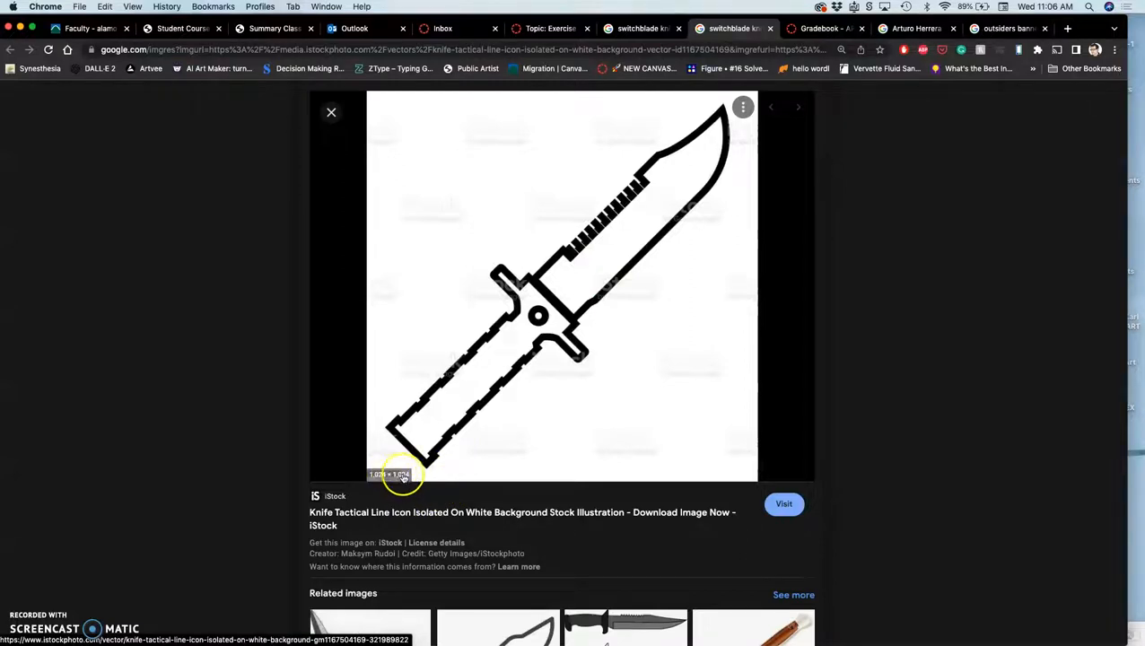
pyautogui.moveTo(467, 405)
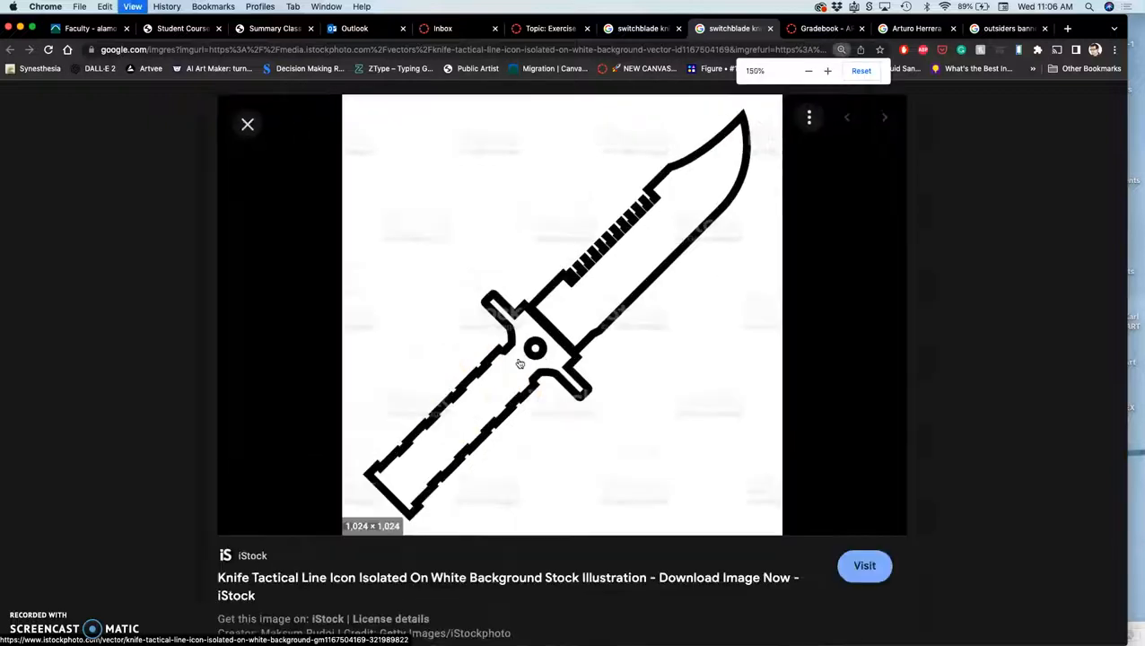
# Show the previewed knife icon full size in its own tab.
pyautogui.rightClick(546, 284)
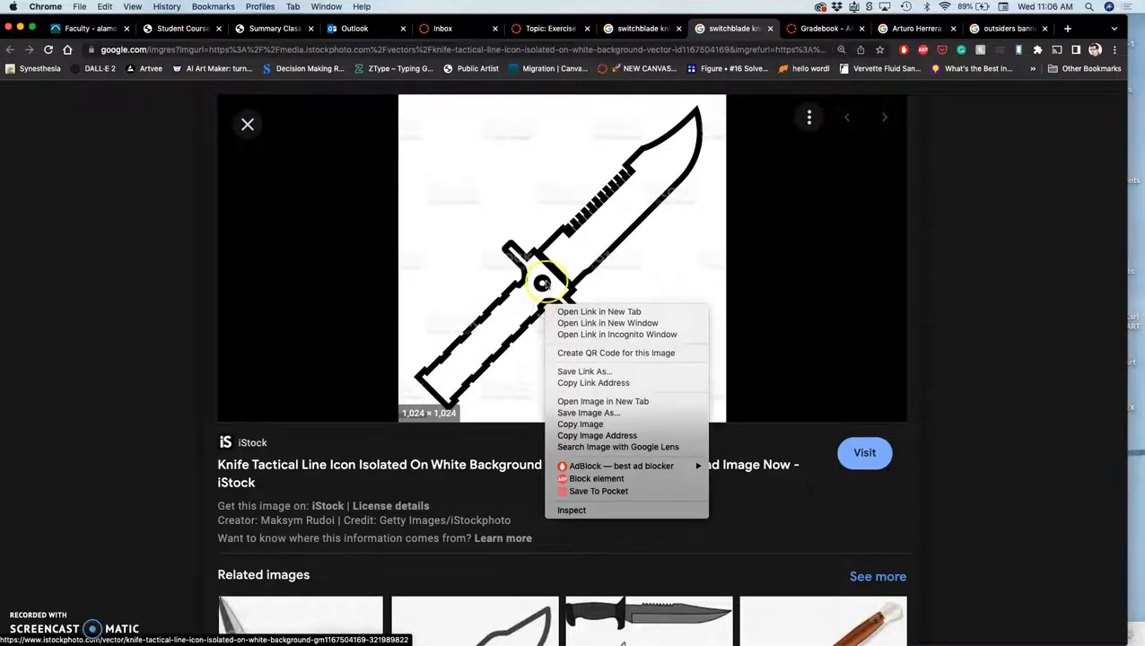
pyautogui.moveTo(603, 402)
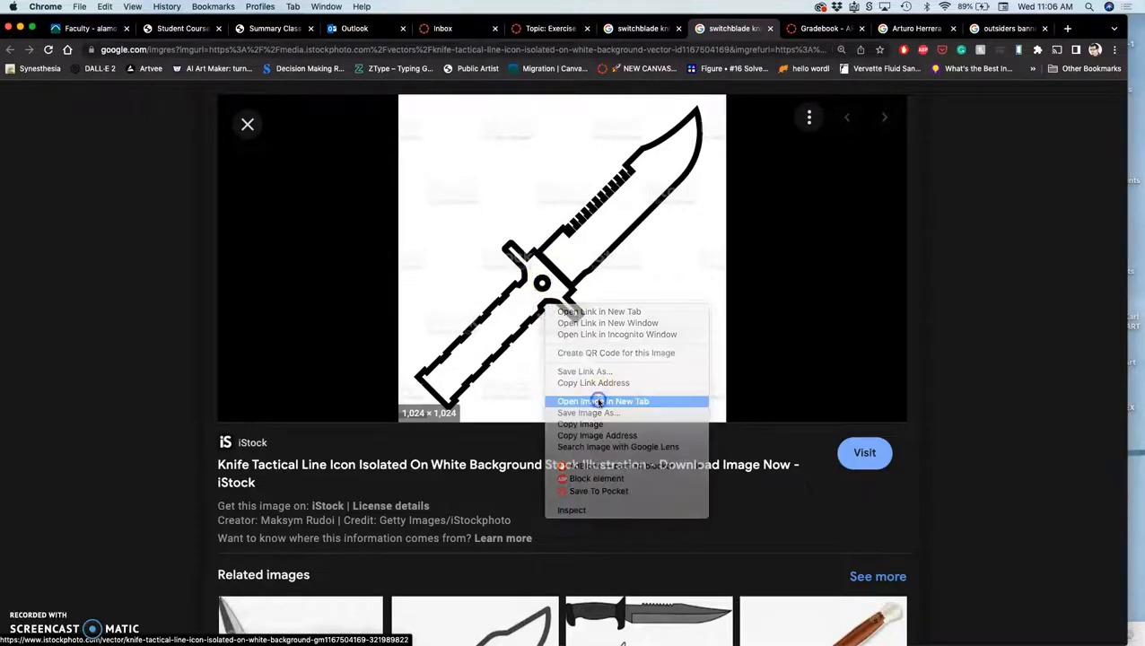
pyautogui.click(603, 402)
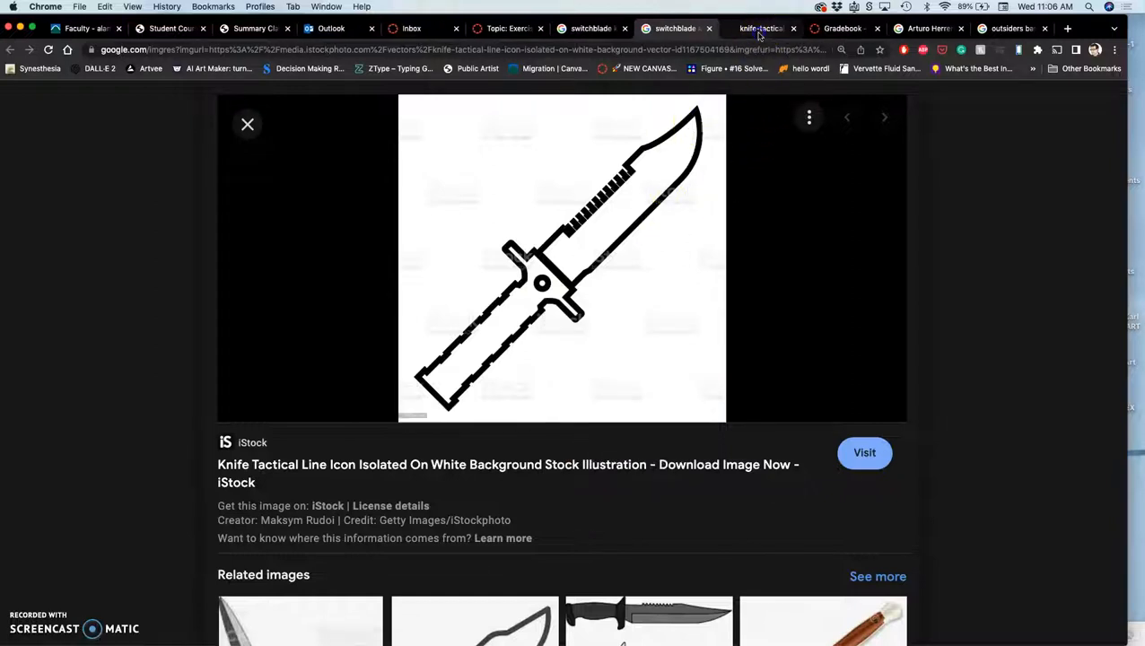
pyautogui.click(760, 29)
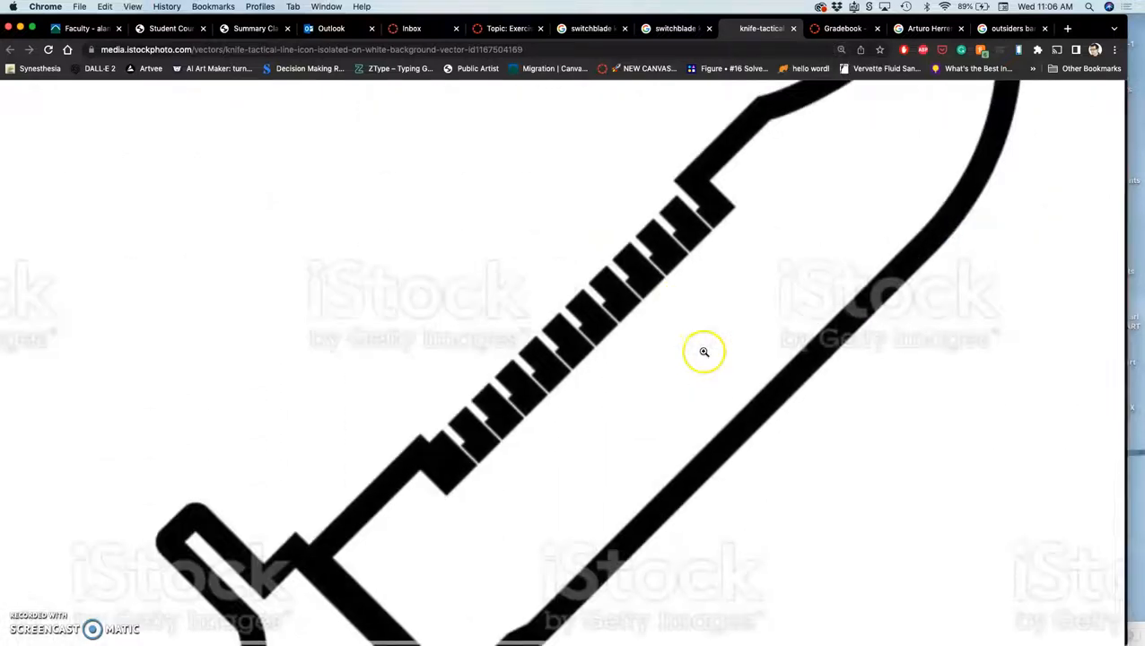
pyautogui.scroll(-3)
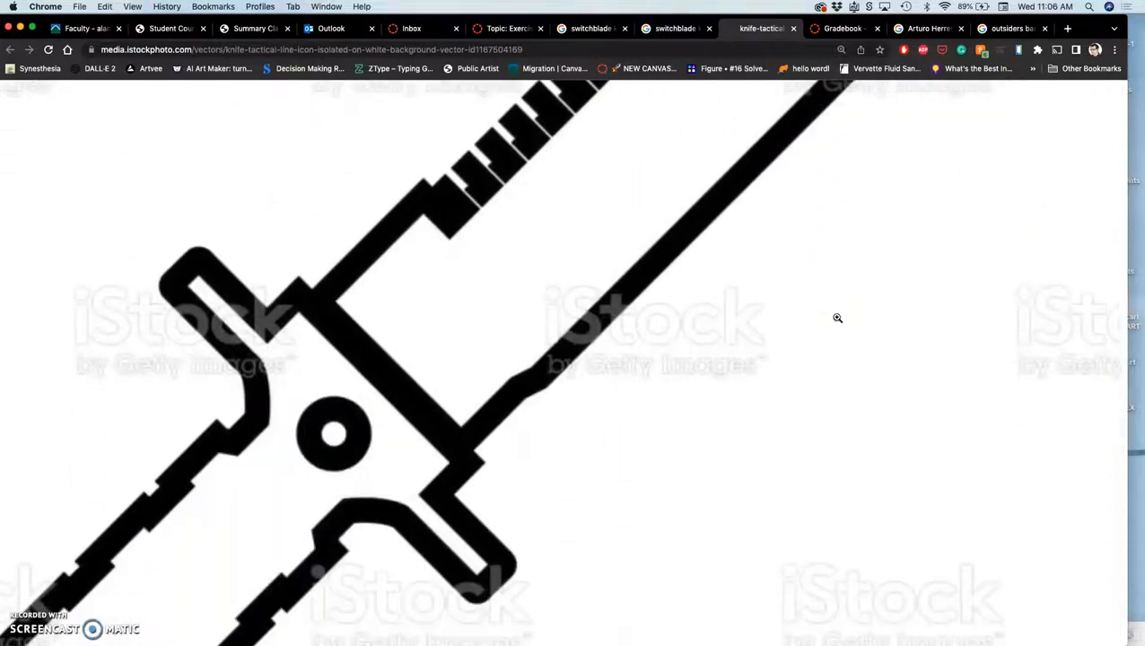
pyautogui.scroll(-3)
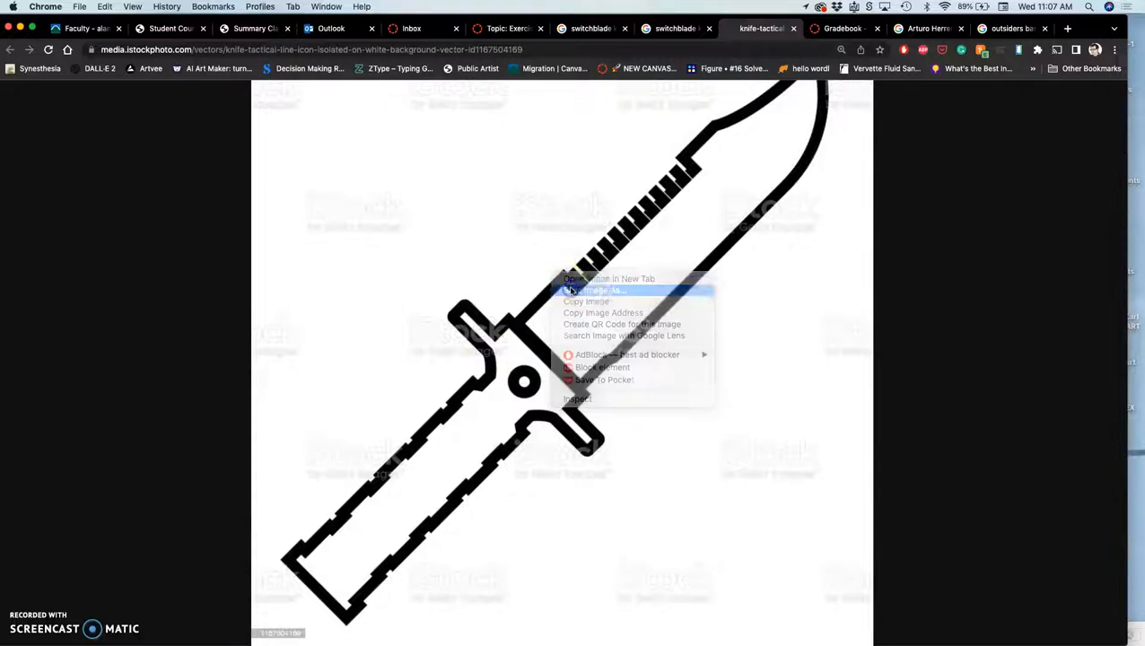
# Save the full-size knife image to the Downloads folder.
pyautogui.click(594, 291)
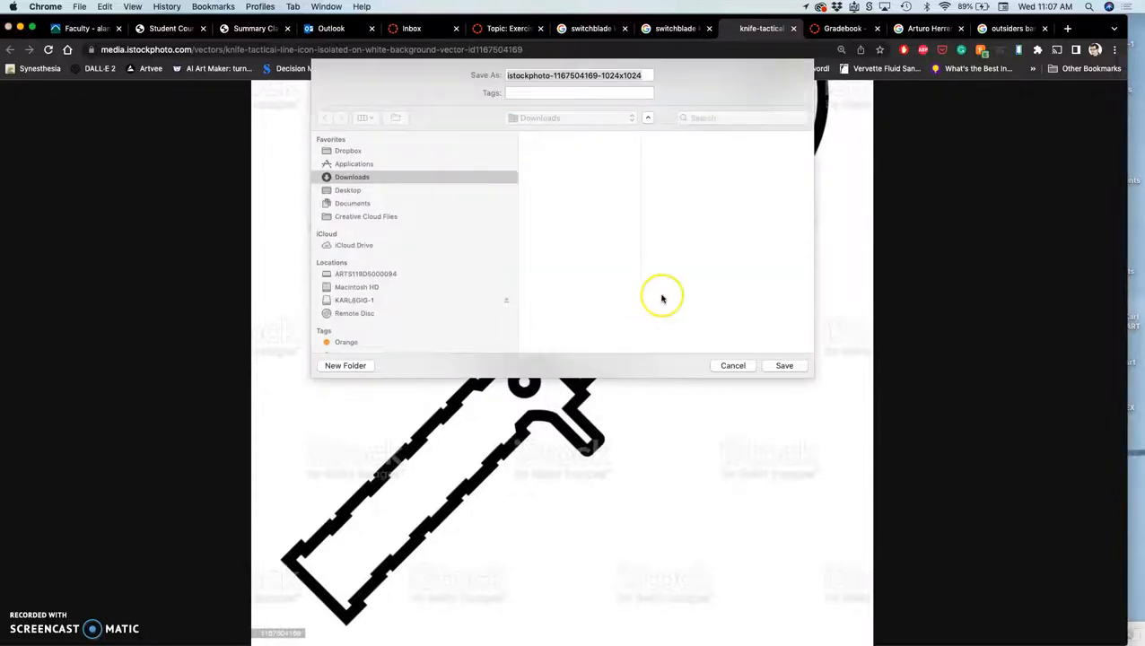
pyautogui.click(782, 366)
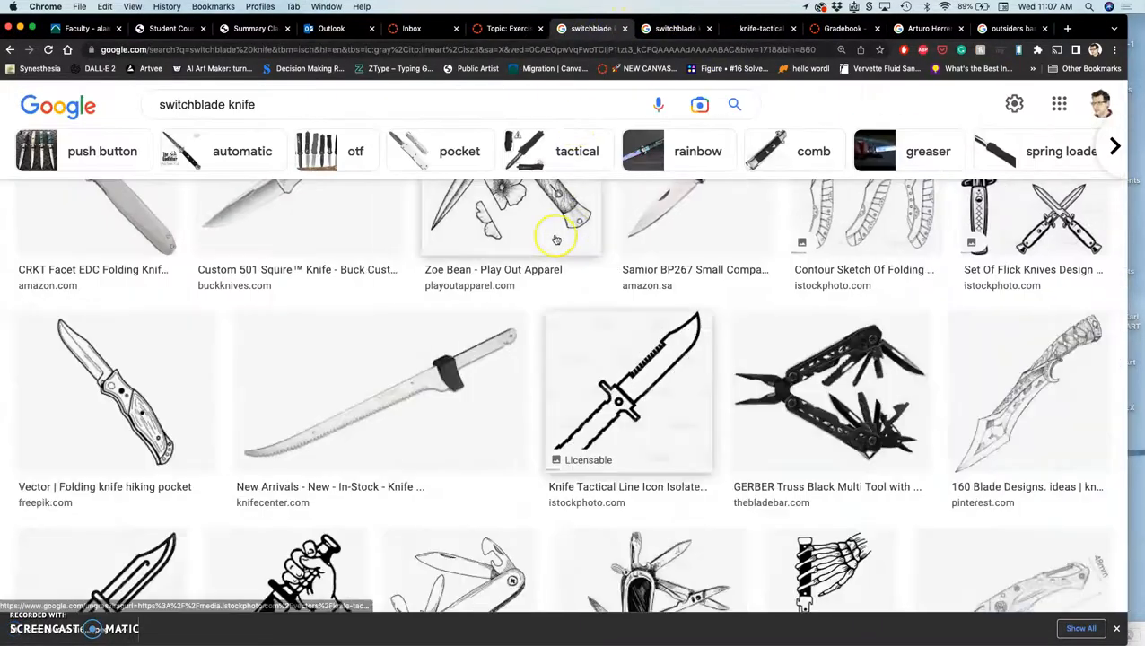
# Scroll to the Fishing knife Patent Grant result, open its preview and bring up its image options.
pyautogui.scroll(-3)
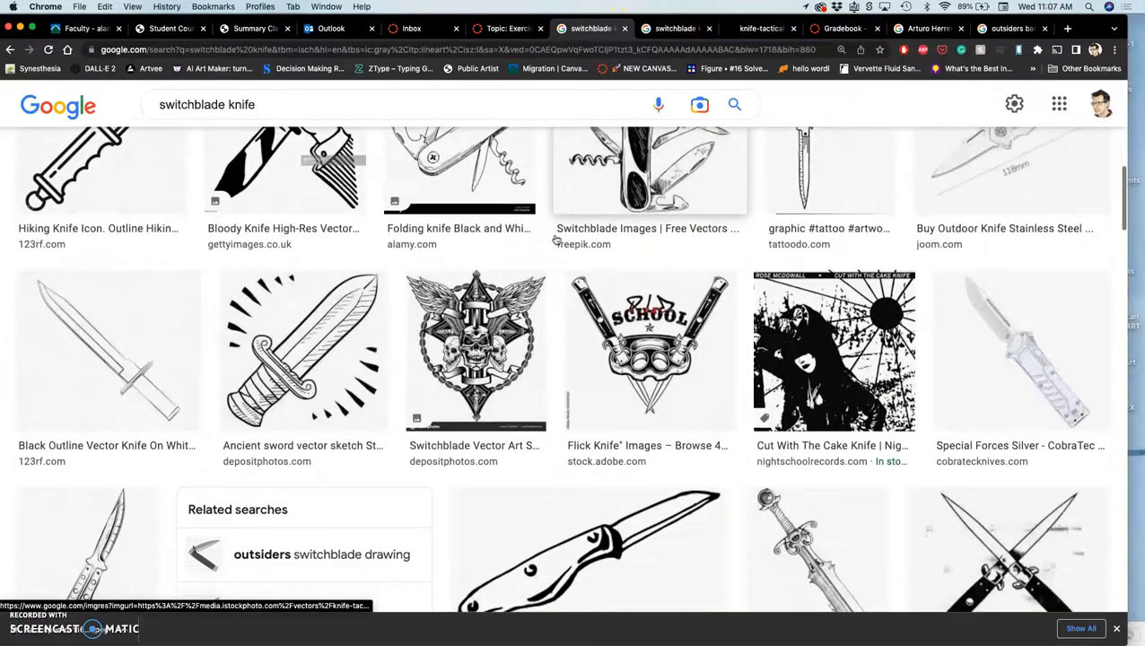
pyautogui.scroll(-3)
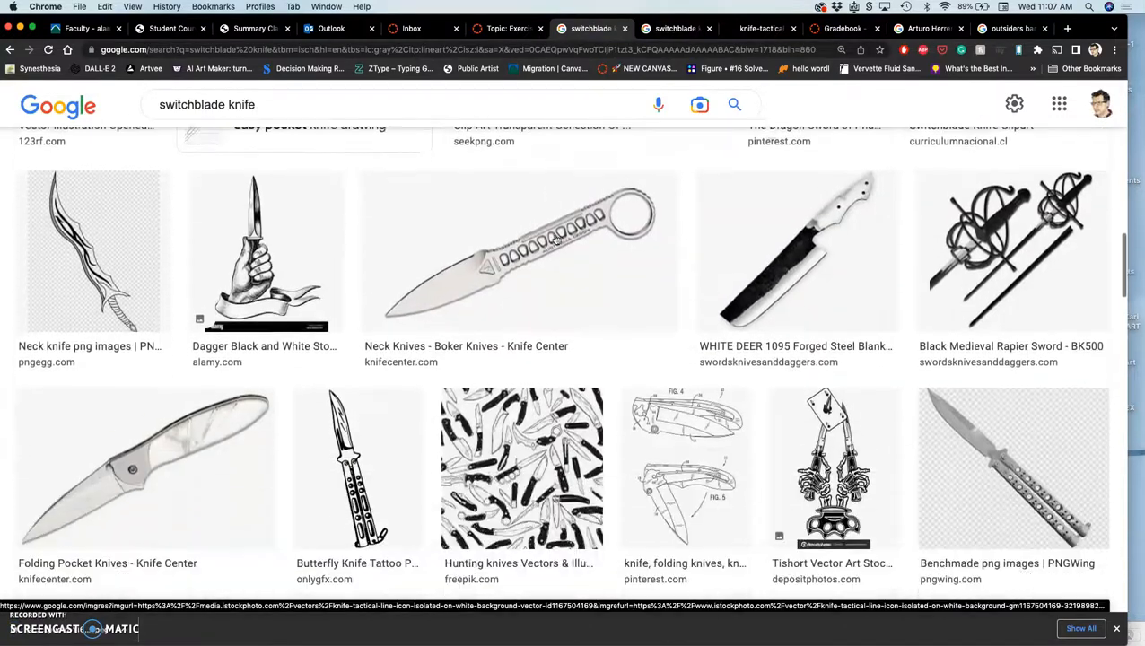
pyautogui.scroll(-3)
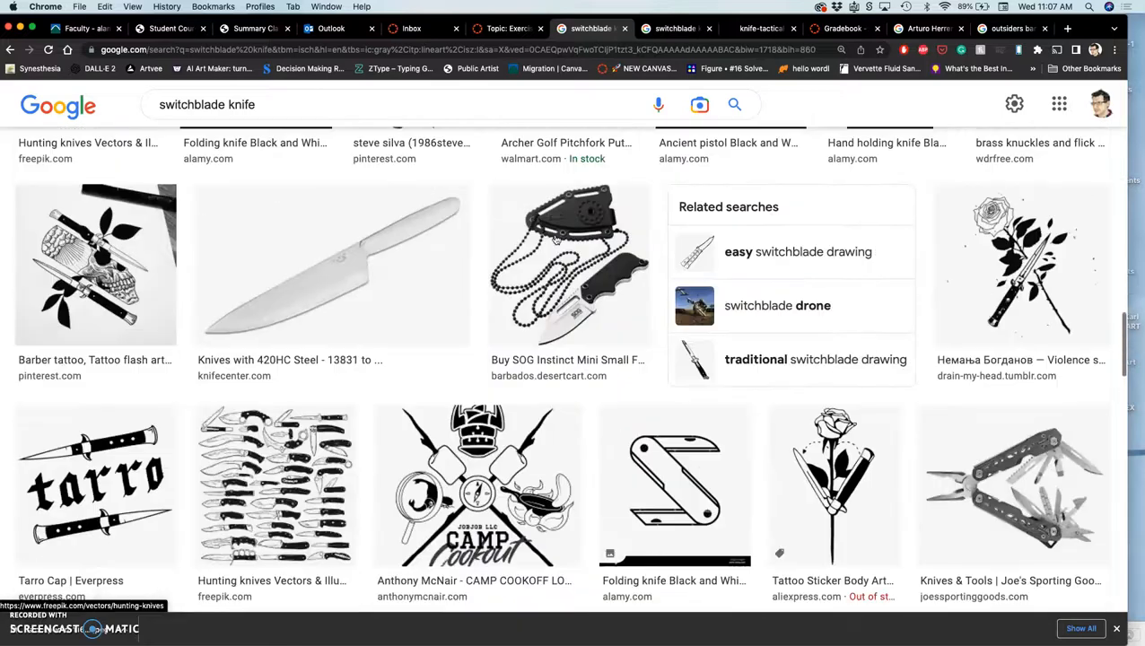
pyautogui.scroll(-3)
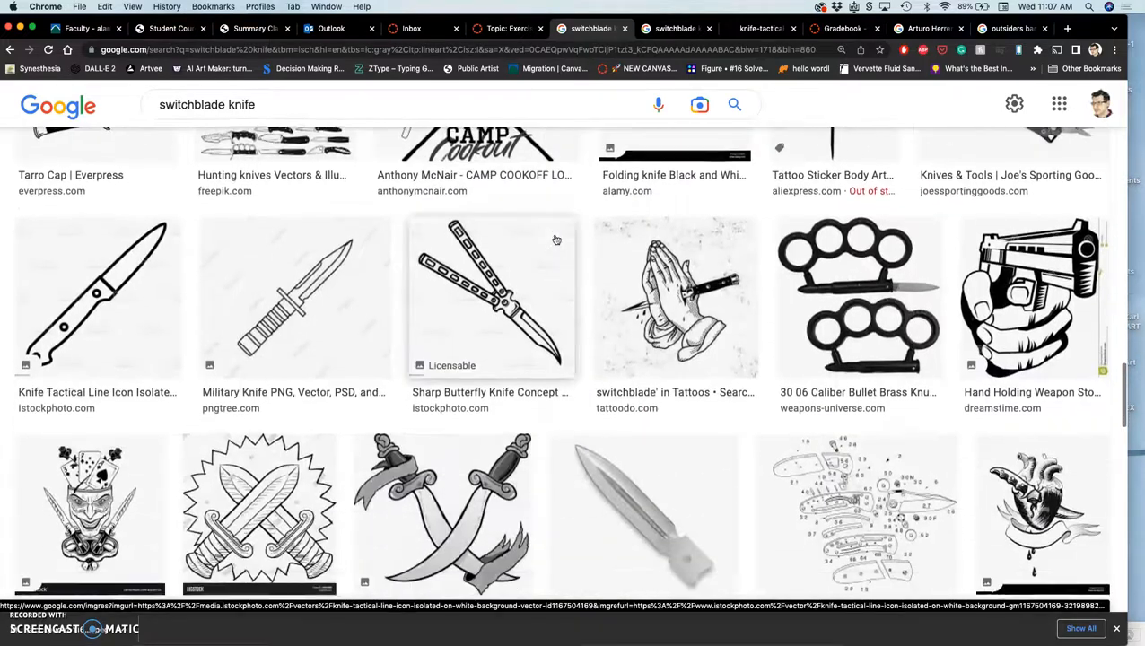
pyautogui.scroll(-3)
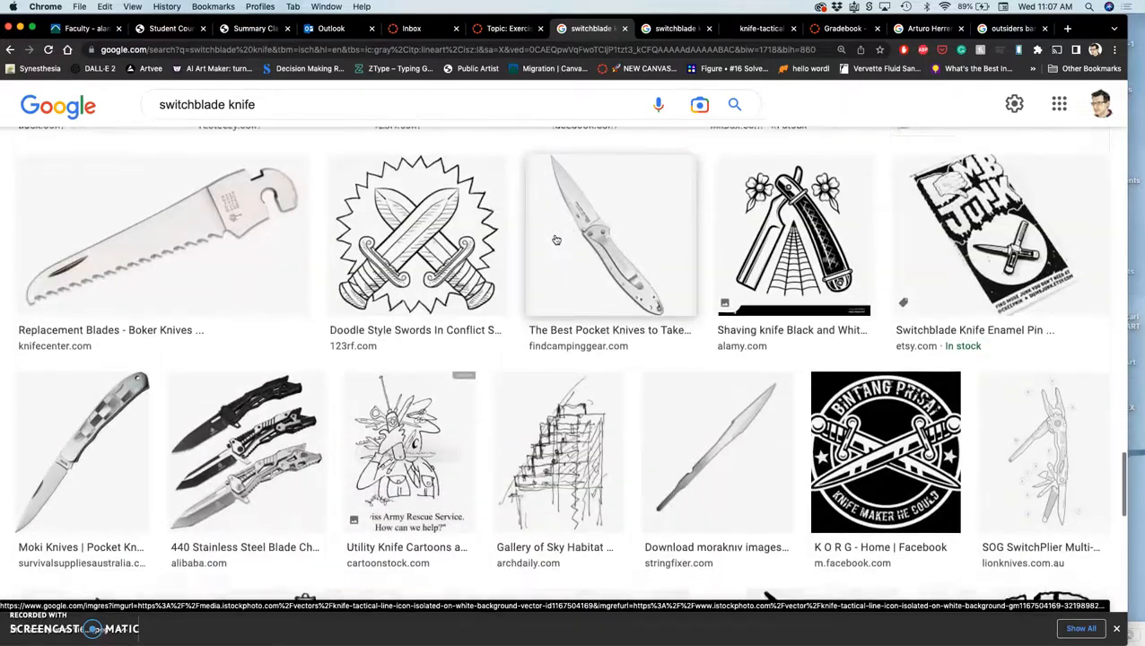
pyautogui.scroll(-3)
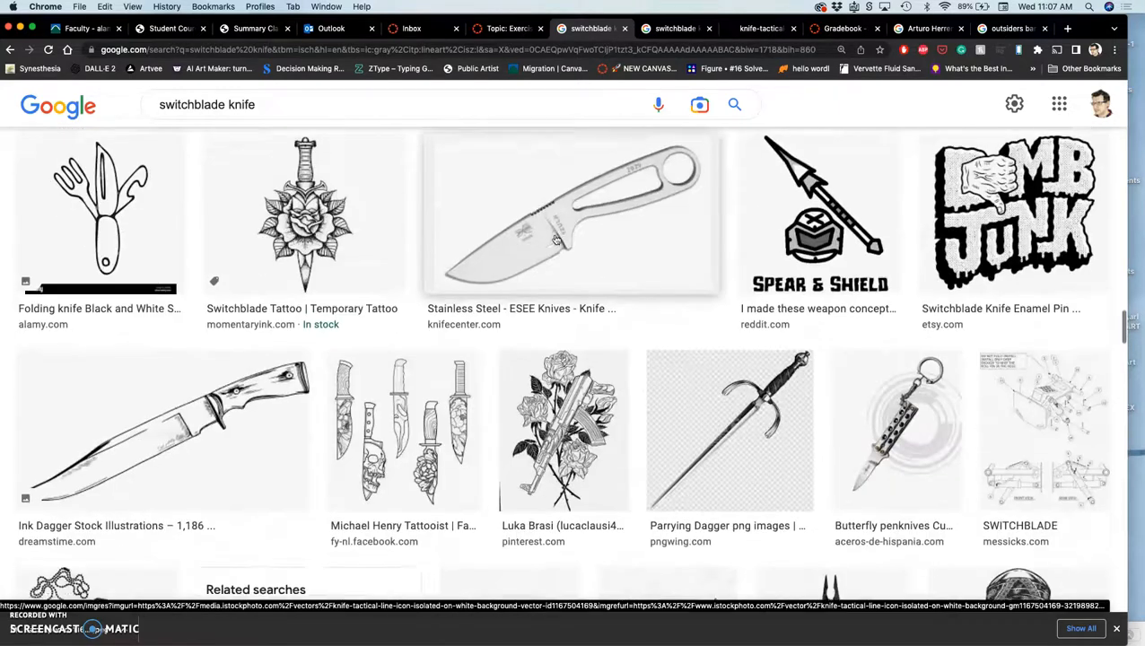
pyautogui.scroll(-3)
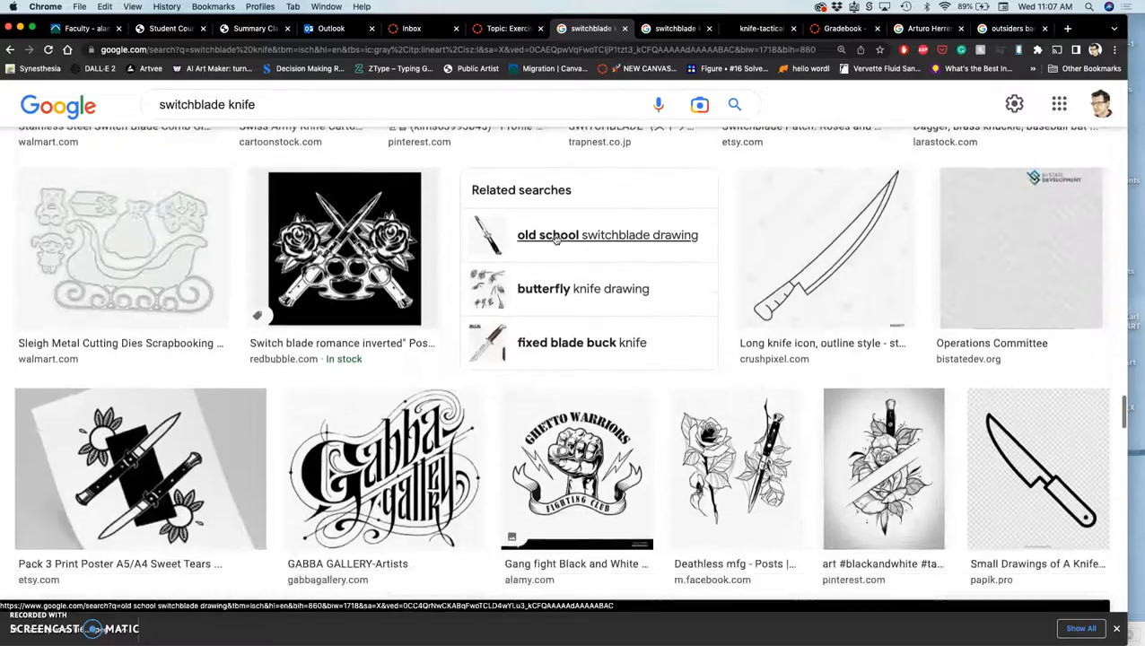
pyautogui.scroll(-3)
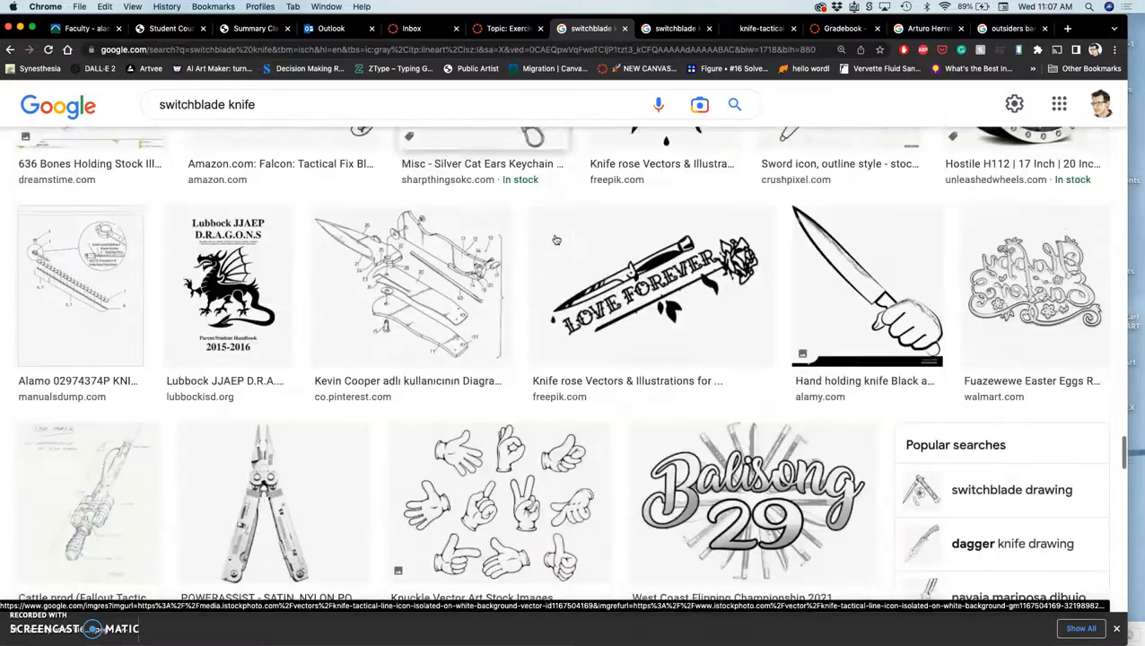
pyautogui.scroll(-3)
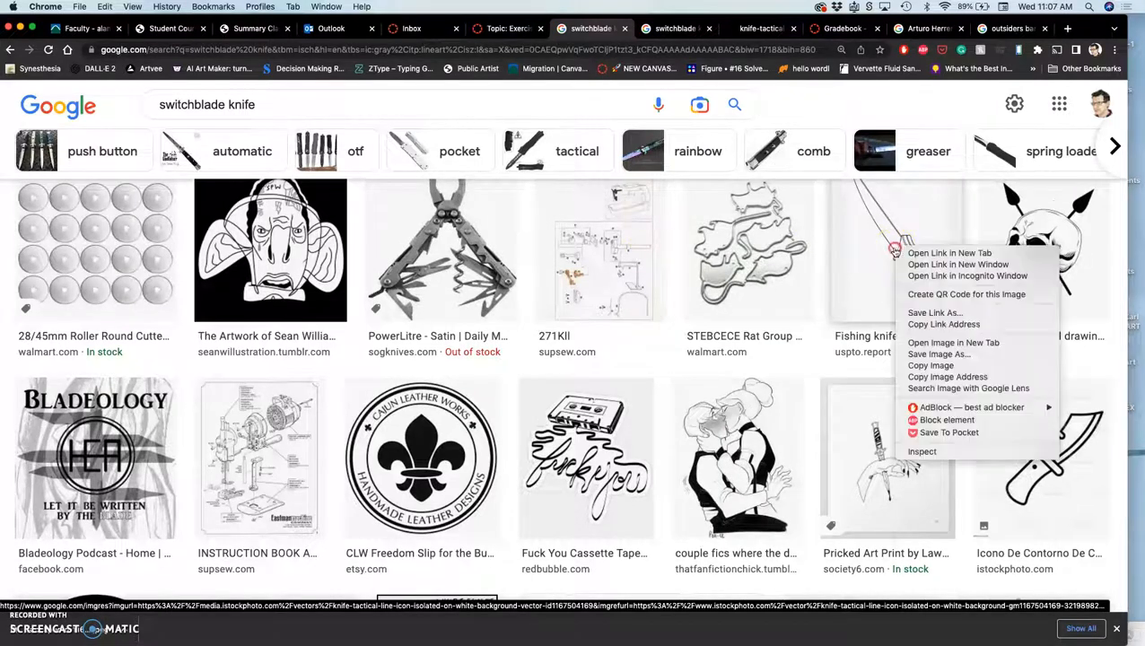
pyautogui.moveTo(949, 251)
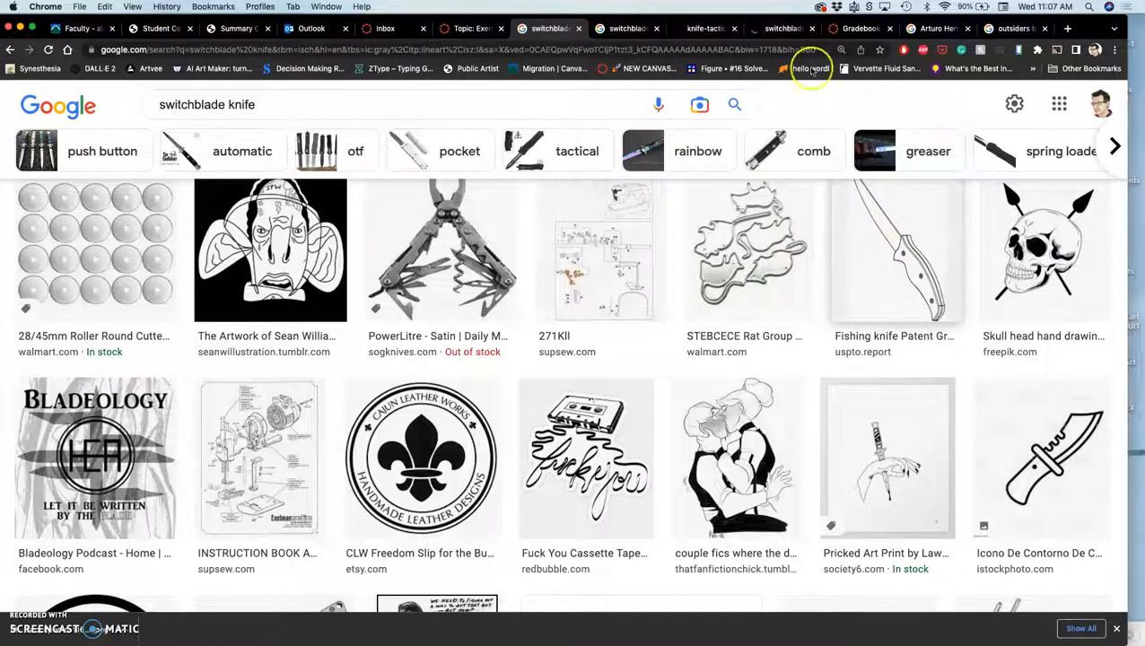
pyautogui.click(895, 251)
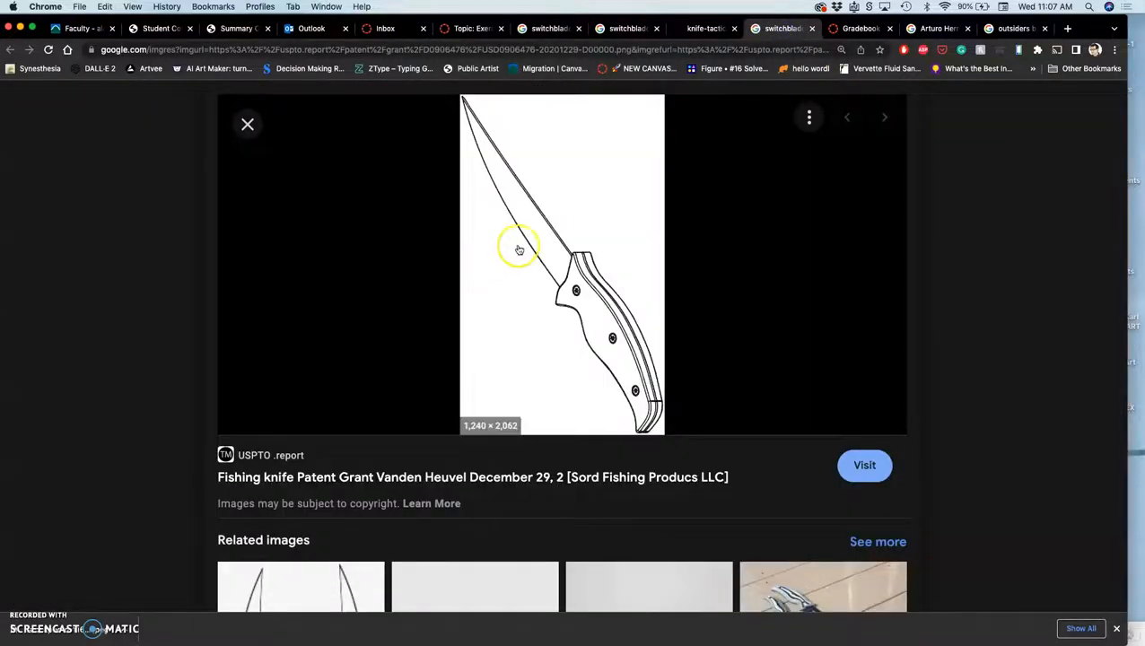
pyautogui.rightClick(542, 242)
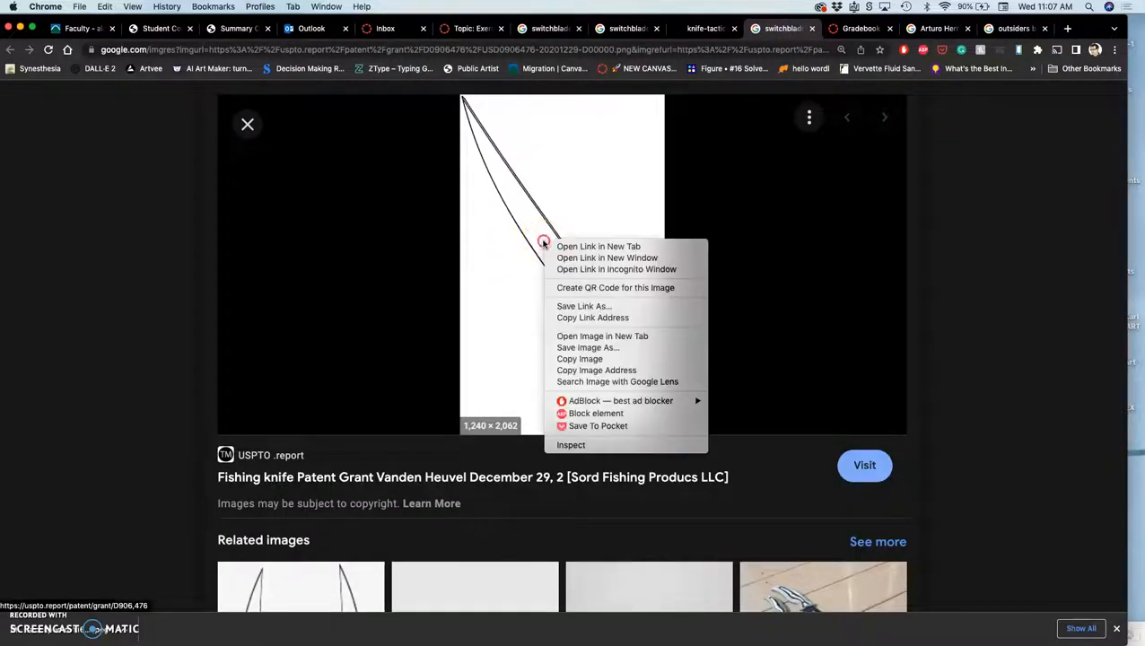
pyautogui.moveTo(603, 335)
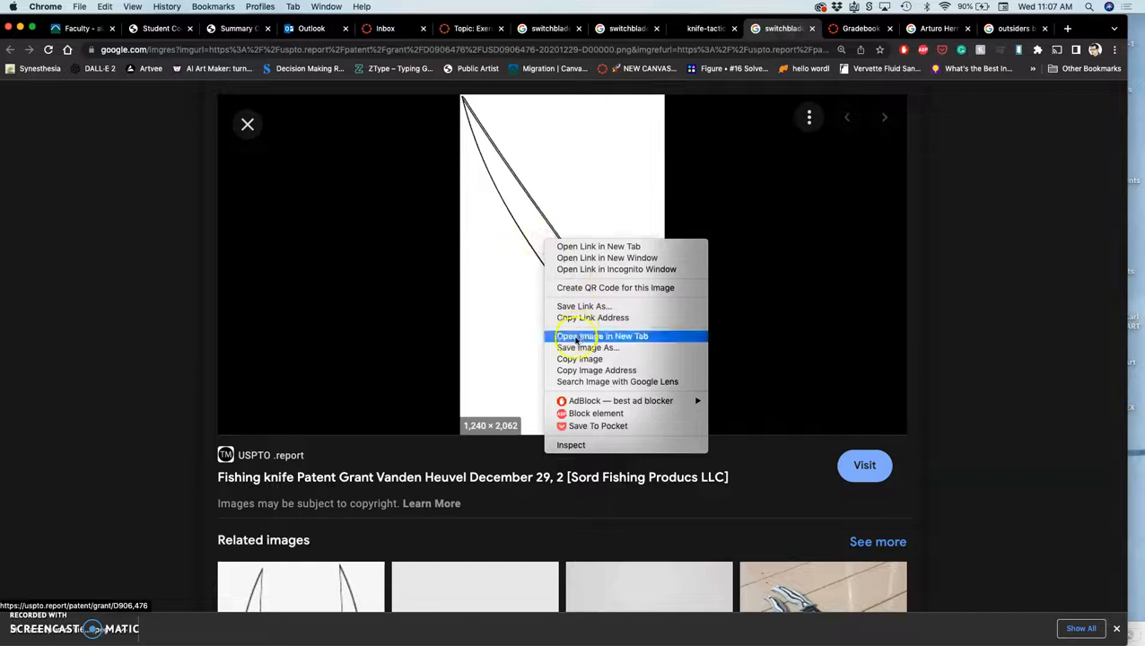
# Show the USPTO fishing knife drawing full size and choose Save Image As.
pyautogui.click(603, 335)
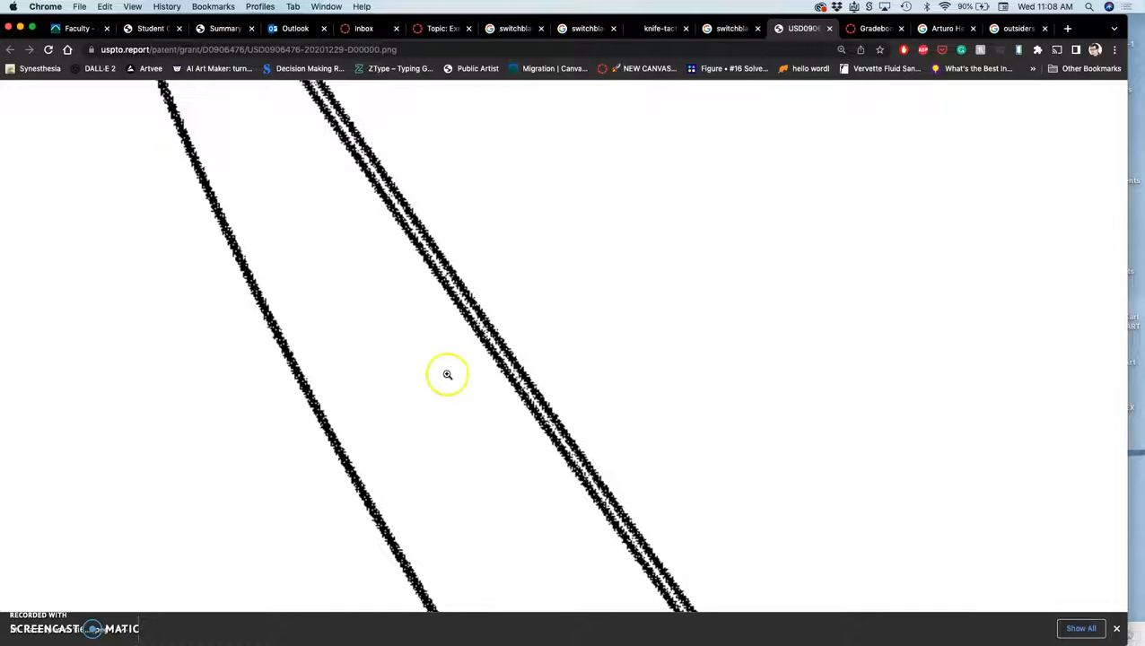
pyautogui.rightClick(449, 375)
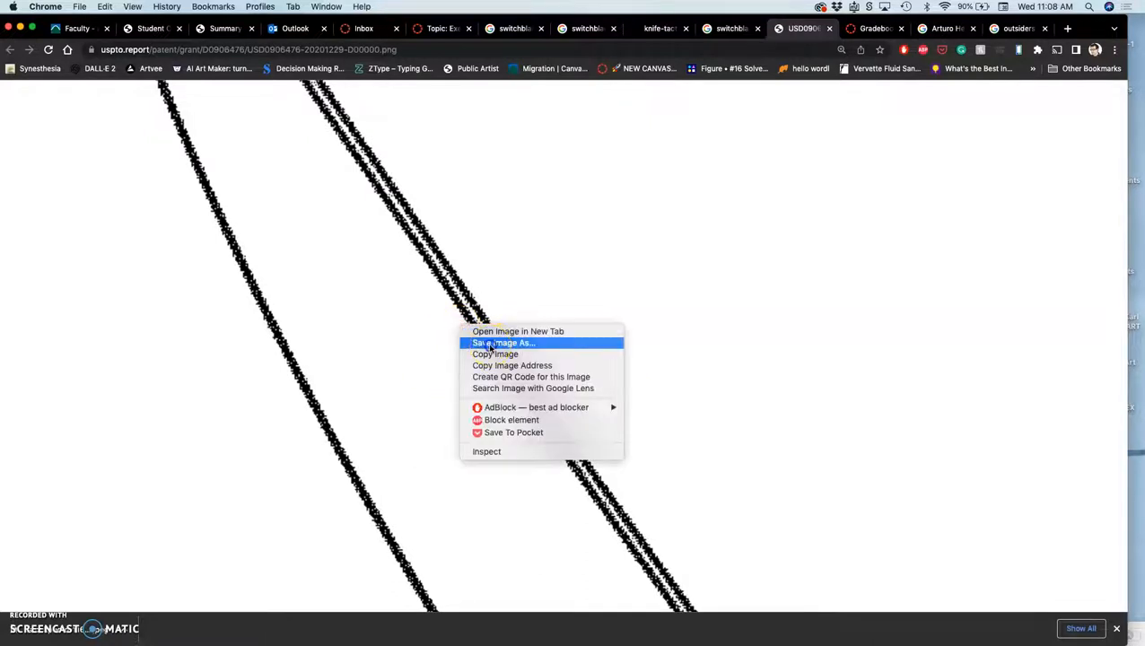
pyautogui.click(502, 343)
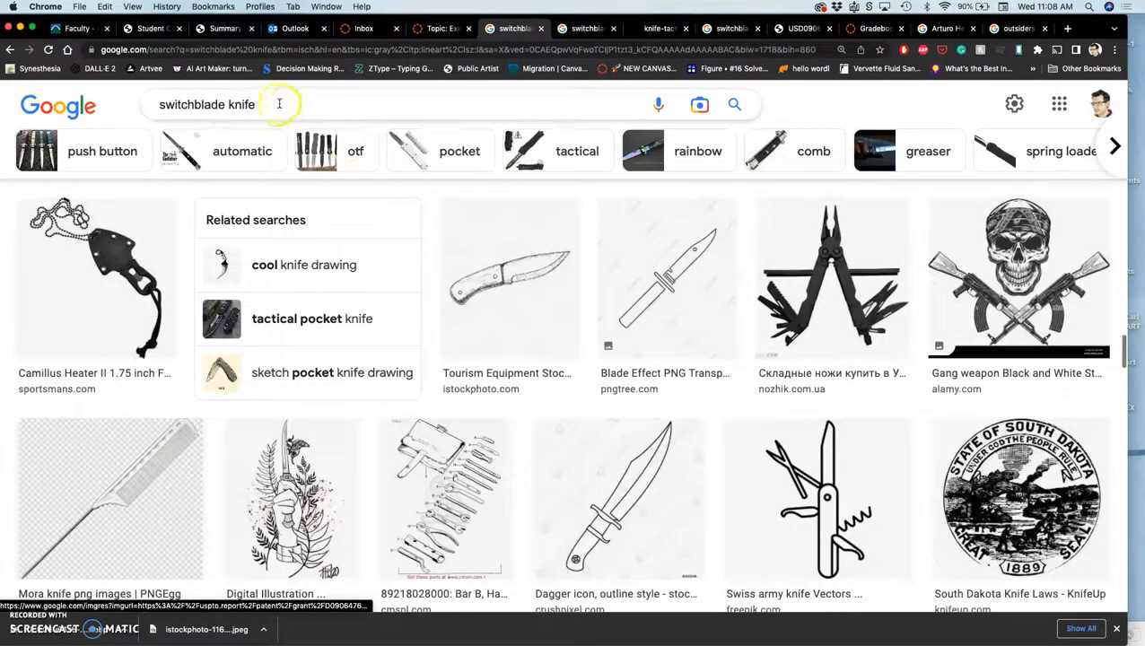
# Search 'sunglasses' and filter to Large, Black and white images.
pyautogui.click(278, 104)
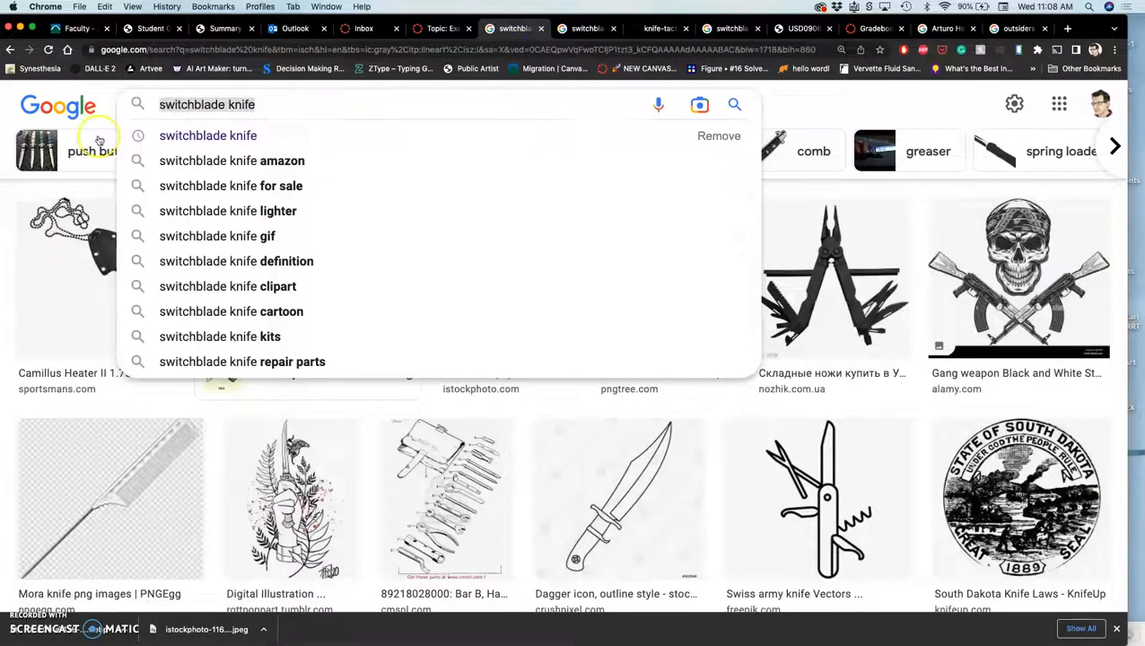
pyautogui.write('sunglasses')
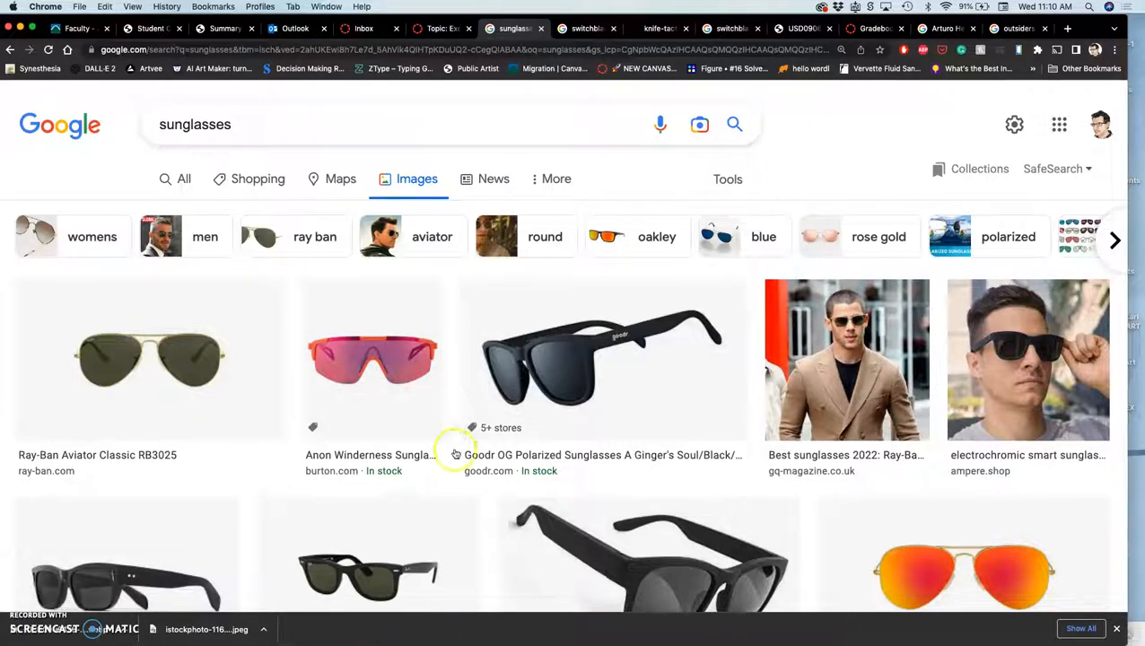
pyautogui.click(728, 179)
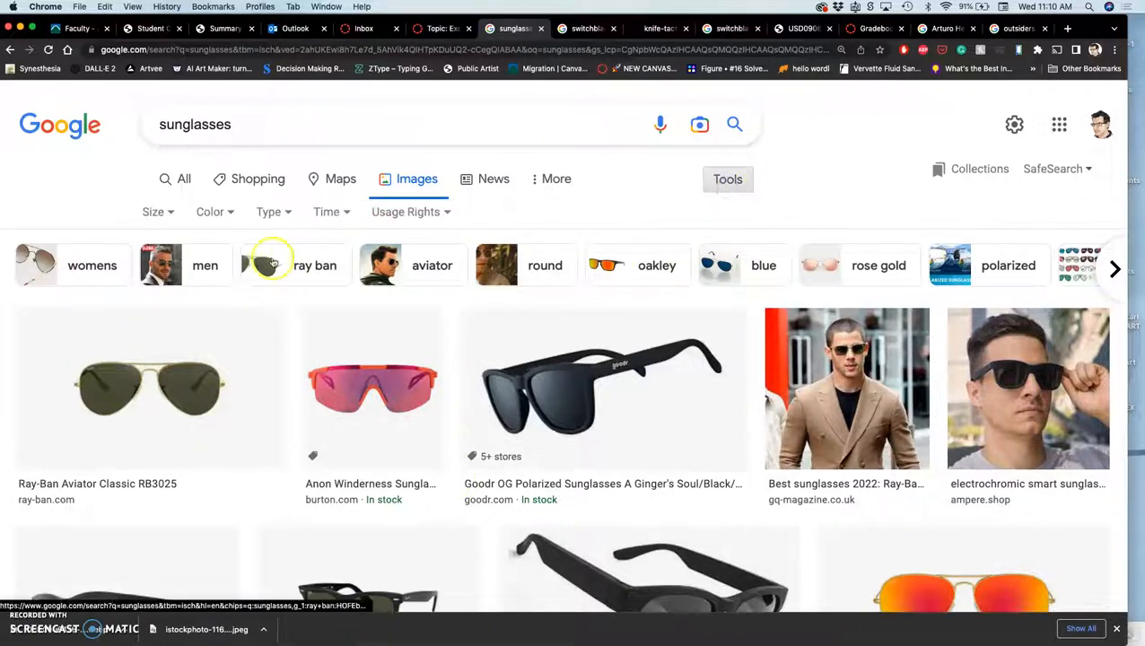
pyautogui.click(158, 212)
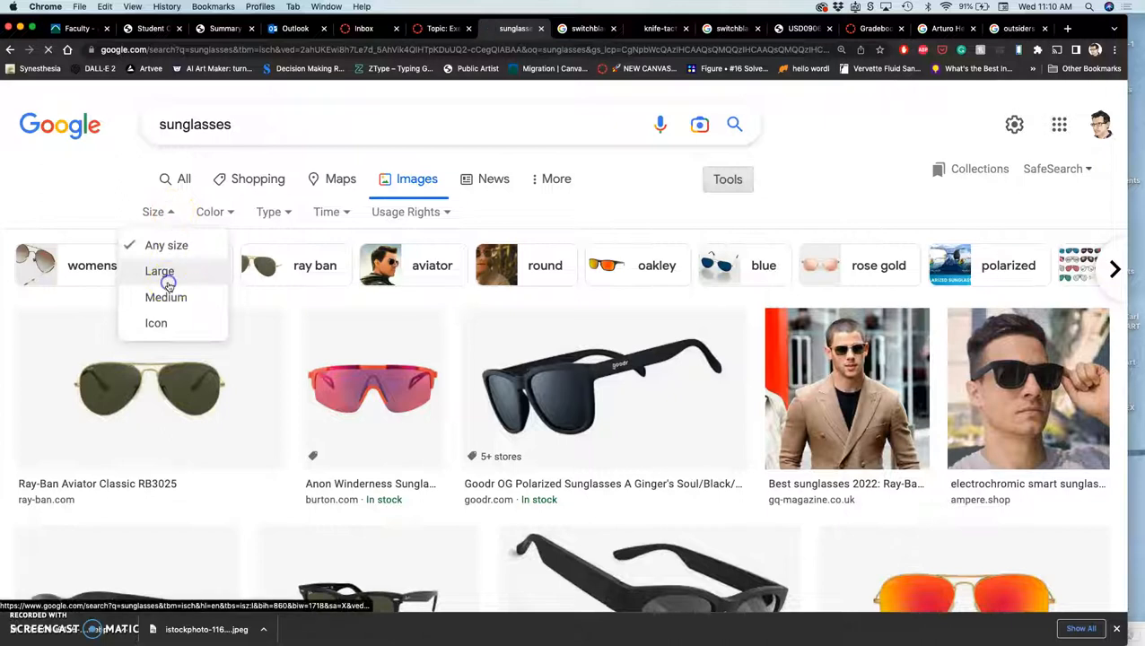
pyautogui.click(160, 271)
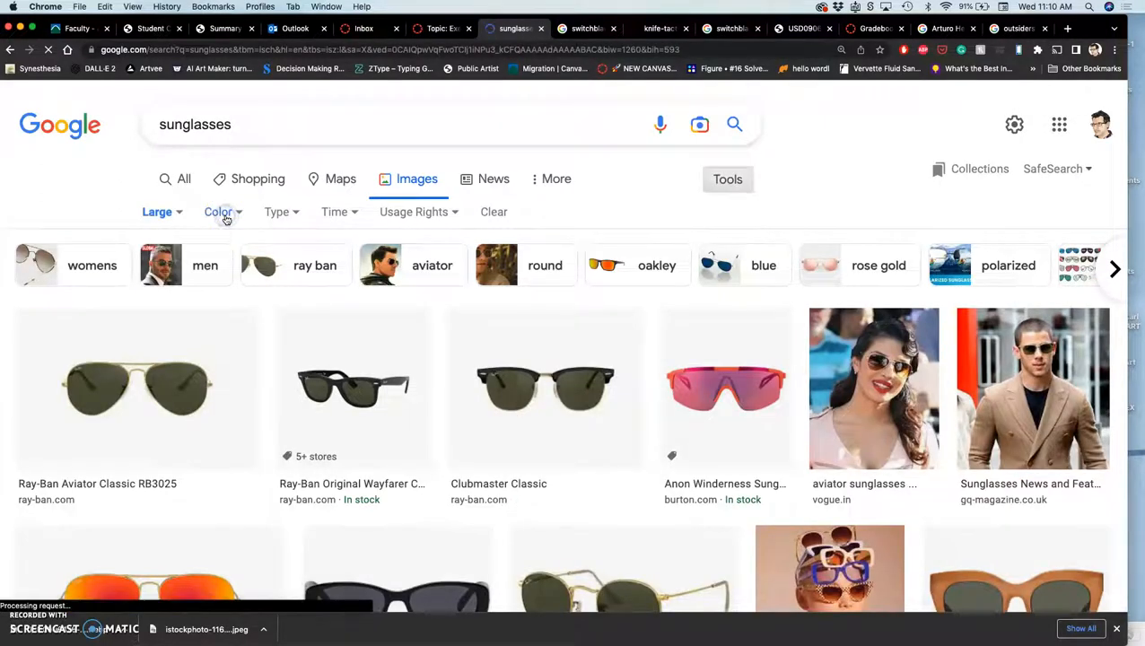
pyautogui.click(218, 211)
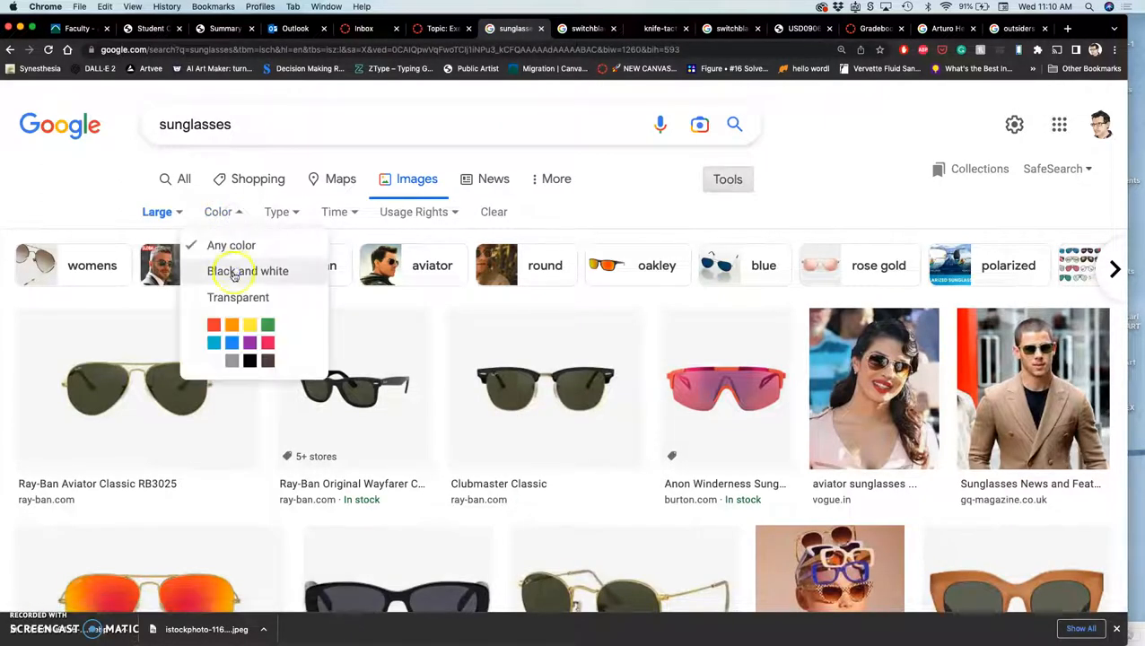
pyautogui.click(248, 271)
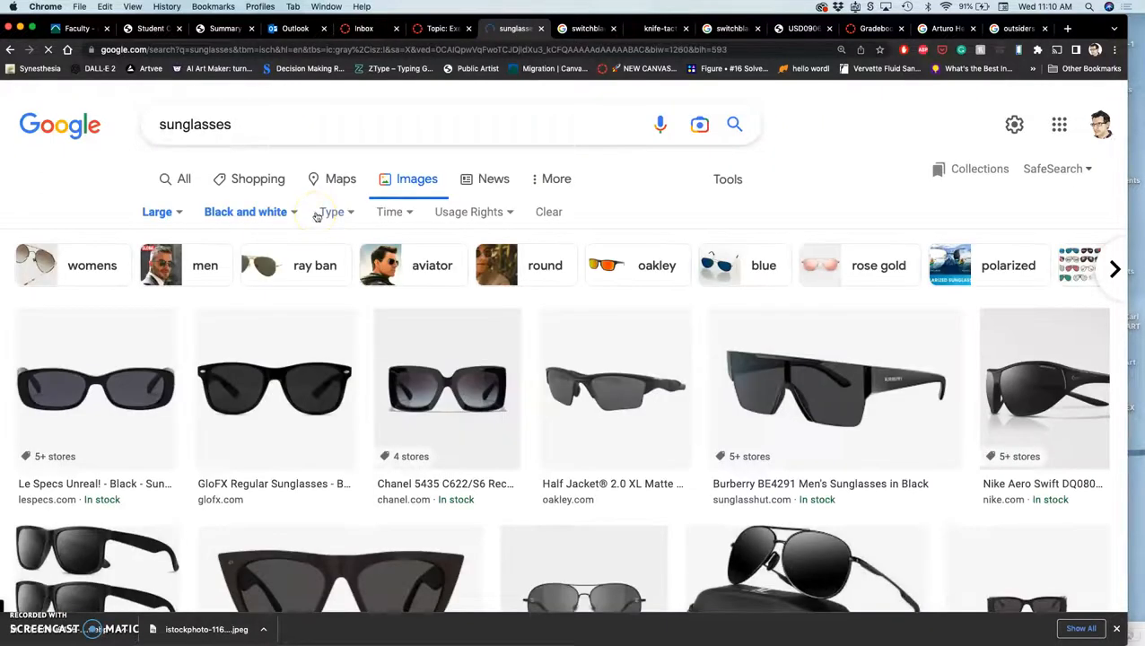
# Add the Line Drawing type and Creative Commons licenses filters.
pyautogui.click(334, 212)
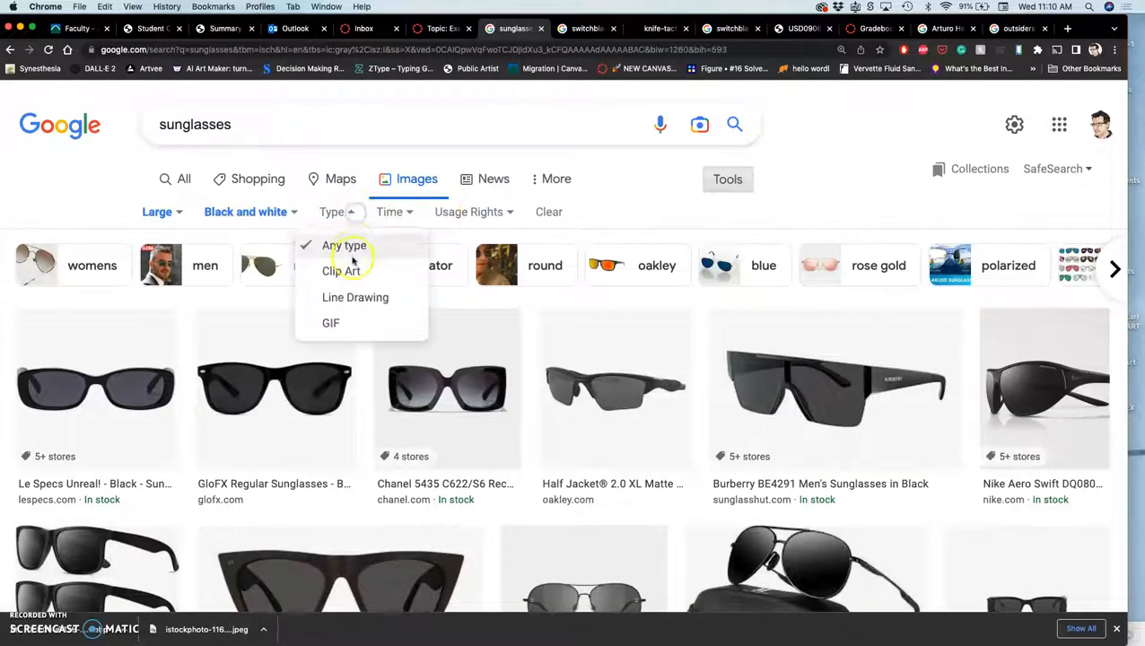
pyautogui.click(355, 298)
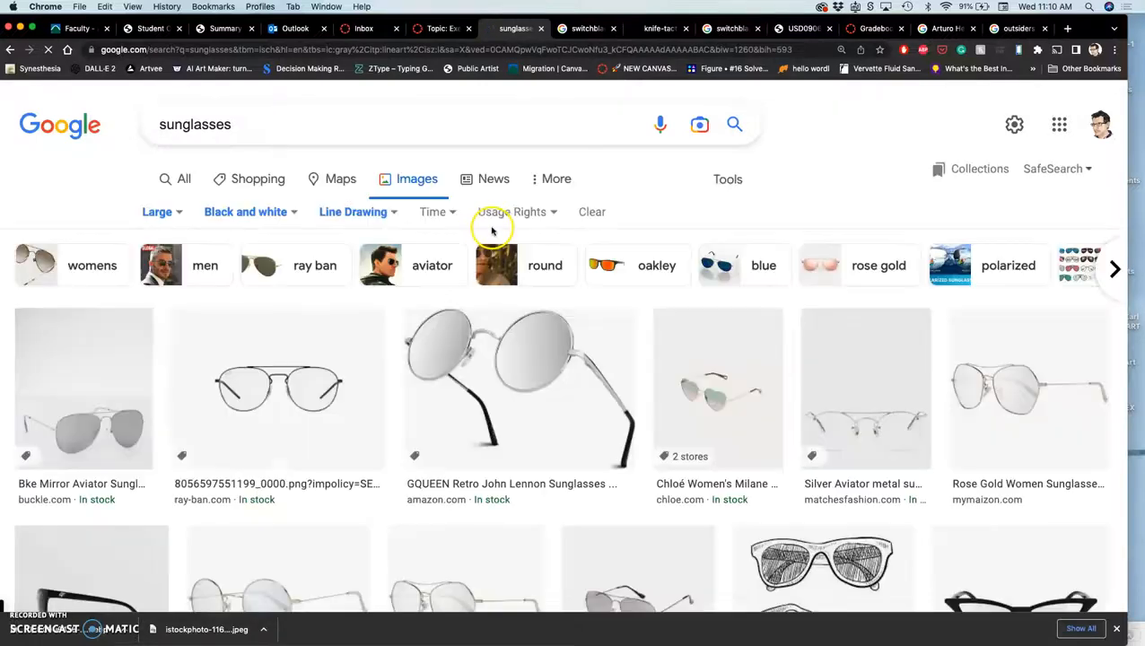
pyautogui.click(511, 212)
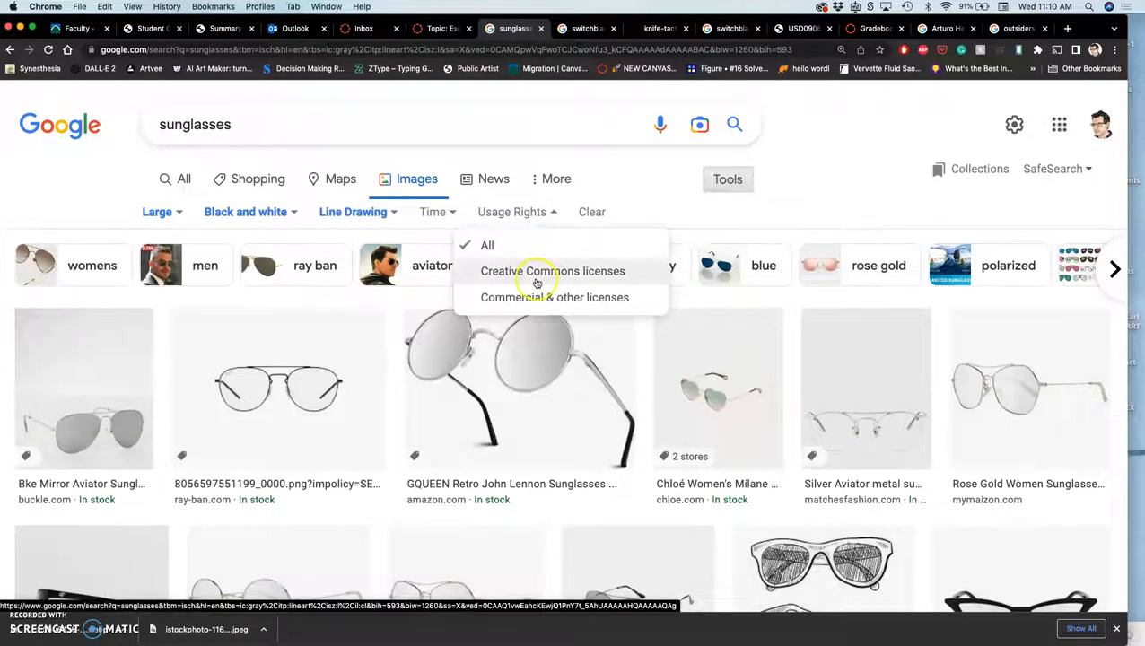
pyautogui.click(552, 271)
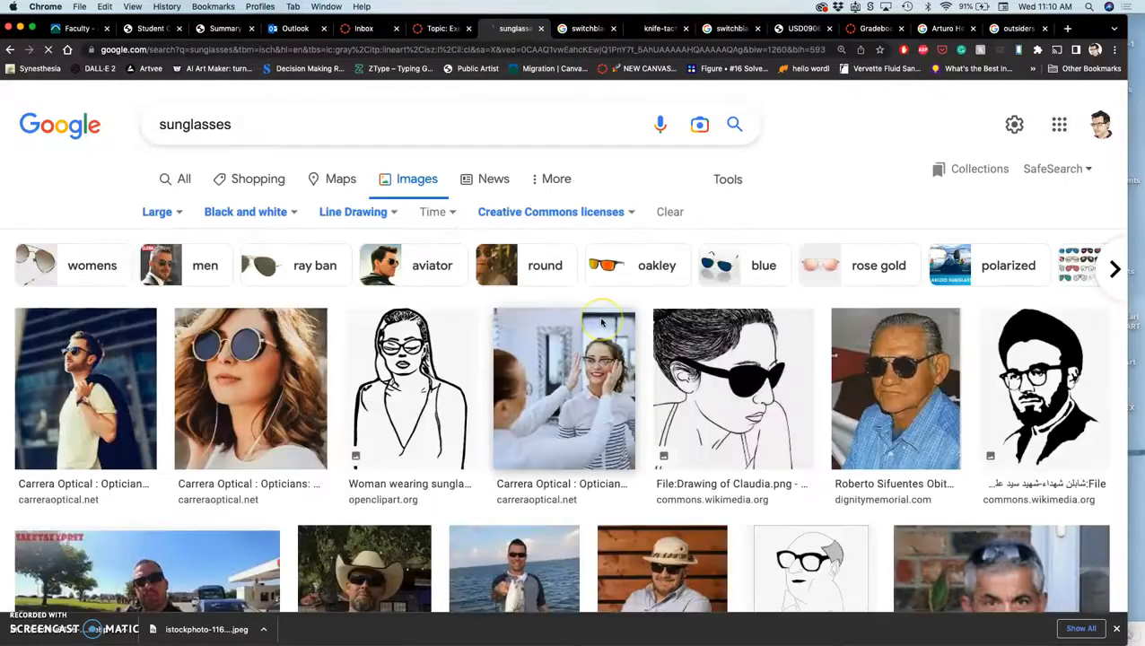
# Browse the filtered sunglasses results down to the black-and-white Japanese figure drawing.
pyautogui.scroll(-3)
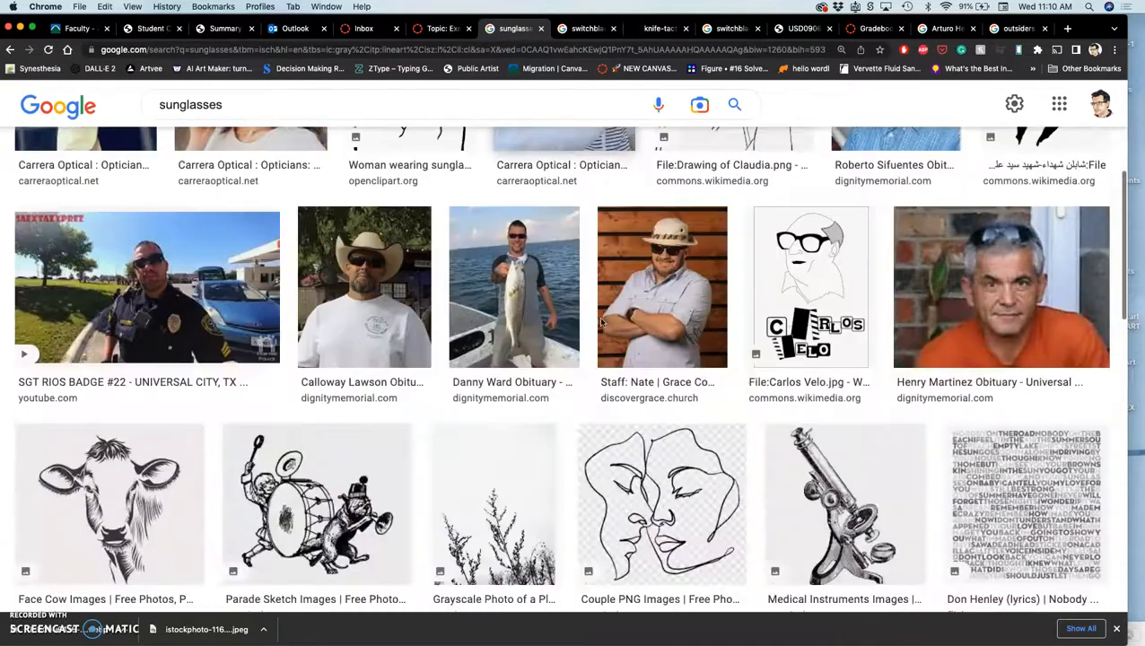
pyautogui.scroll(-3)
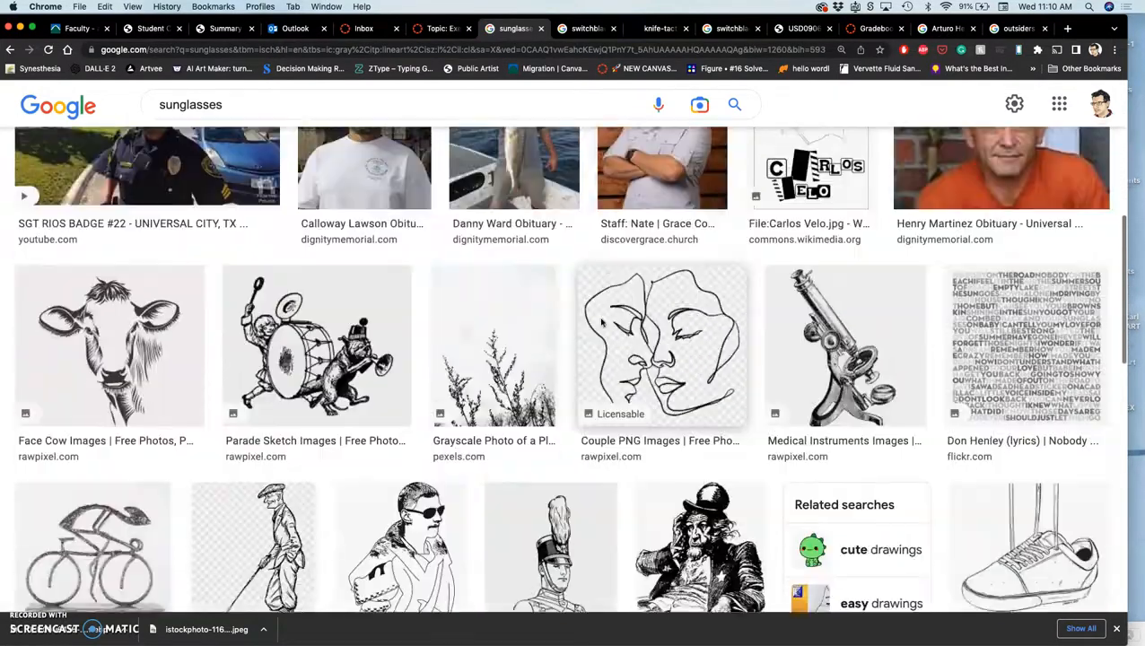
pyautogui.scroll(-3)
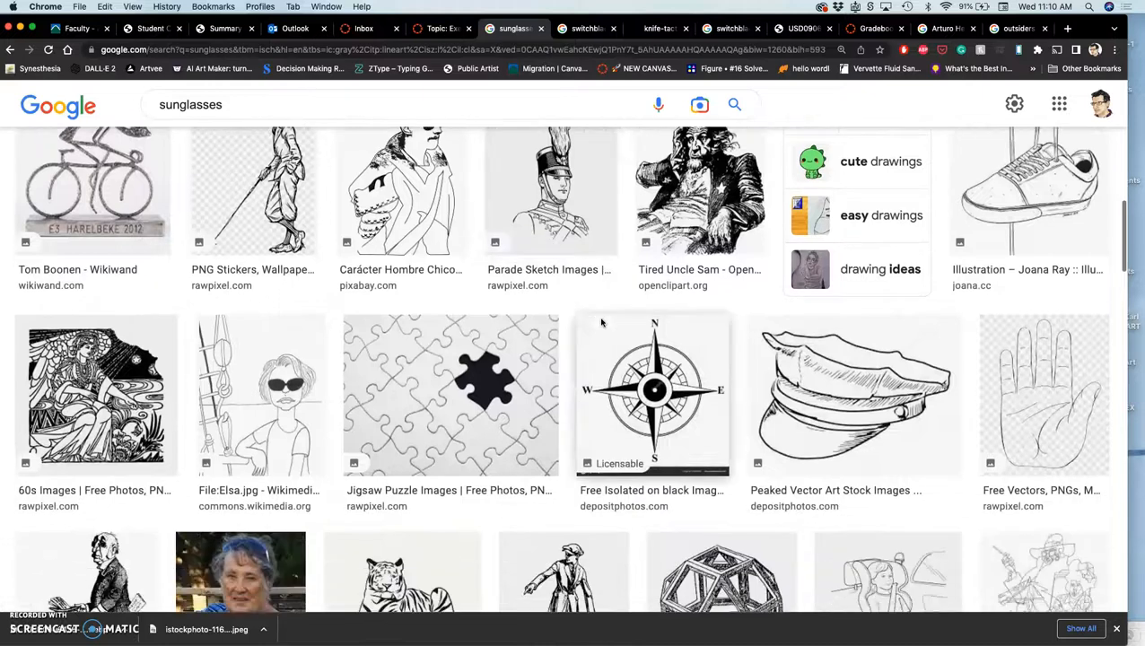
pyautogui.scroll(-3)
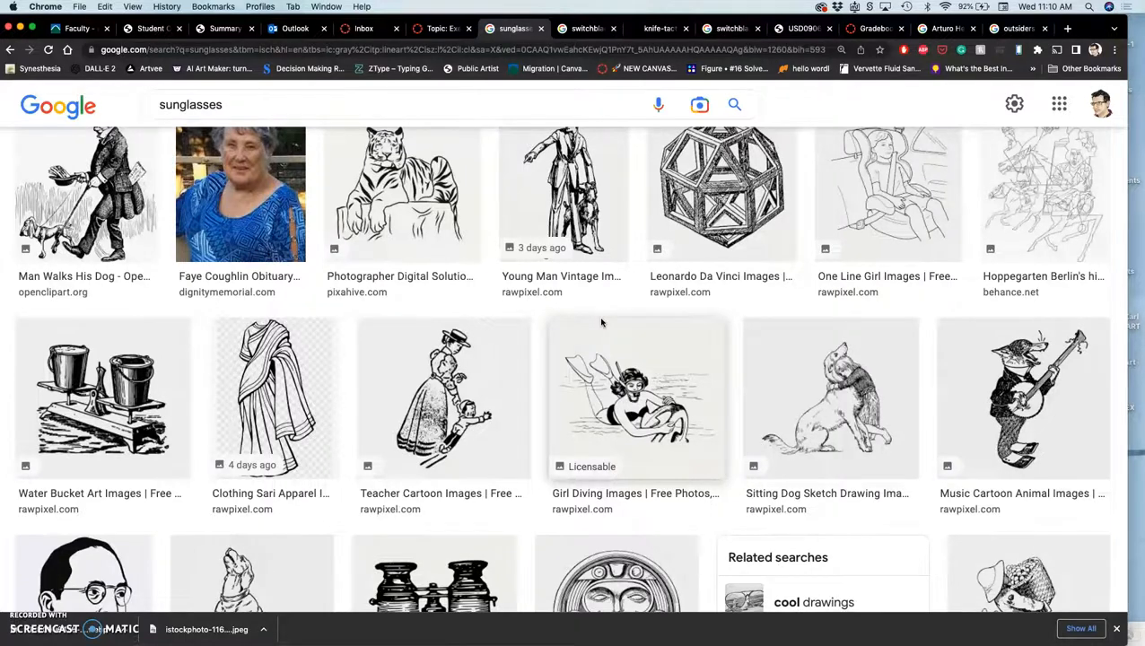
pyautogui.scroll(-3)
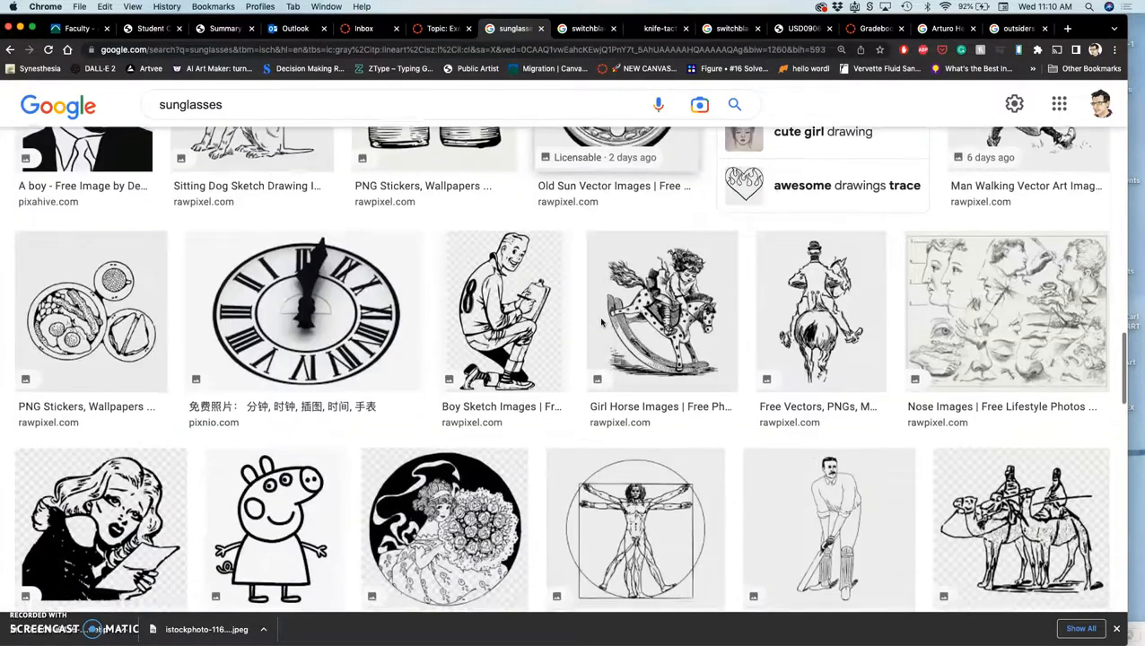
pyautogui.scroll(-3)
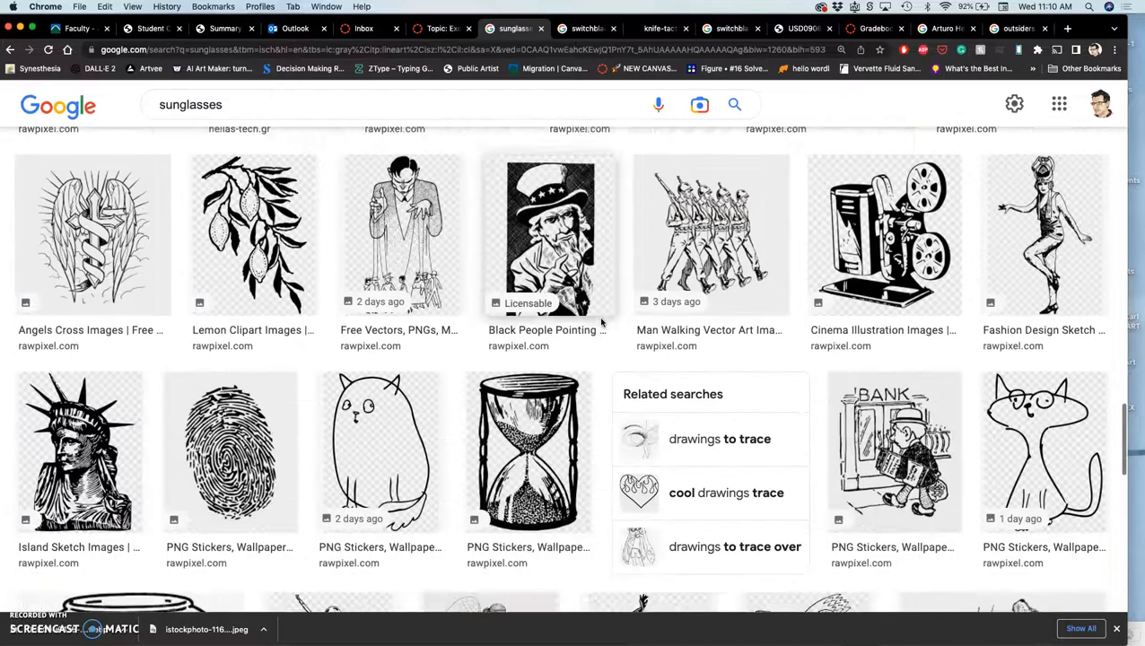
pyautogui.scroll(-3)
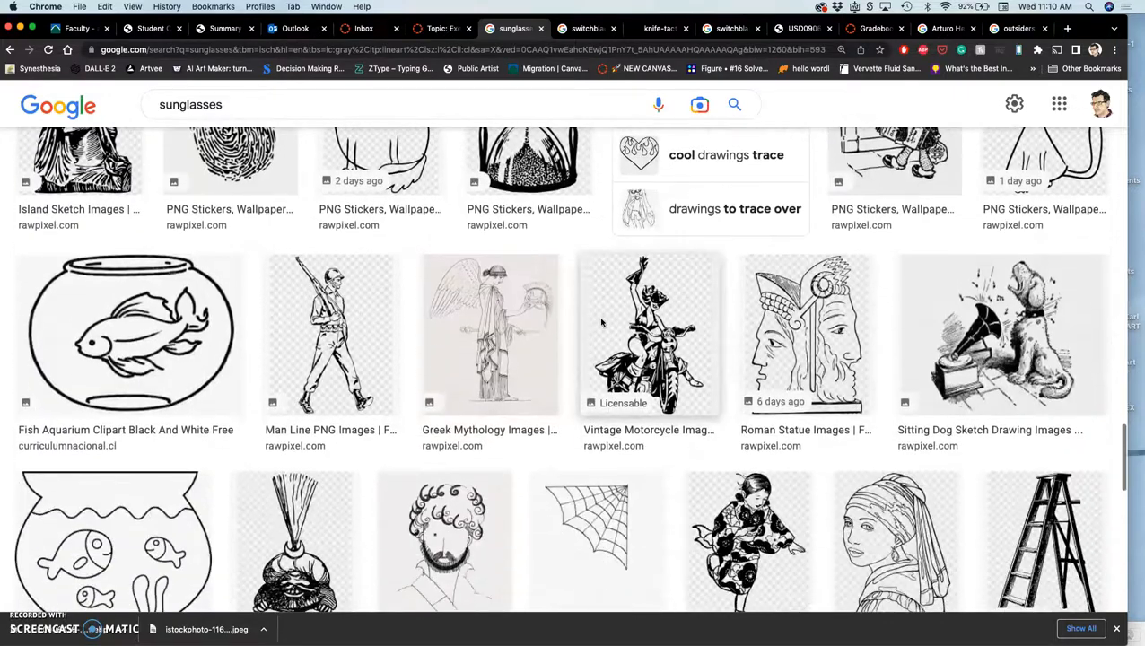
pyautogui.scroll(-3)
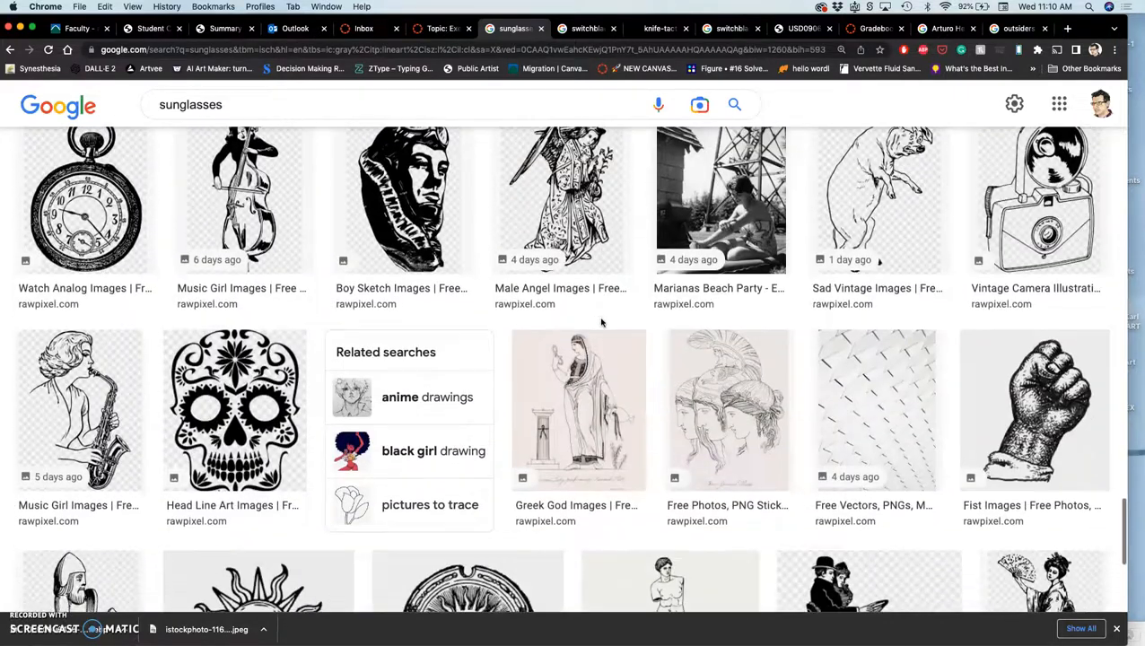
pyautogui.scroll(-3)
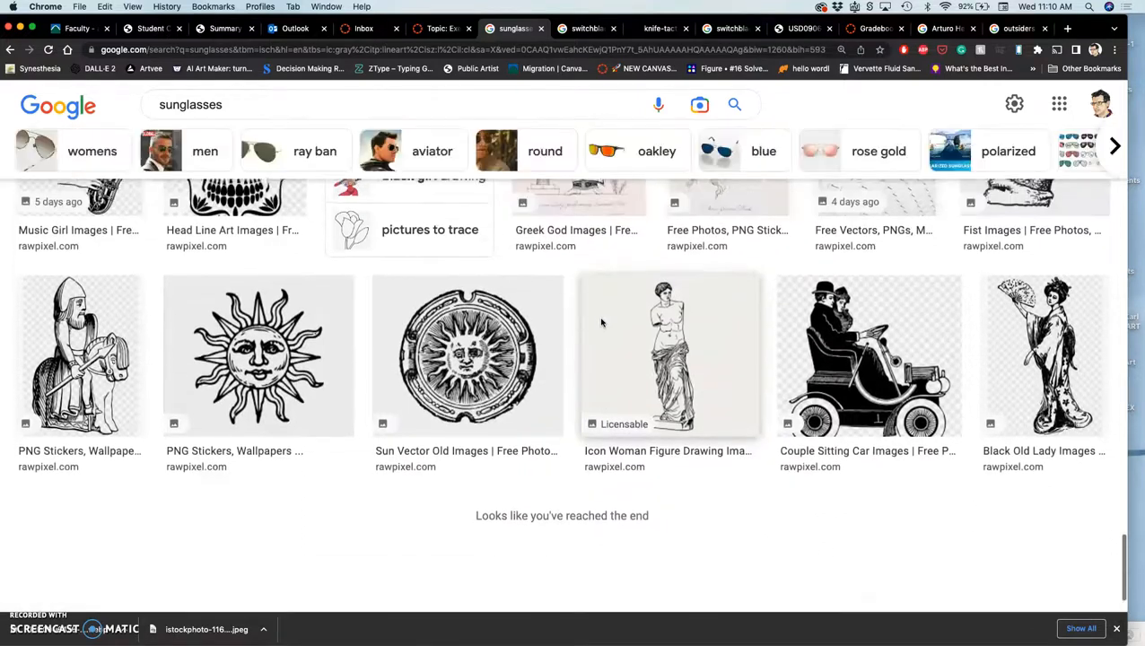
pyautogui.scroll(-3)
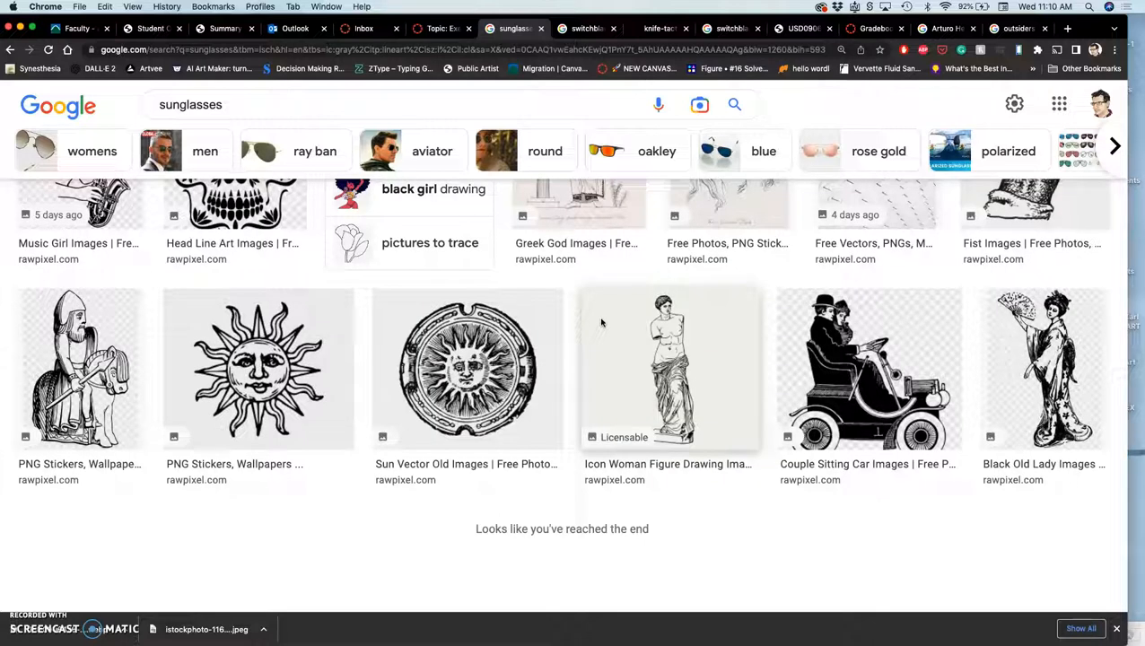
pyautogui.moveTo(718, 403)
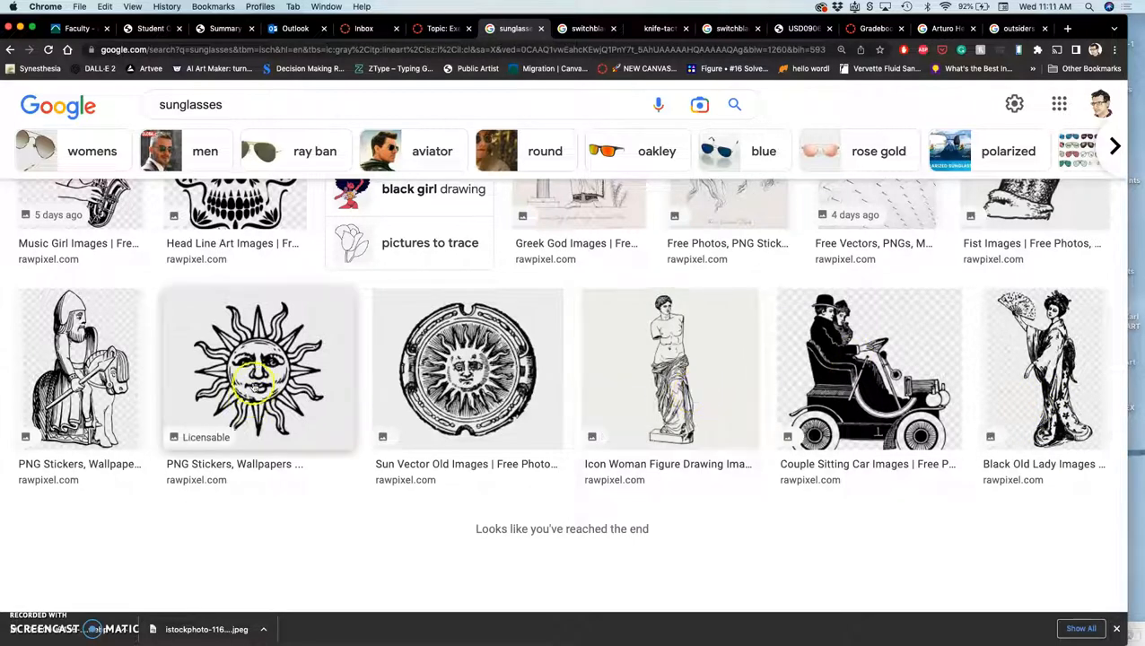
pyautogui.moveTo(316, 309)
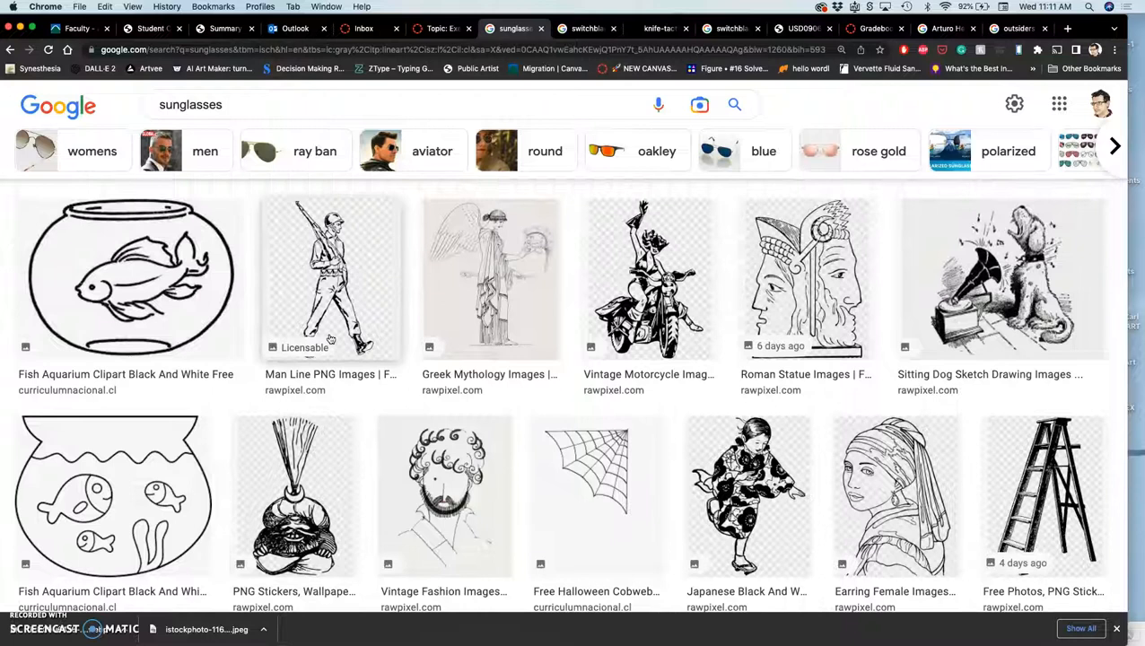
pyautogui.scroll(-3)
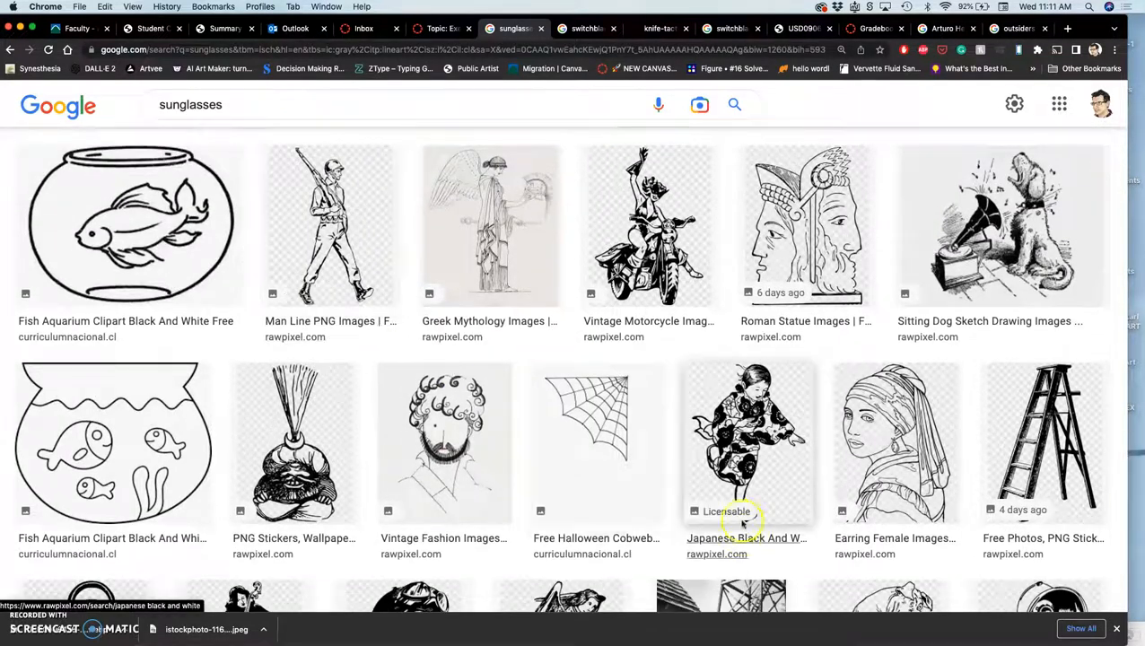
pyautogui.rightClick(748, 439)
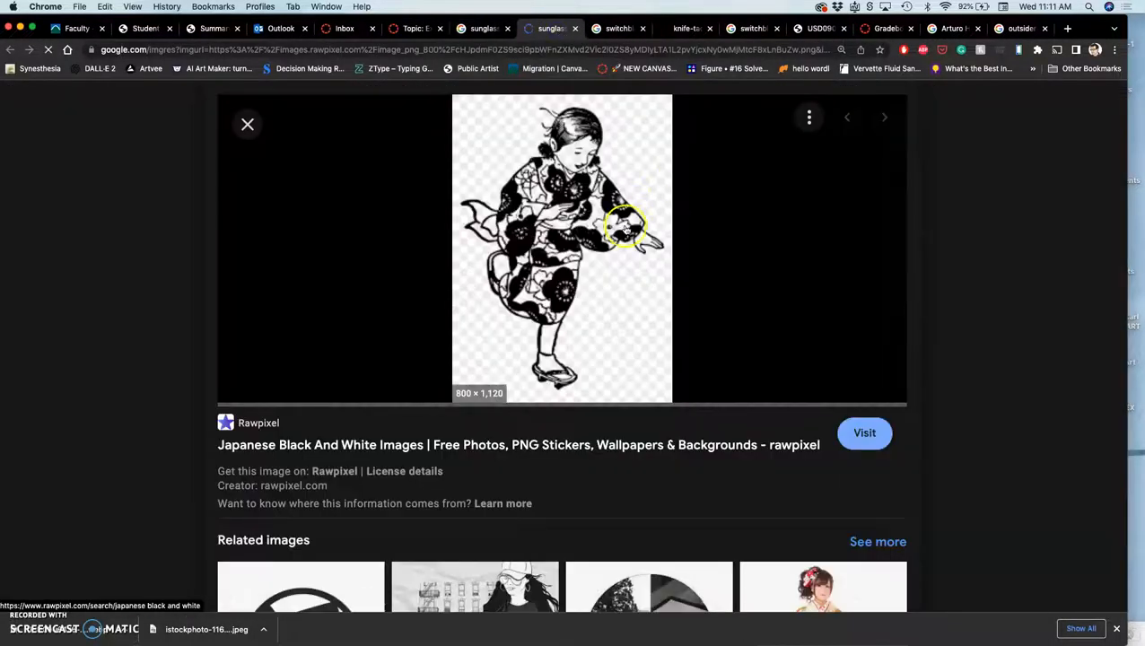
# View the kimono girl drawing full size in its own tab, then close it and return to the results.
pyautogui.rightClick(619, 229)
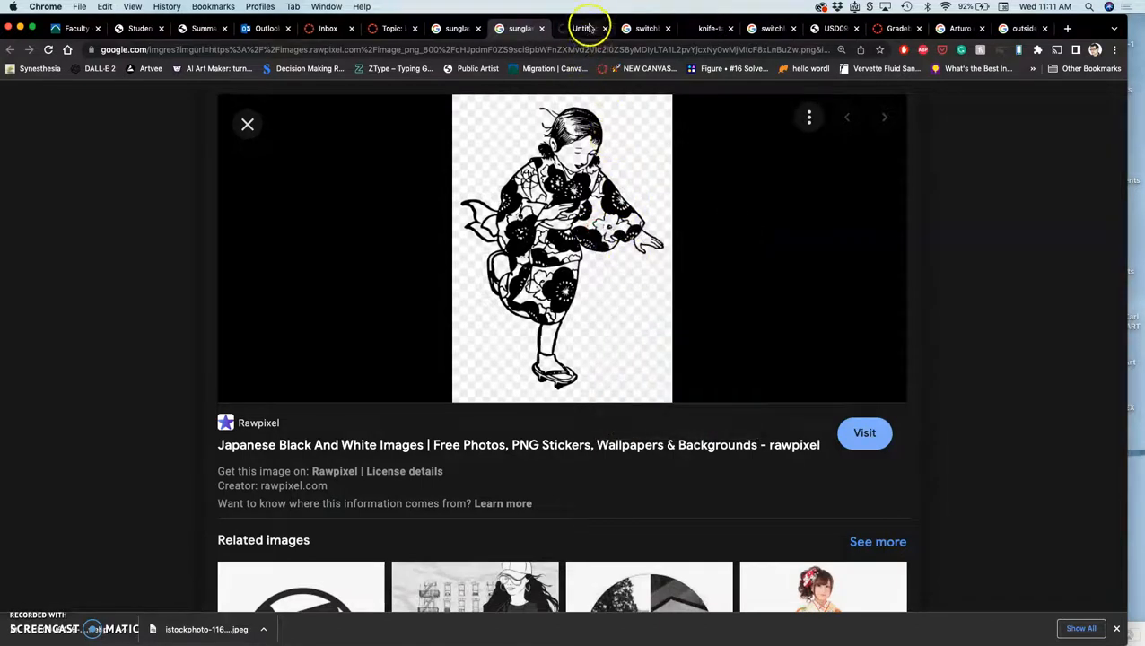
pyautogui.click(563, 247)
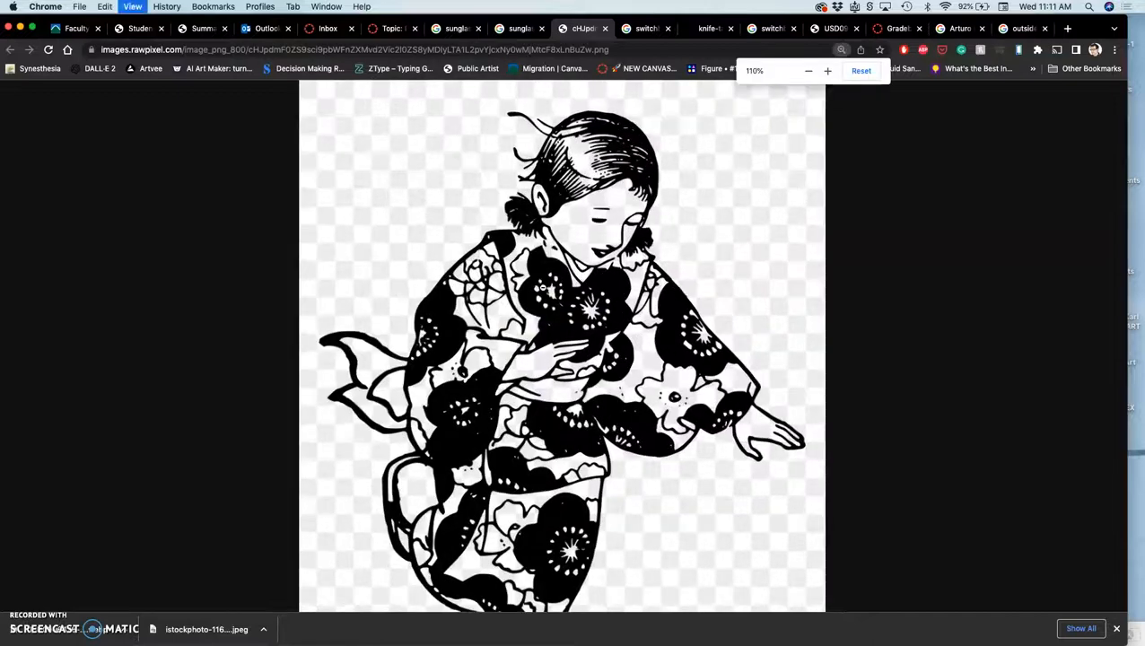
pyautogui.click(825, 72)
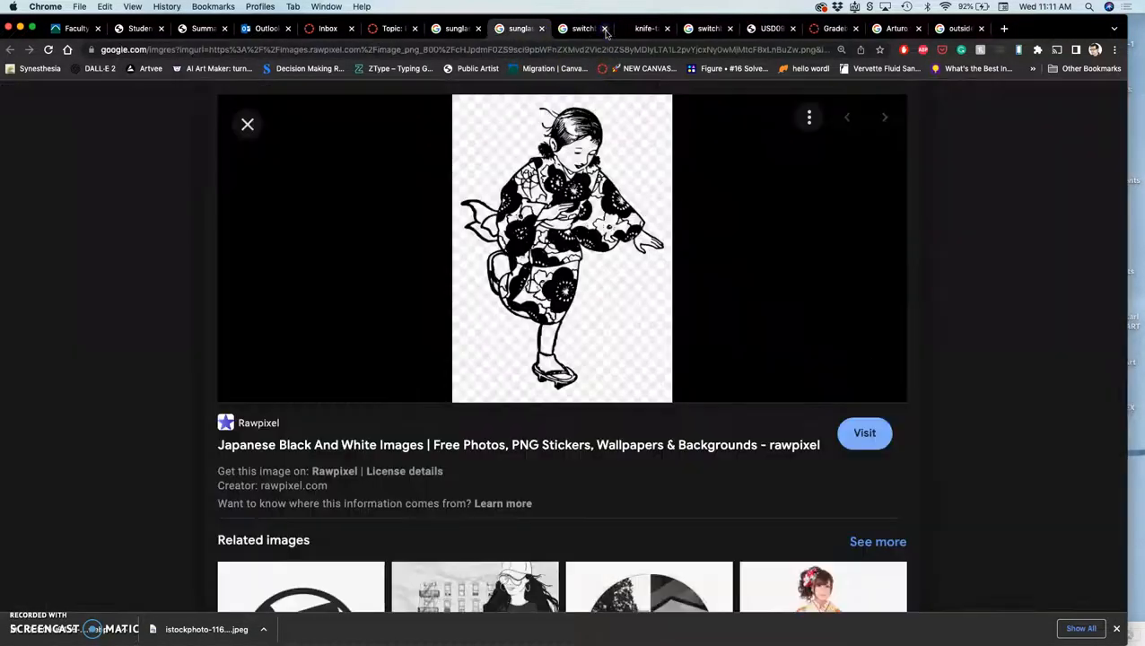
pyautogui.click(247, 123)
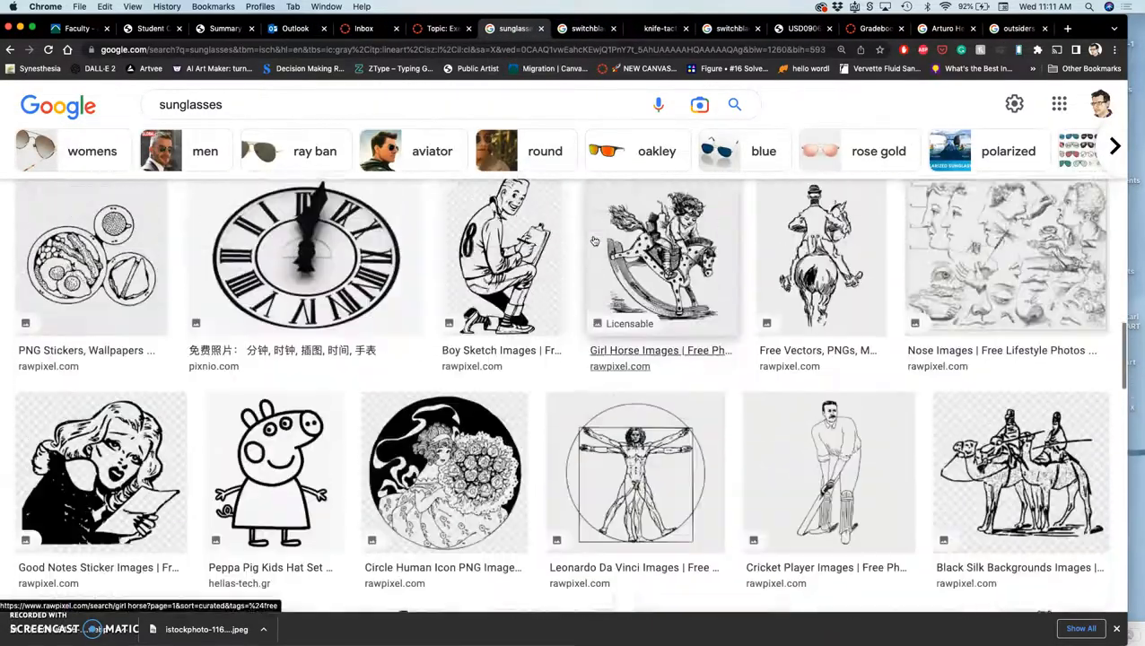
pyautogui.scroll(-3)
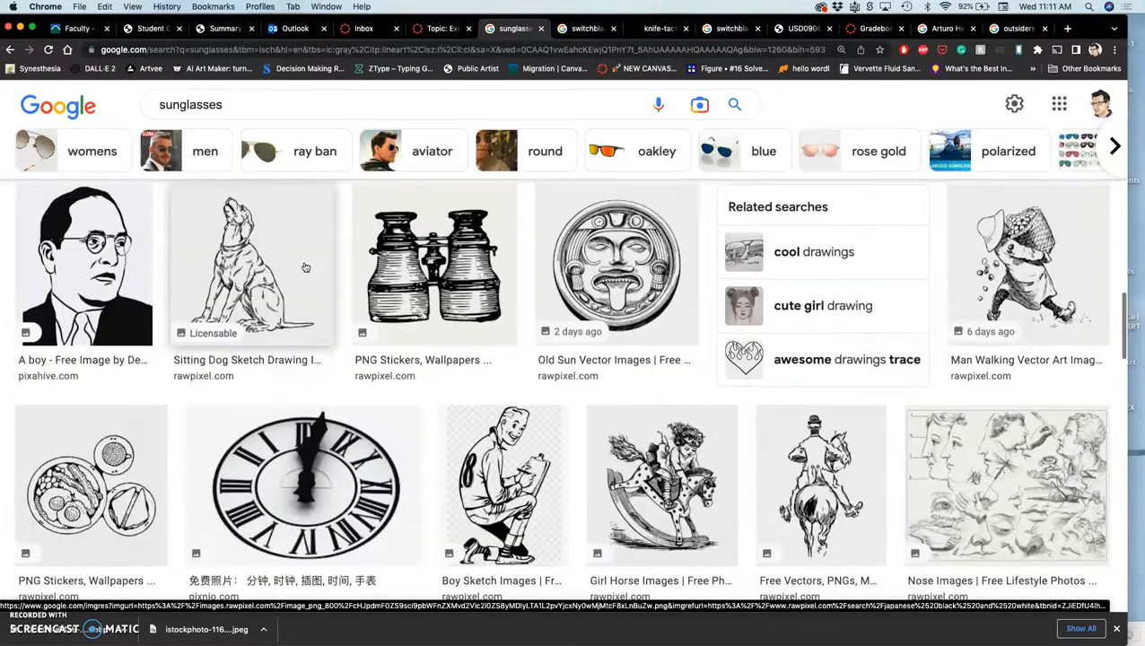
pyautogui.scroll(-3)
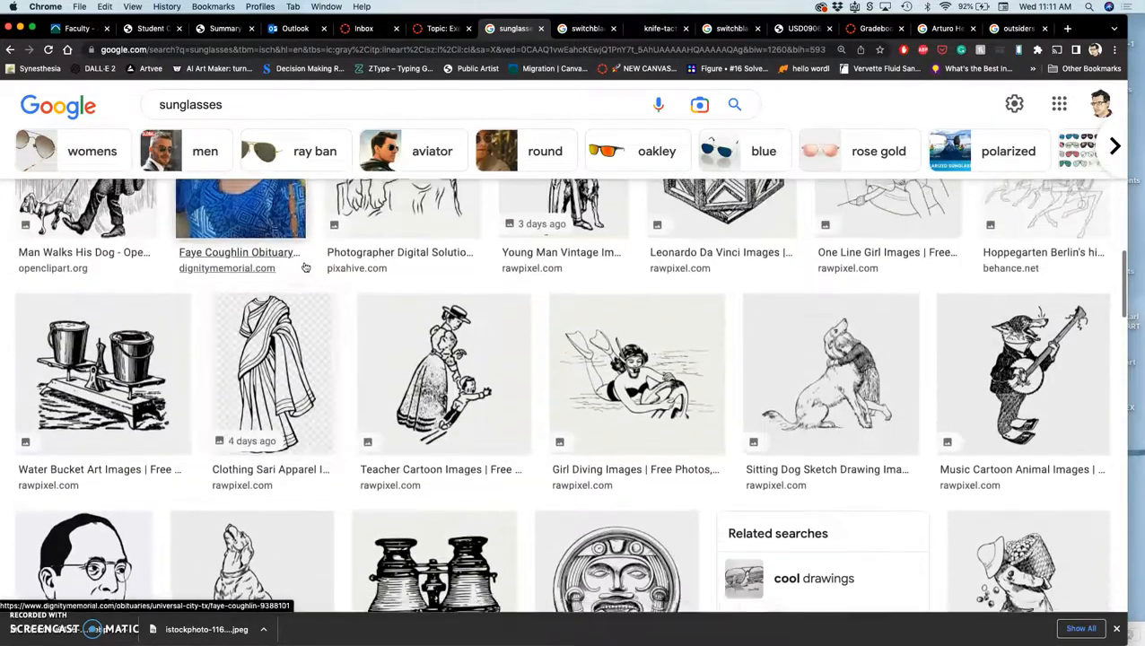
pyautogui.scroll(-3)
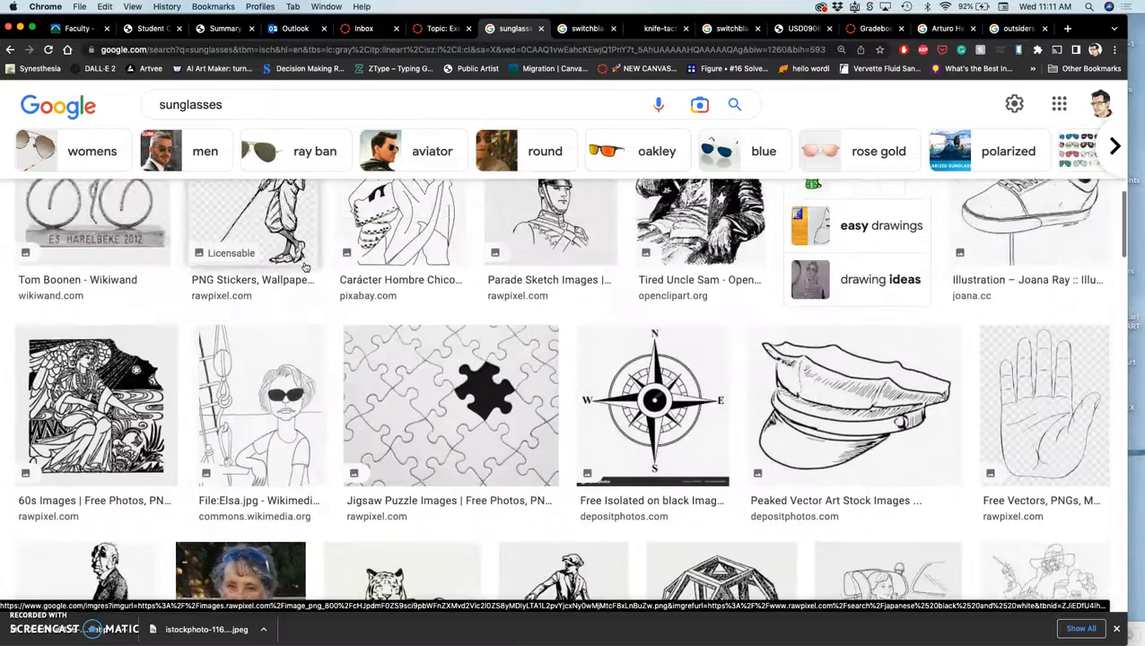
pyautogui.scroll(-3)
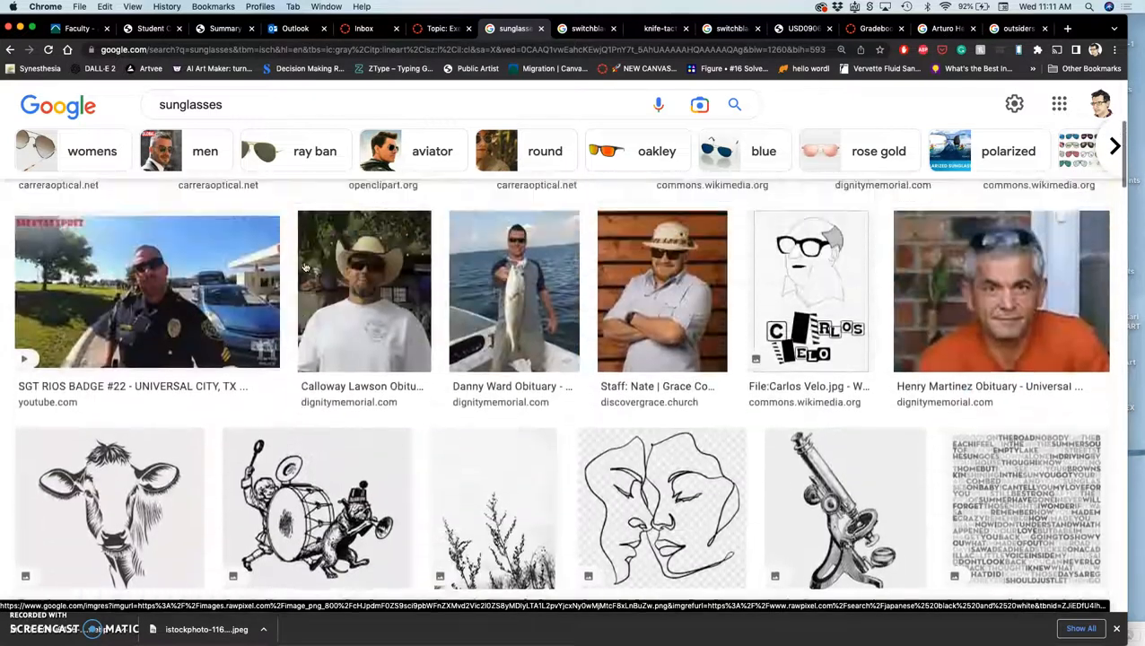
pyautogui.scroll(-3)
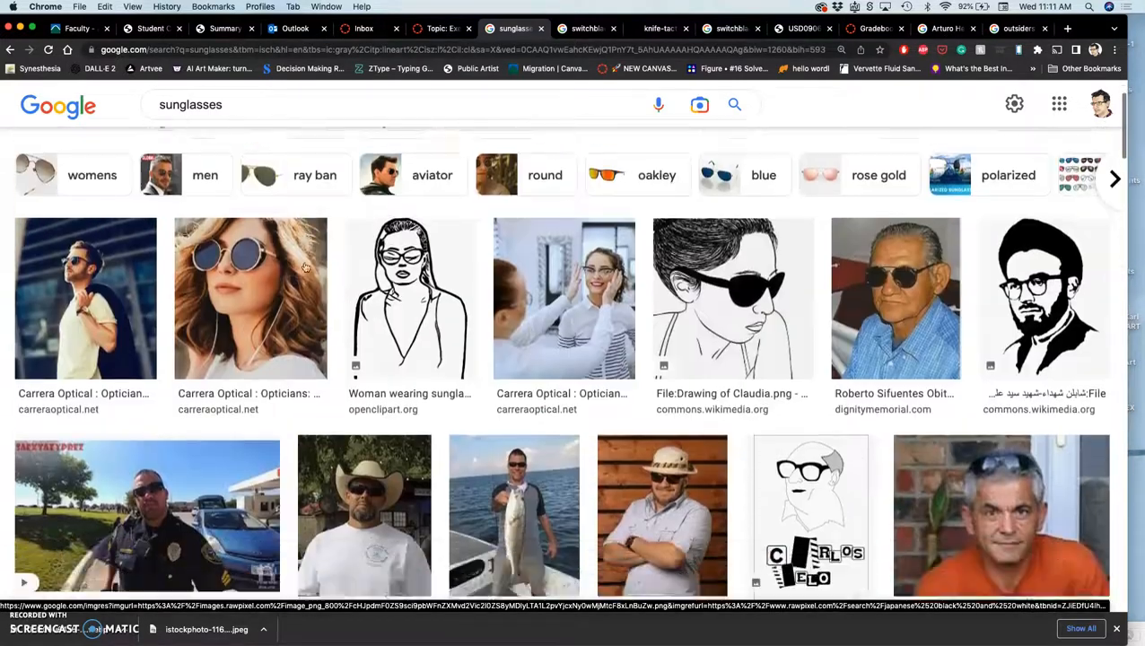
pyautogui.scroll(-3)
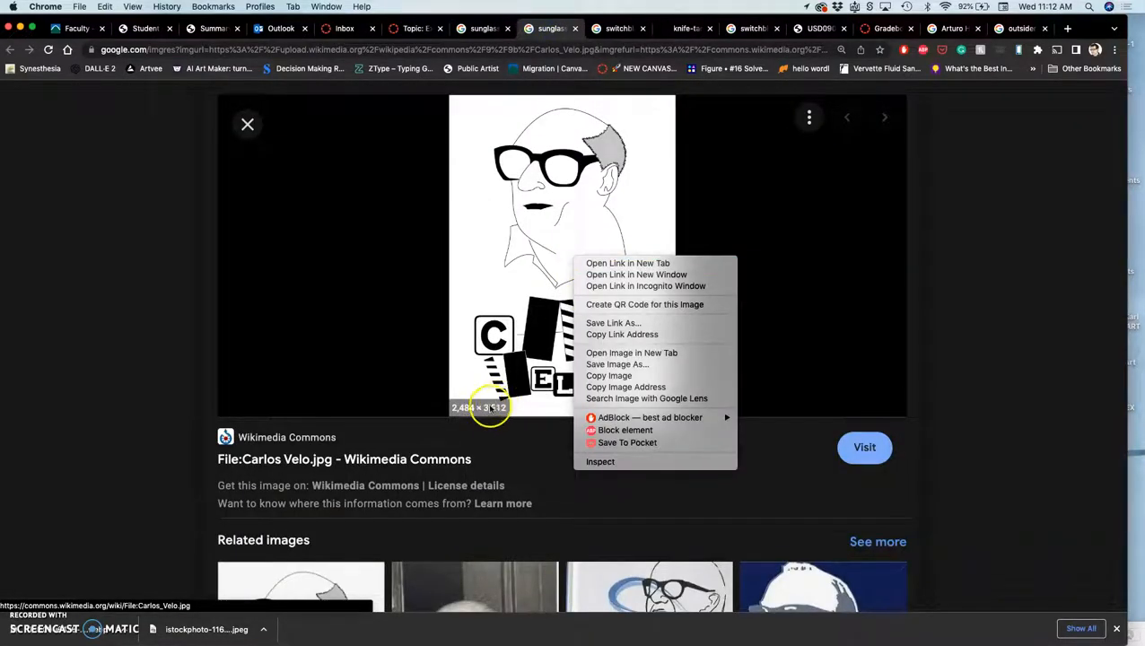
pyautogui.moveTo(632, 351)
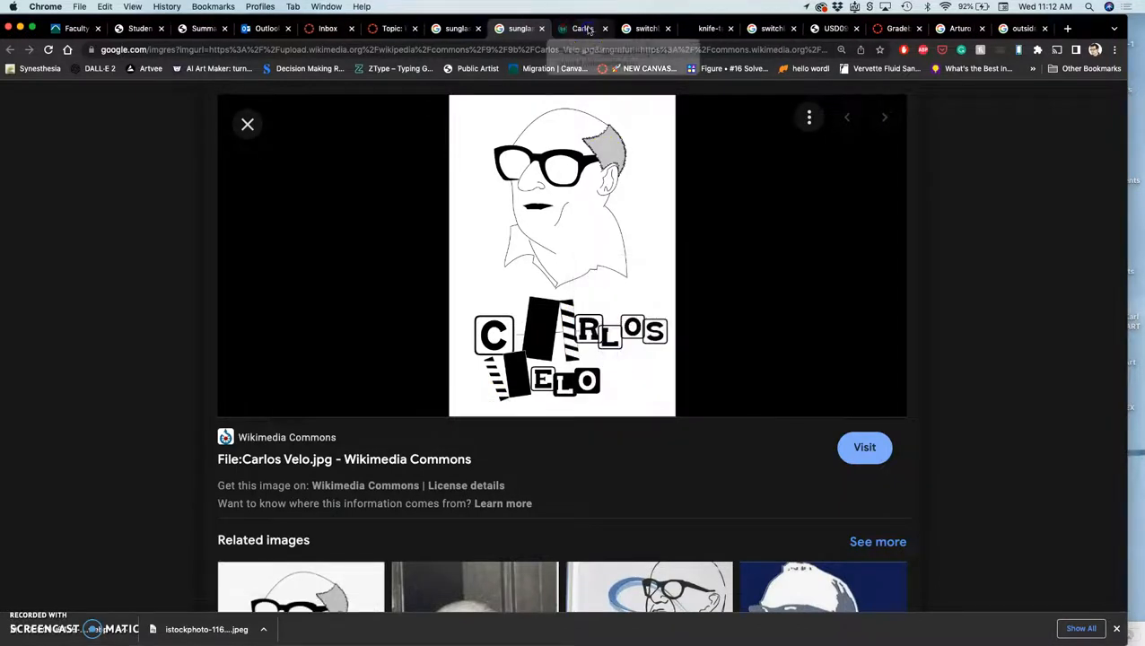
# View the Carlos Velo caricature full size in its own tab, then return to the Google Images preview.
pyautogui.click(863, 447)
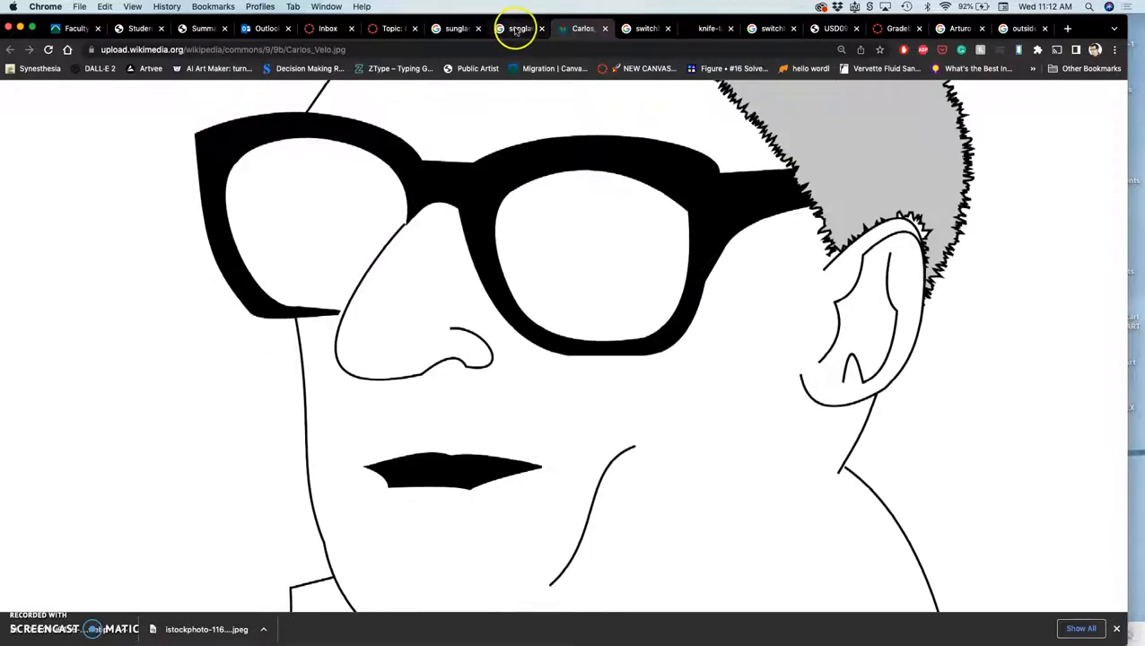
pyautogui.click(516, 29)
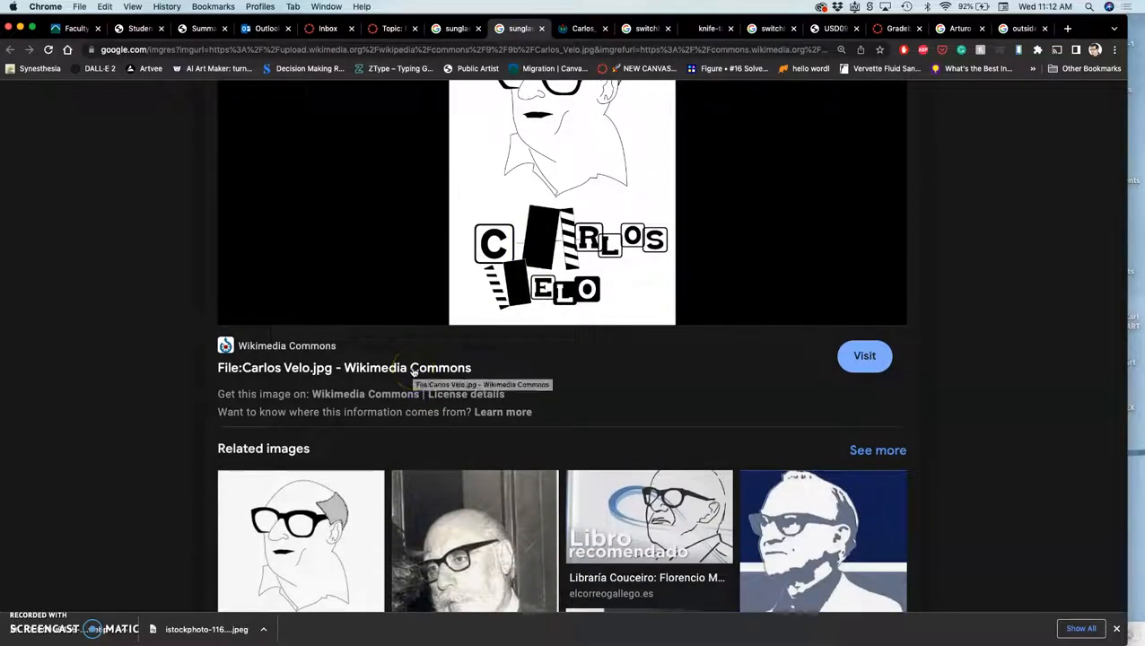
pyautogui.moveTo(411, 371)
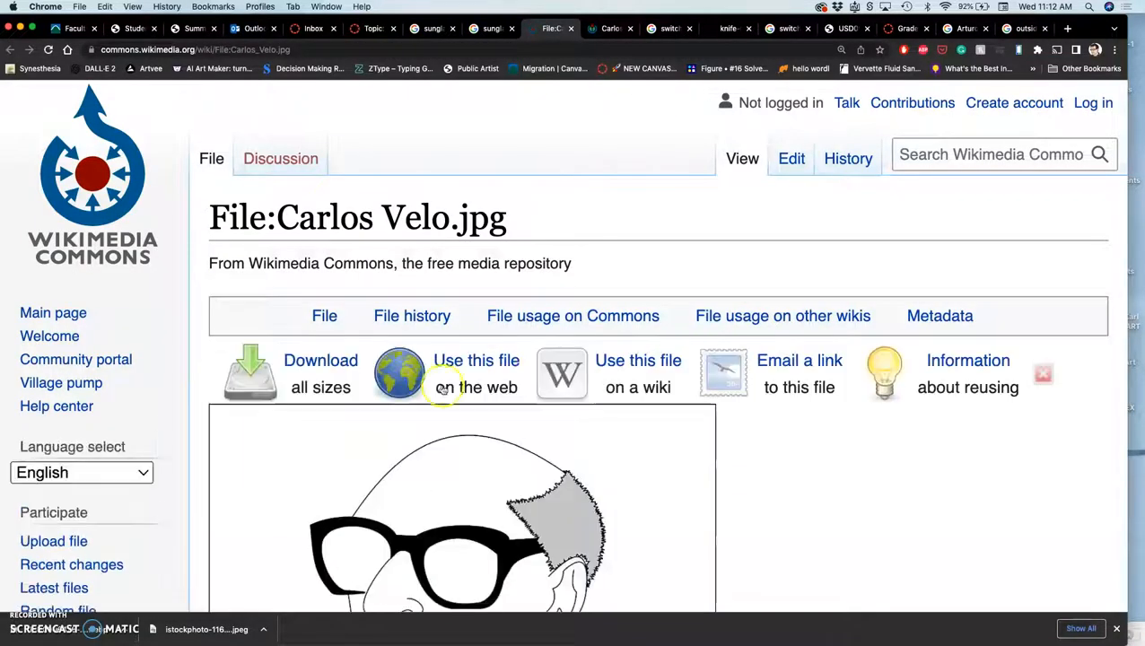
# Scroll the Carlos Velo.jpg file page down to its GFDL / CC Attribution-ShareAlike licensing and back up.
pyautogui.scroll(-3)
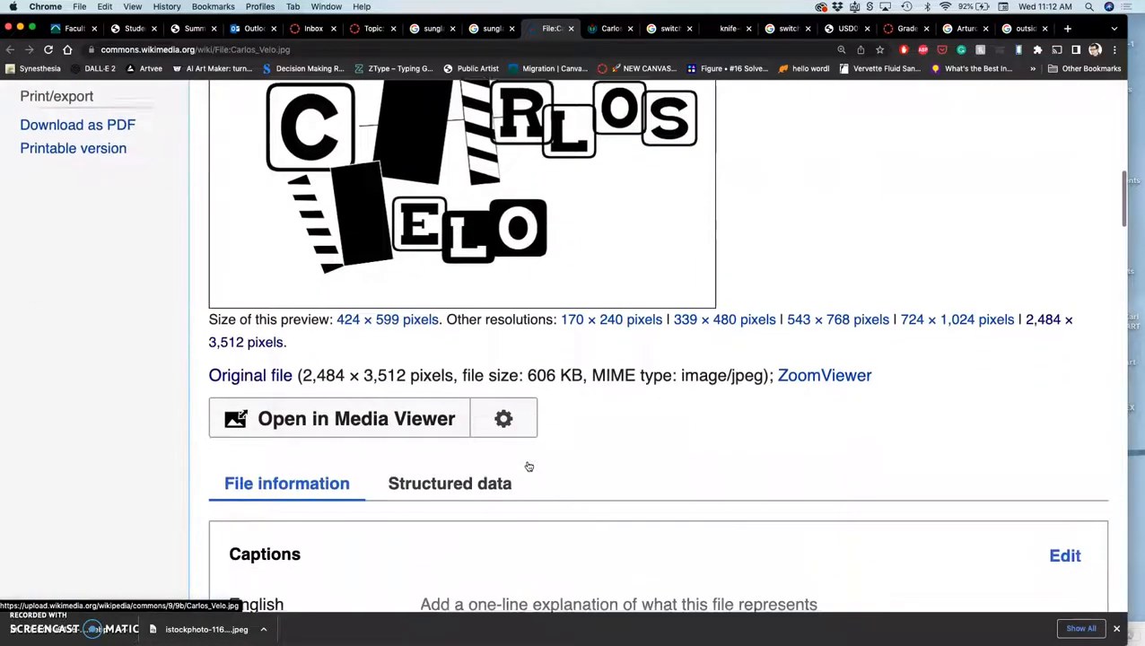
pyautogui.scroll(-3)
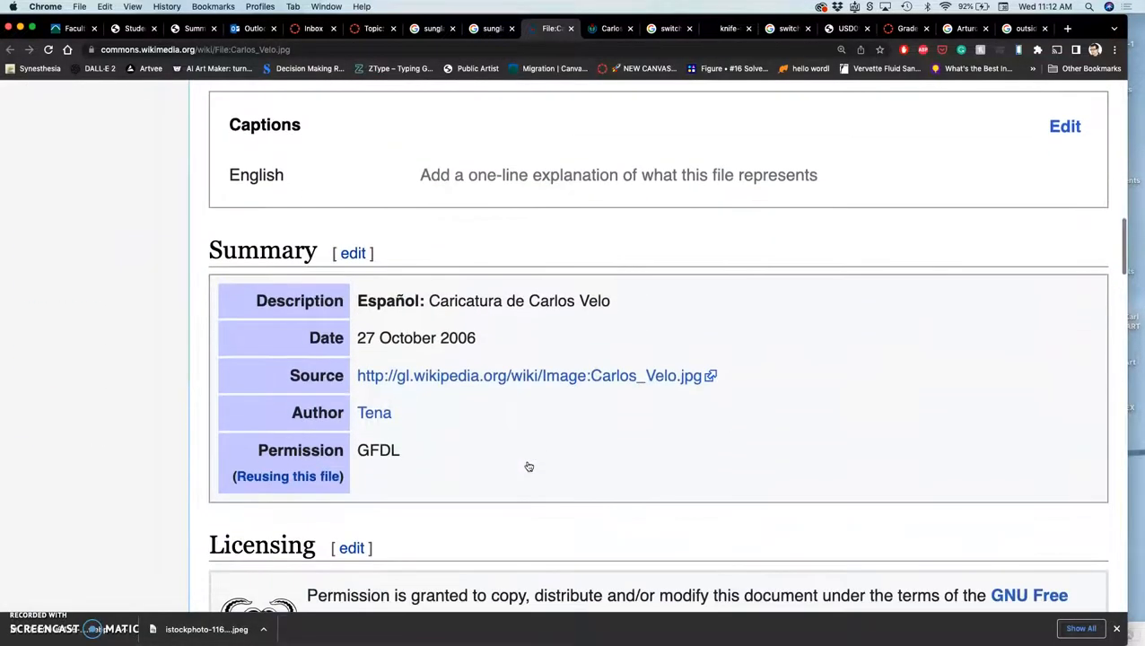
pyautogui.scroll(-3)
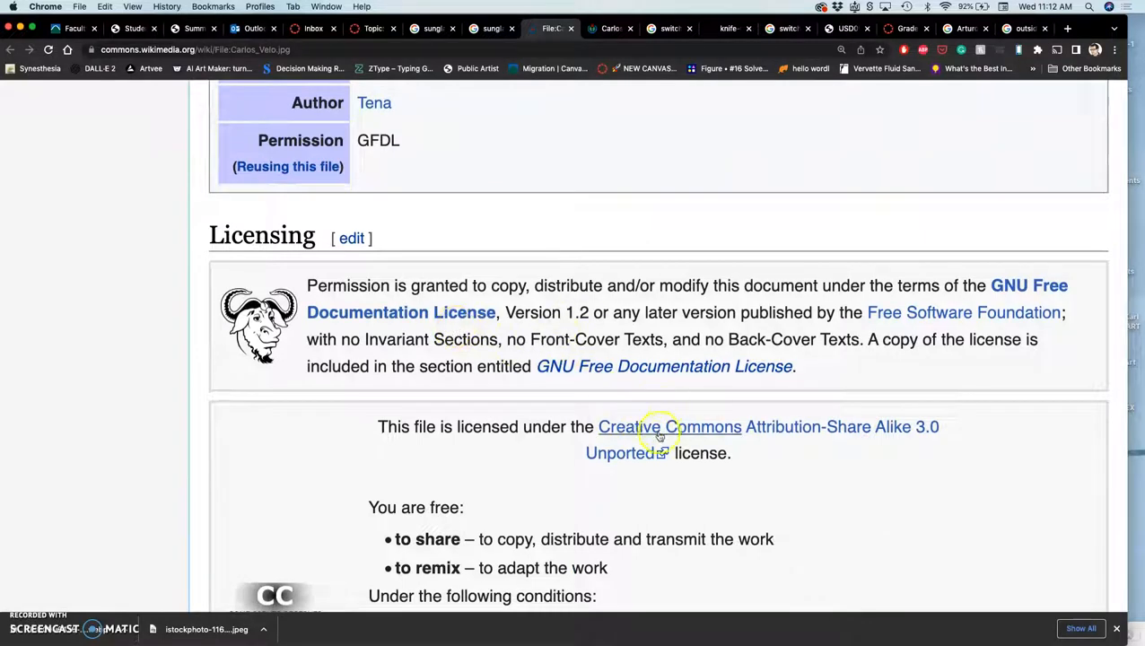
pyautogui.scroll(-3)
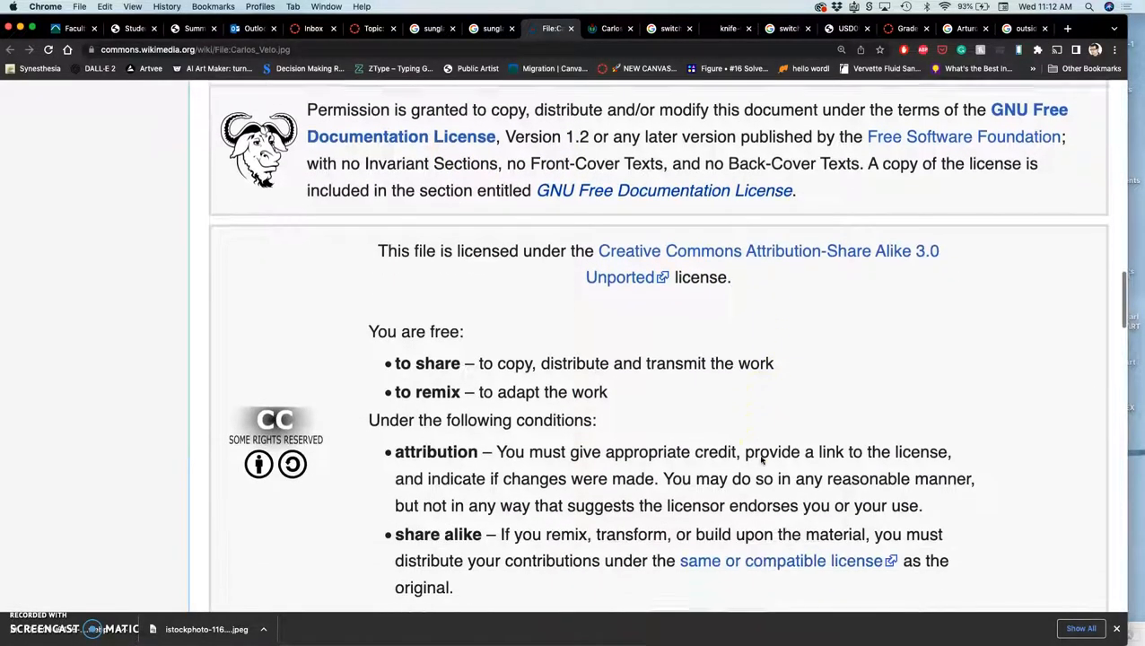
pyautogui.scroll(-3)
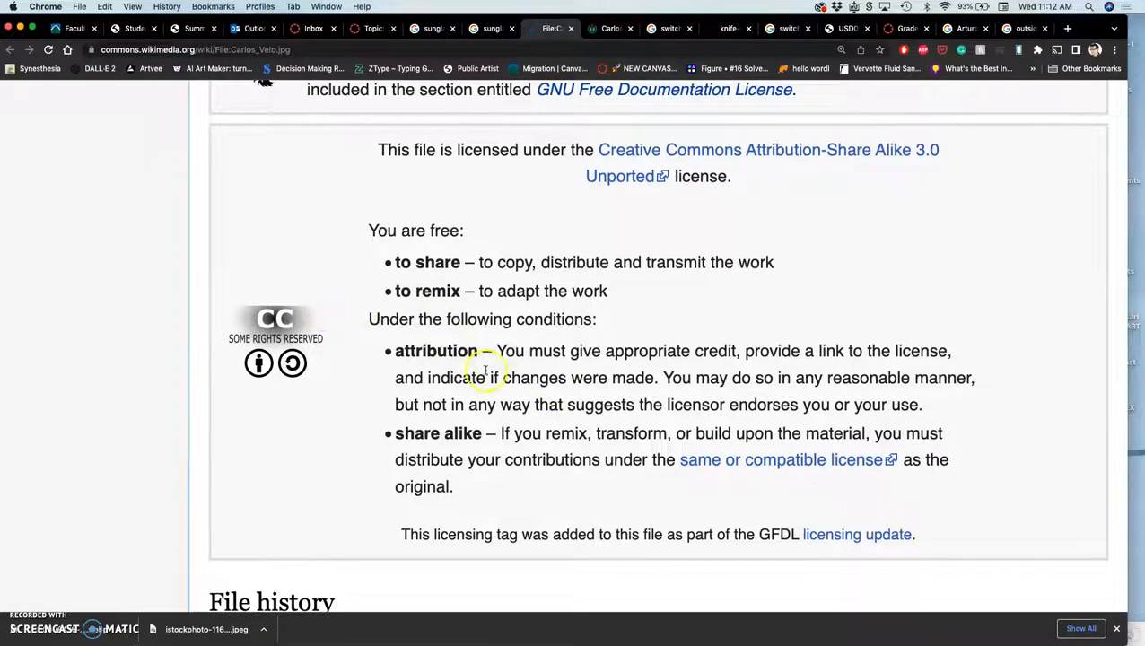
pyautogui.moveTo(556, 366)
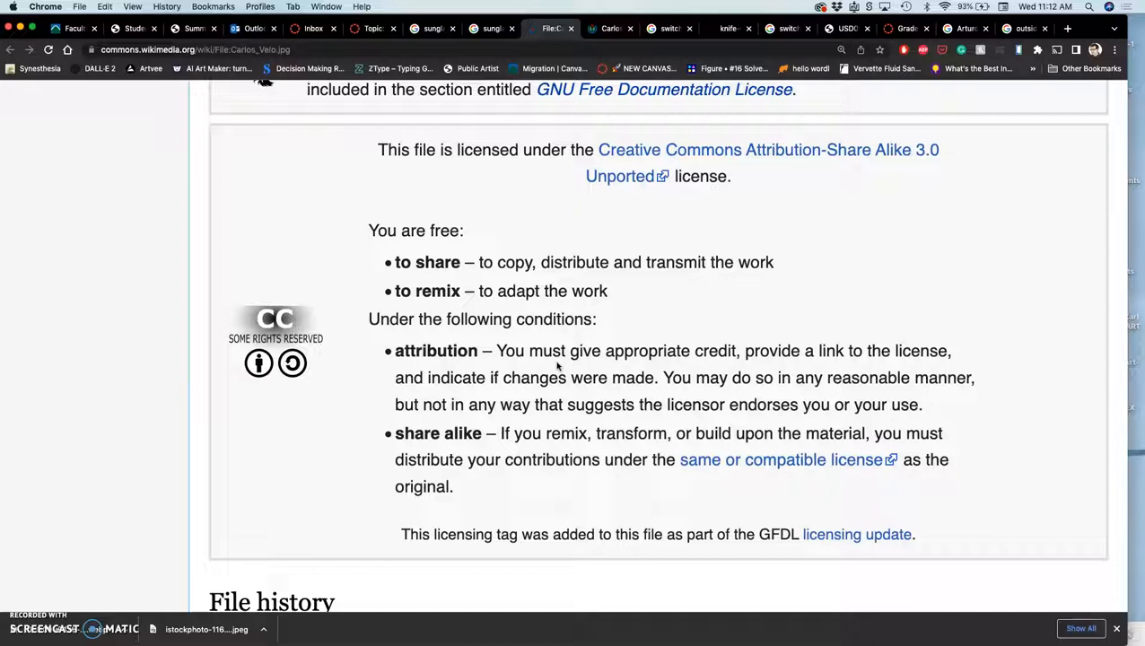
pyautogui.moveTo(596, 377)
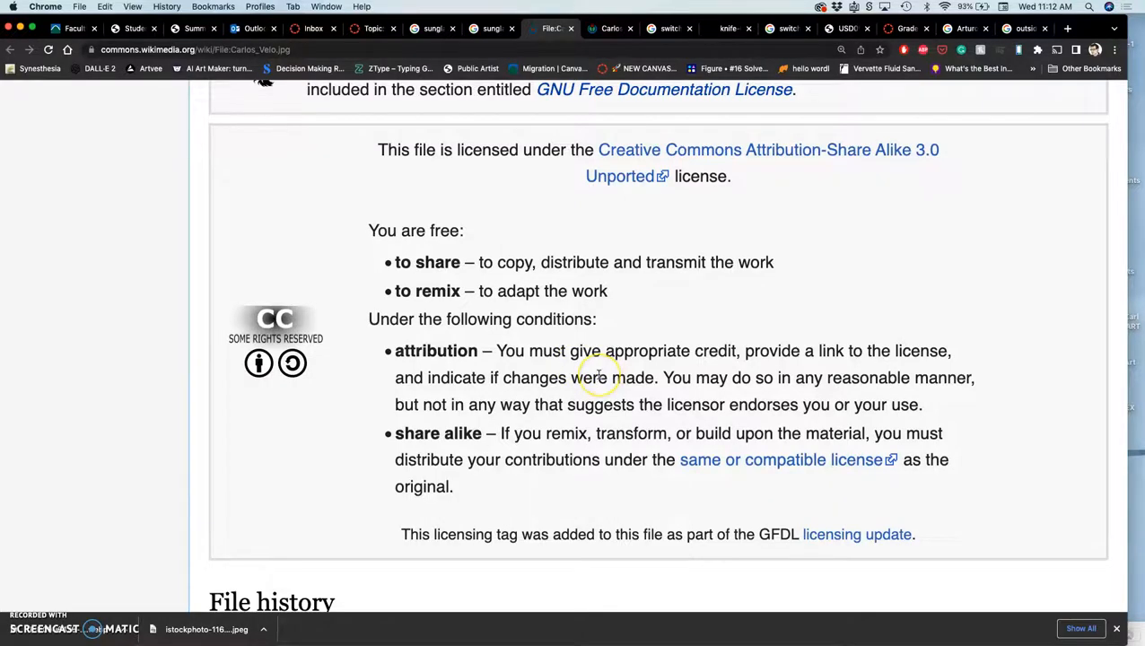
pyautogui.scroll(3)
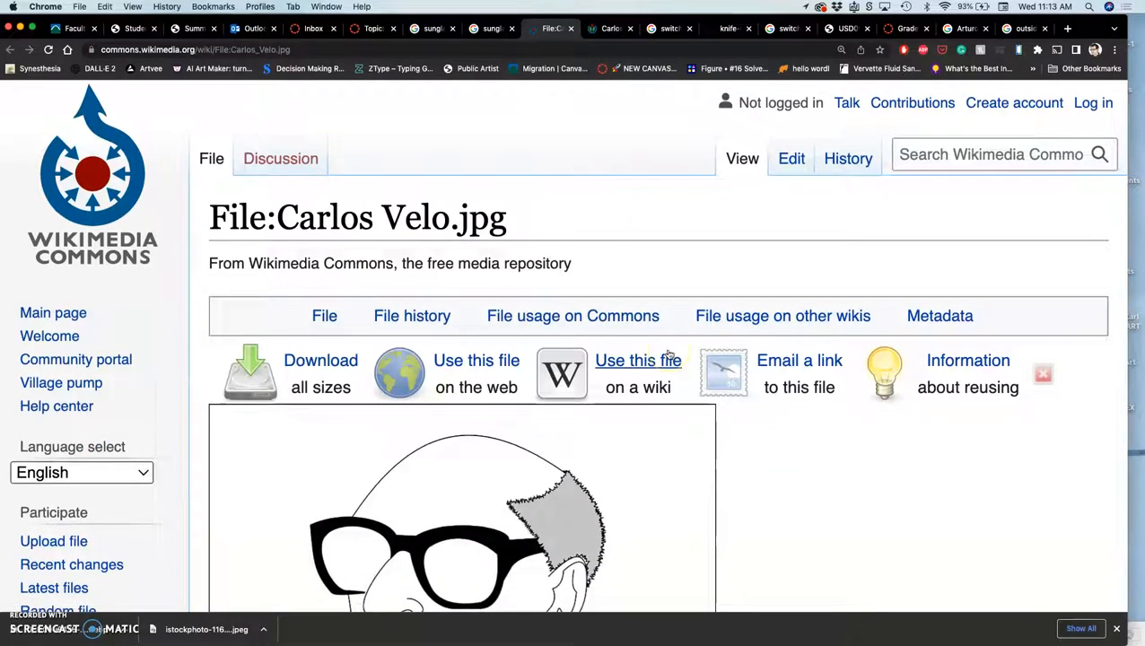
pyautogui.moveTo(638, 359)
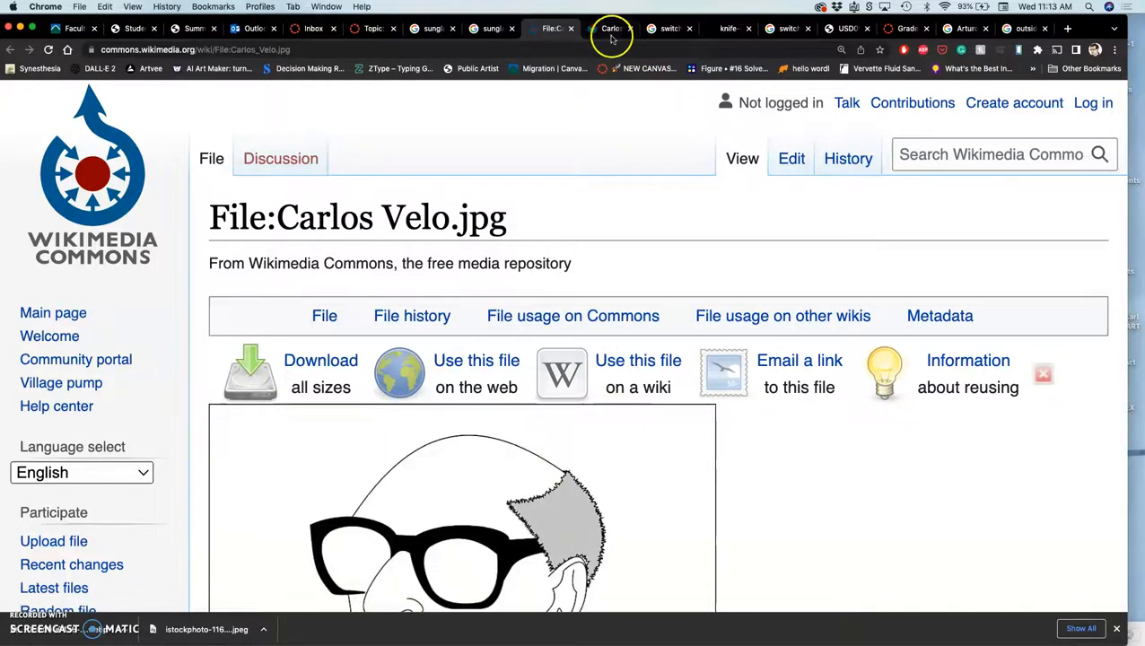
pyautogui.moveTo(610, 29)
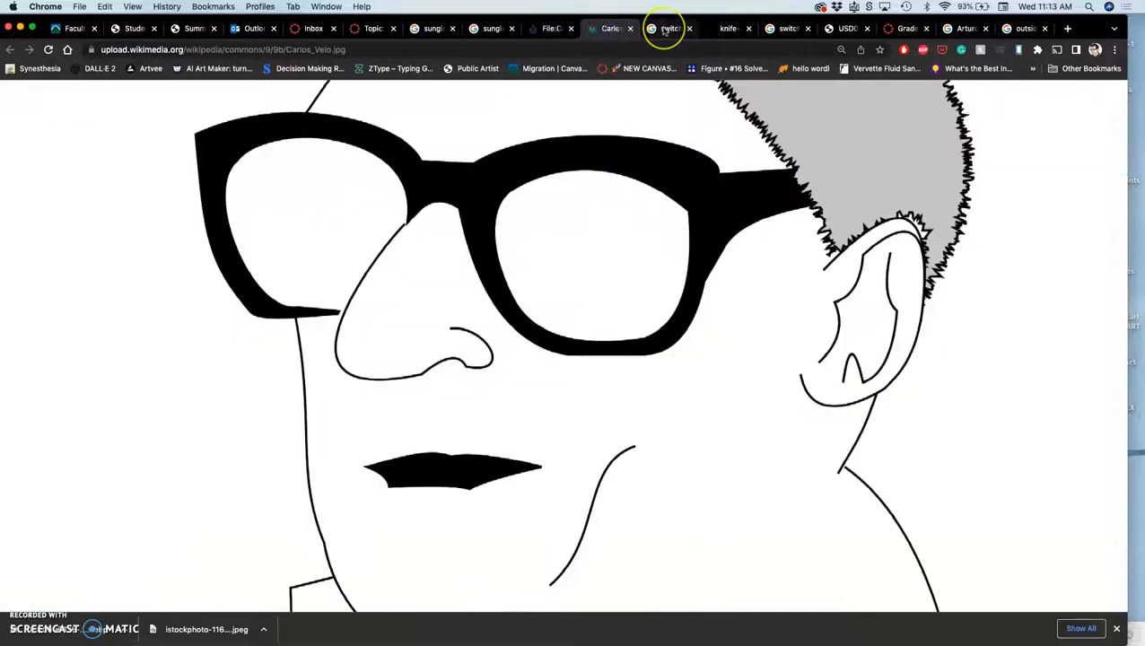
pyautogui.moveTo(668, 29)
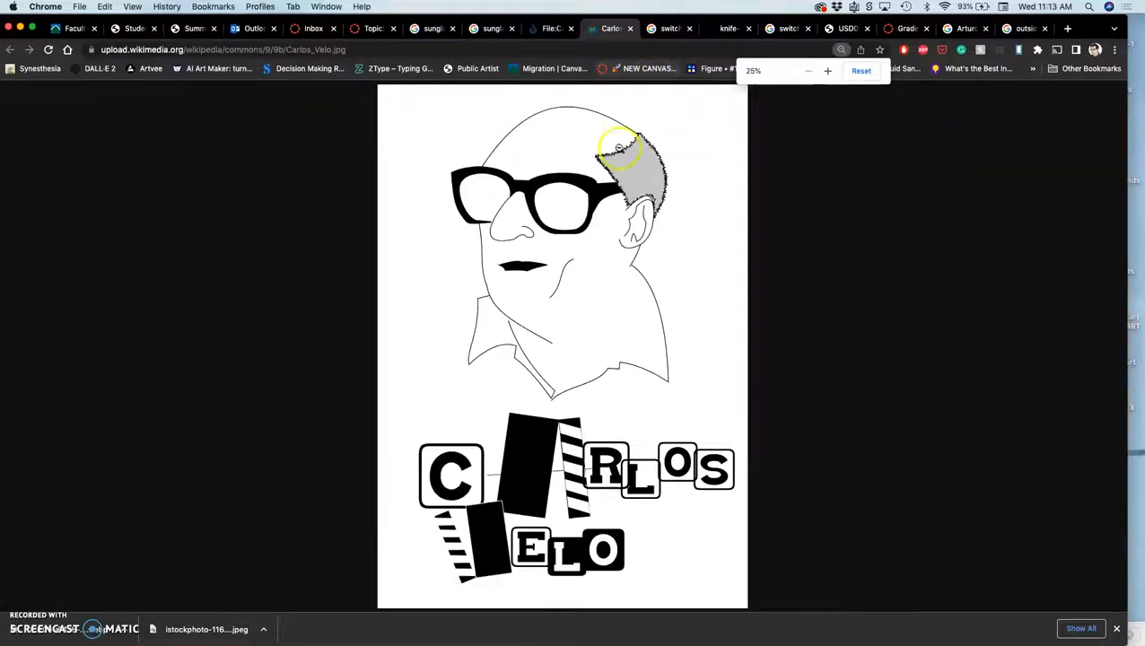
# Save the full-size Carlos Velo caricature from Wikimedia Commons to the computer via Save Image As.
pyautogui.rightClick(619, 147)
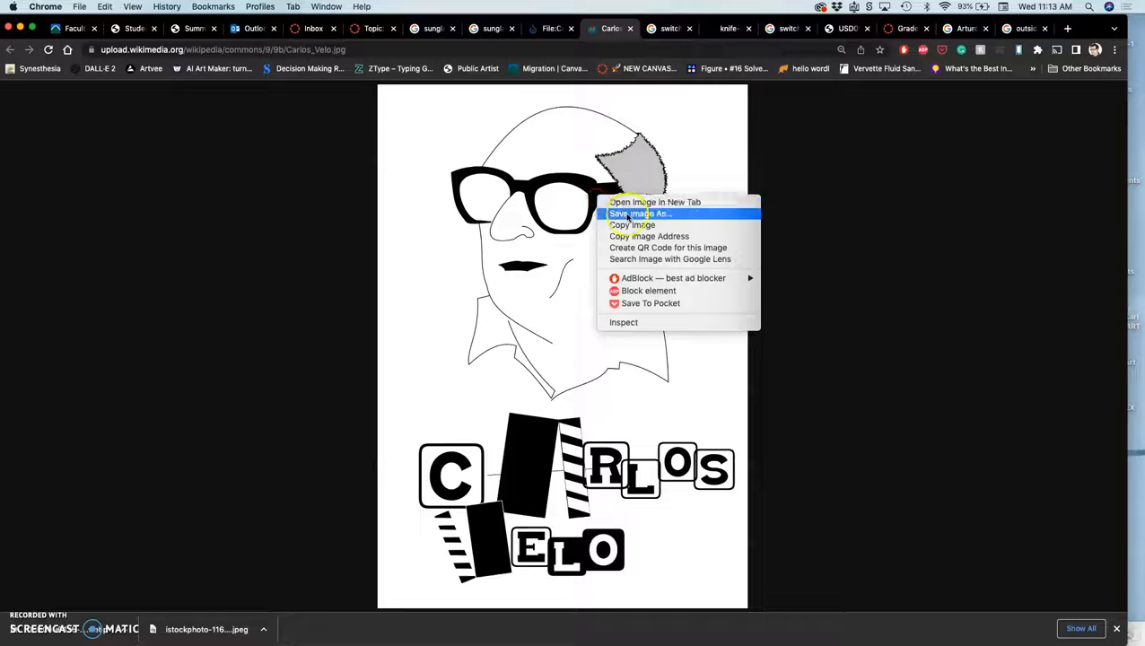
pyautogui.click(639, 214)
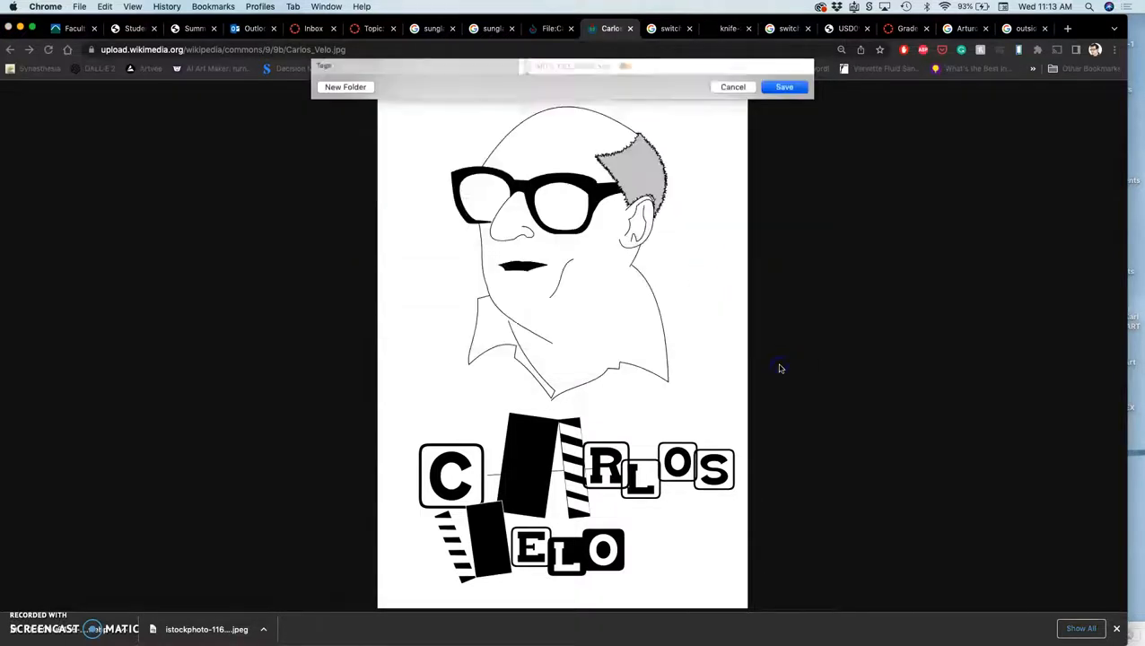
pyautogui.click(782, 86)
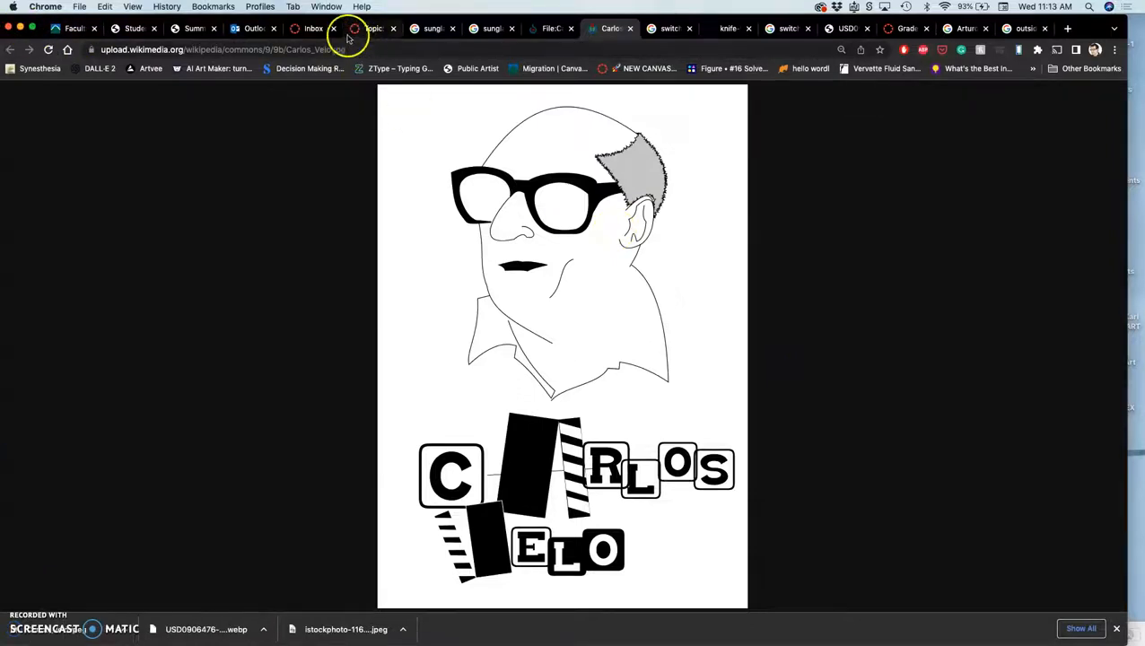
pyautogui.click(374, 29)
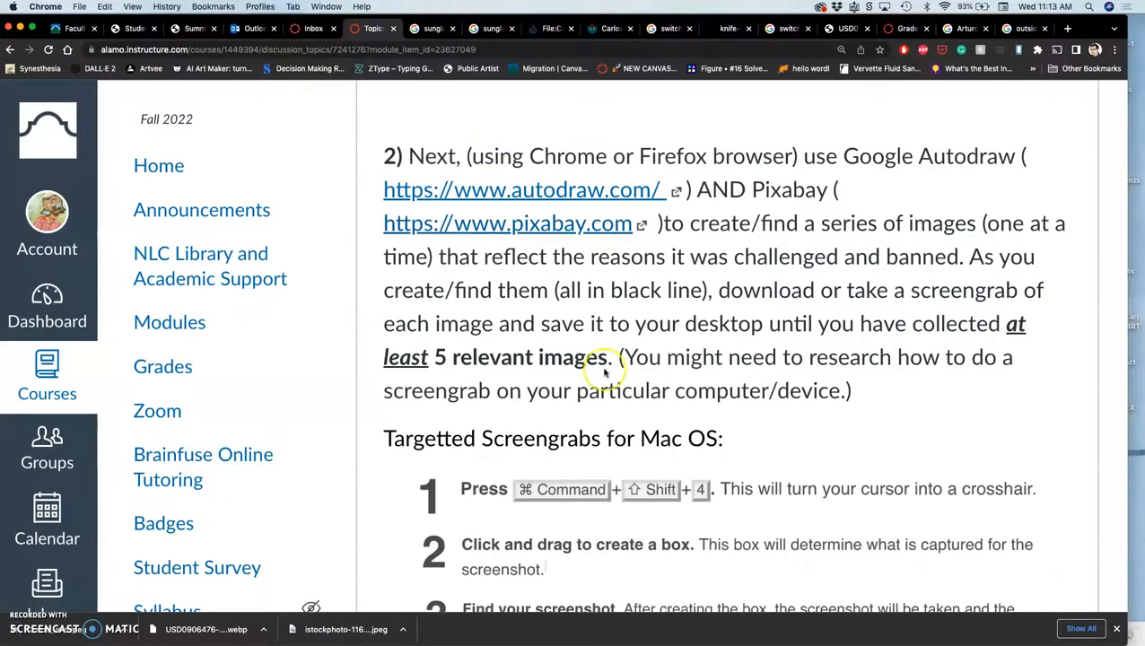
pyautogui.scroll(-3)
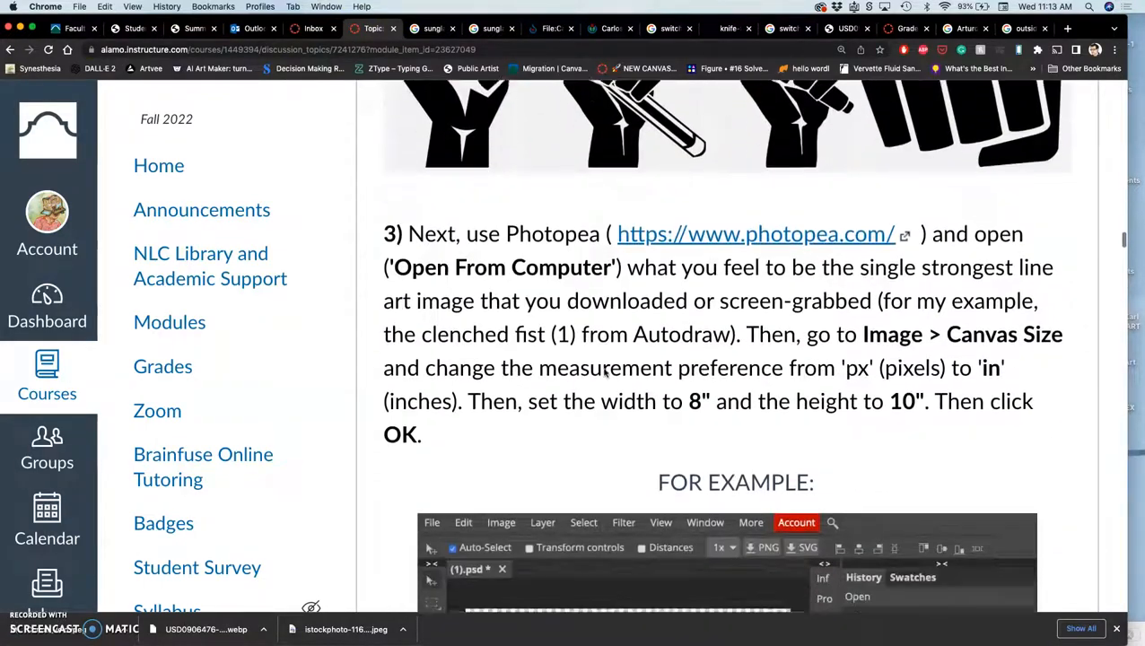
pyautogui.scroll(-3)
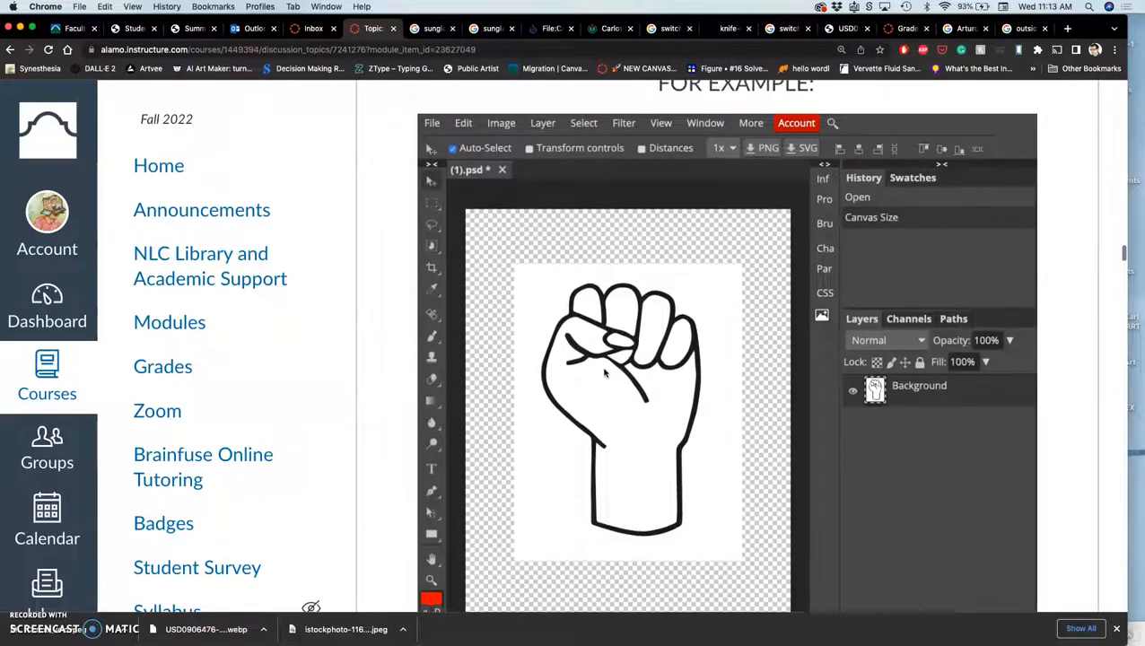
pyautogui.scroll(-3)
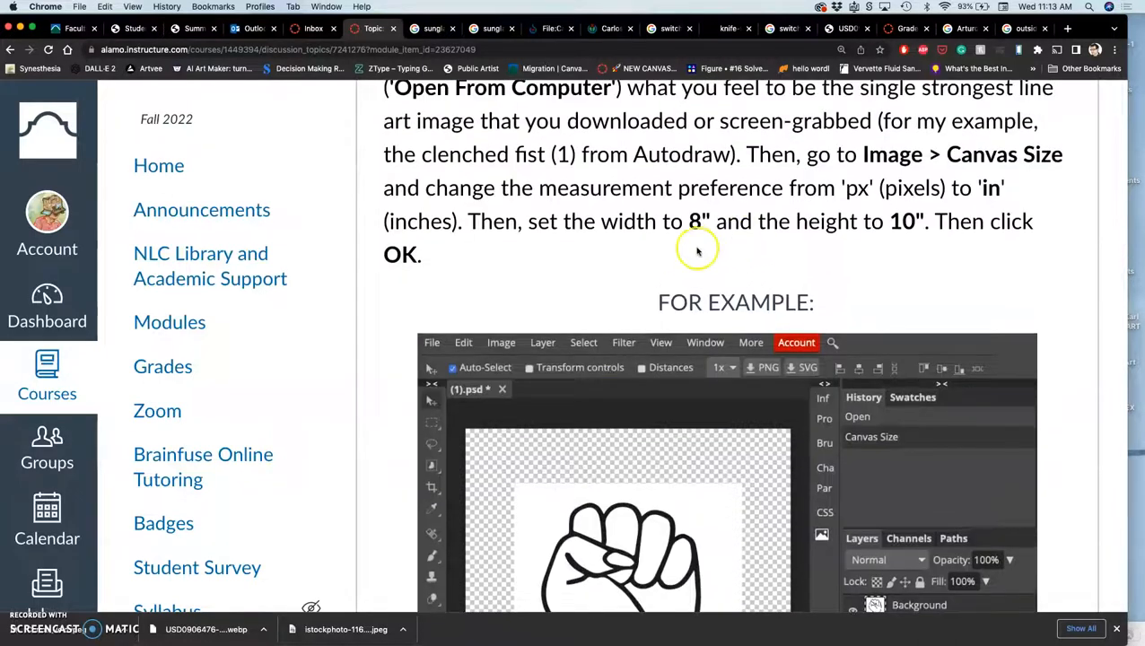
pyautogui.scroll(-3)
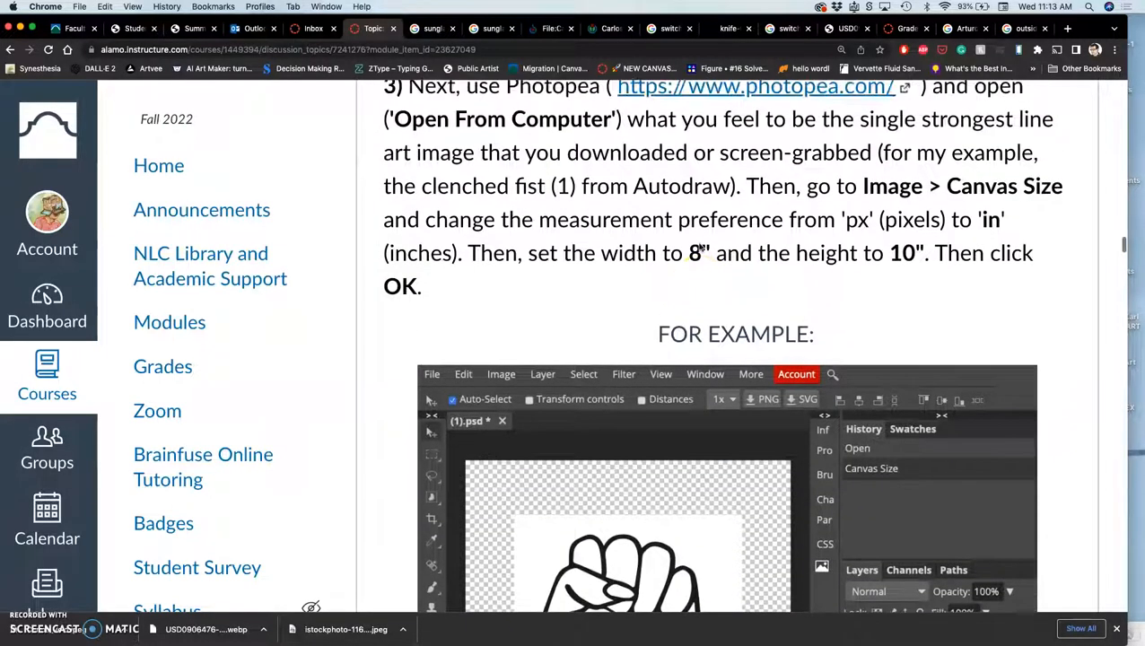
pyautogui.scroll(-3)
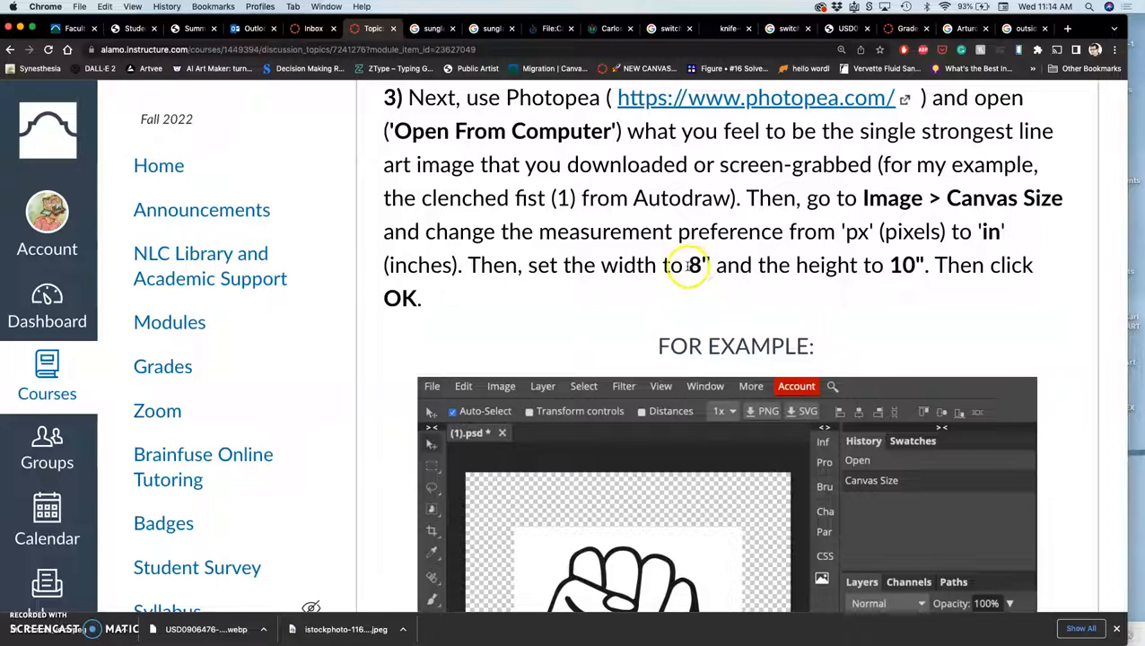
pyautogui.scroll(-3)
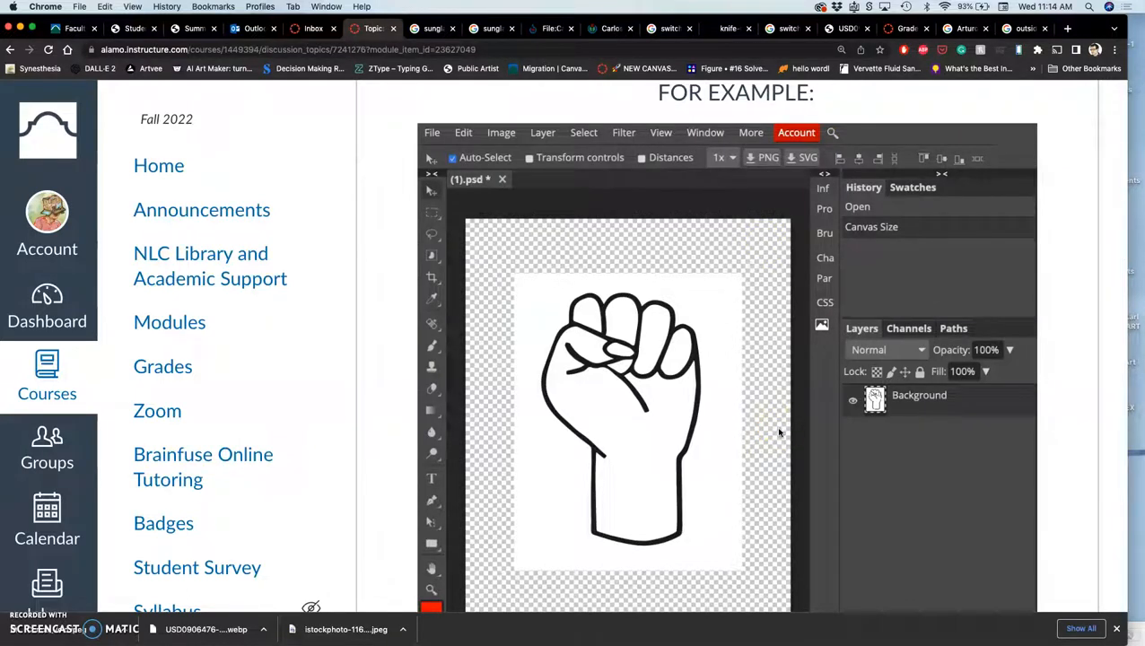
pyautogui.scroll(-3)
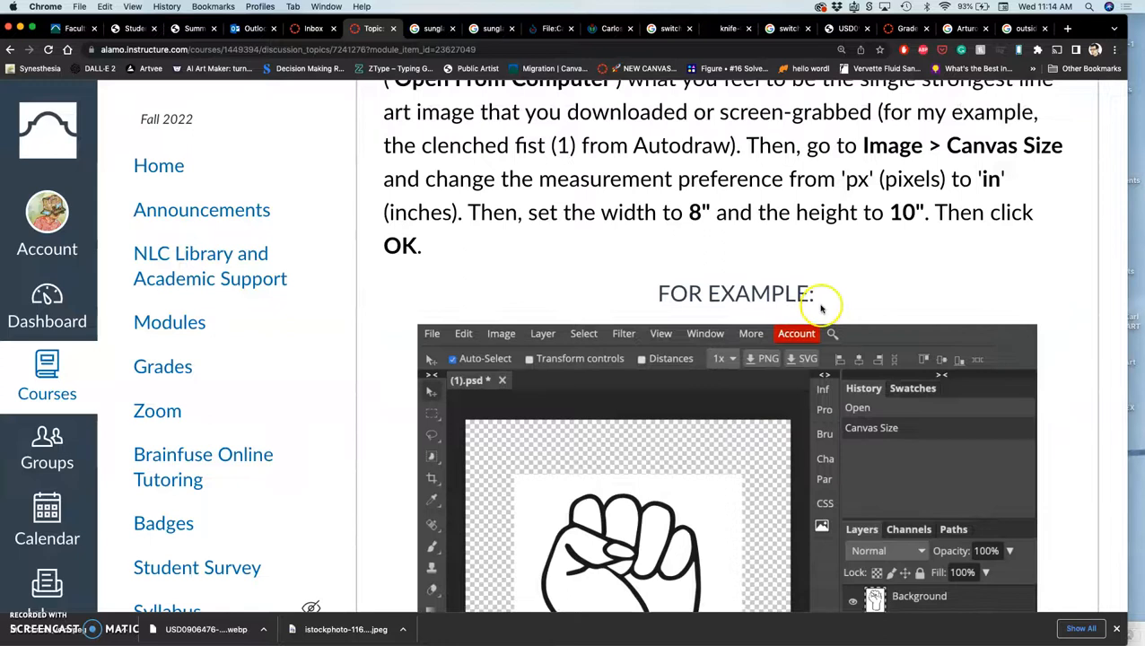
pyautogui.moveTo(883, 153)
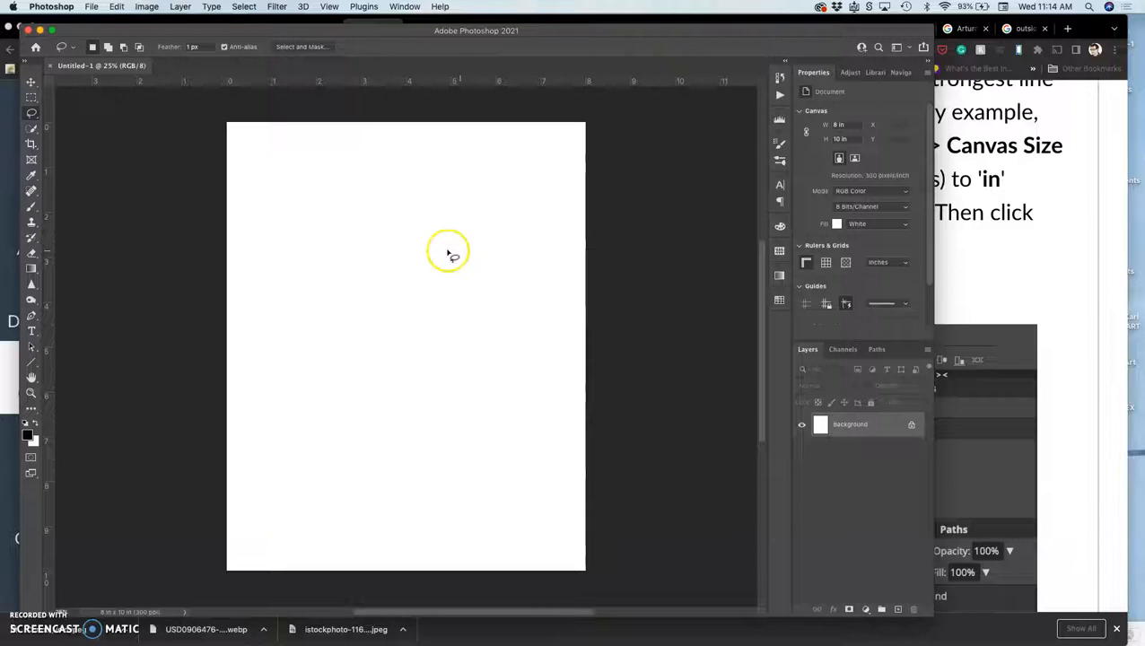
# Bring up Photoshop's Image menu to reach the canvas size settings.
pyautogui.click(147, 7)
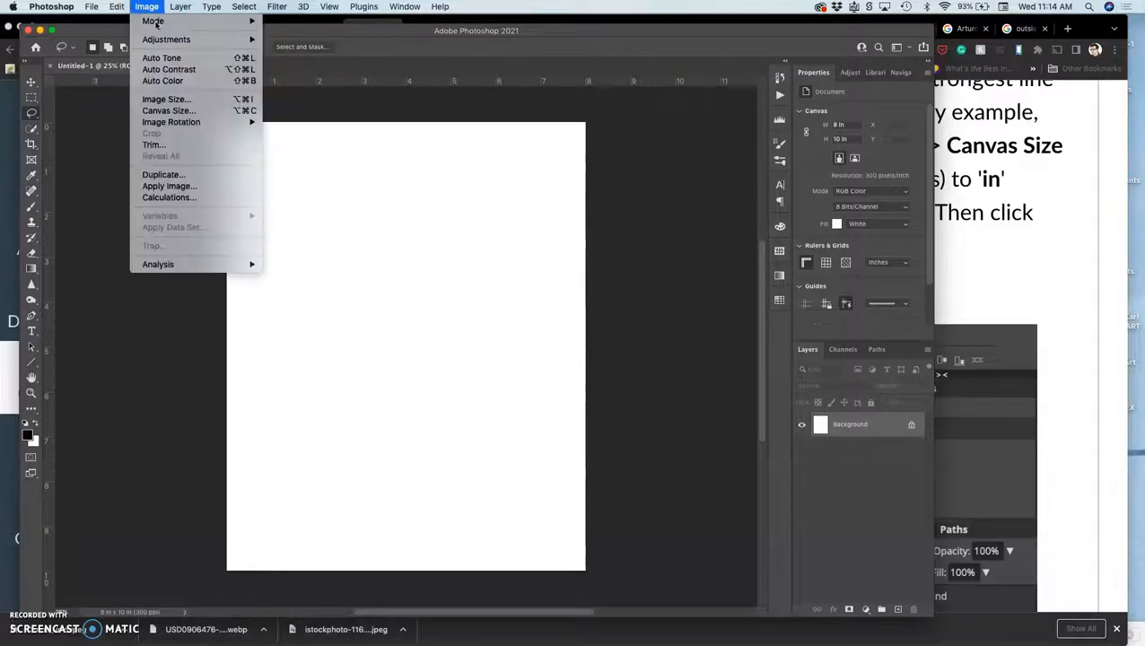
pyautogui.moveTo(167, 112)
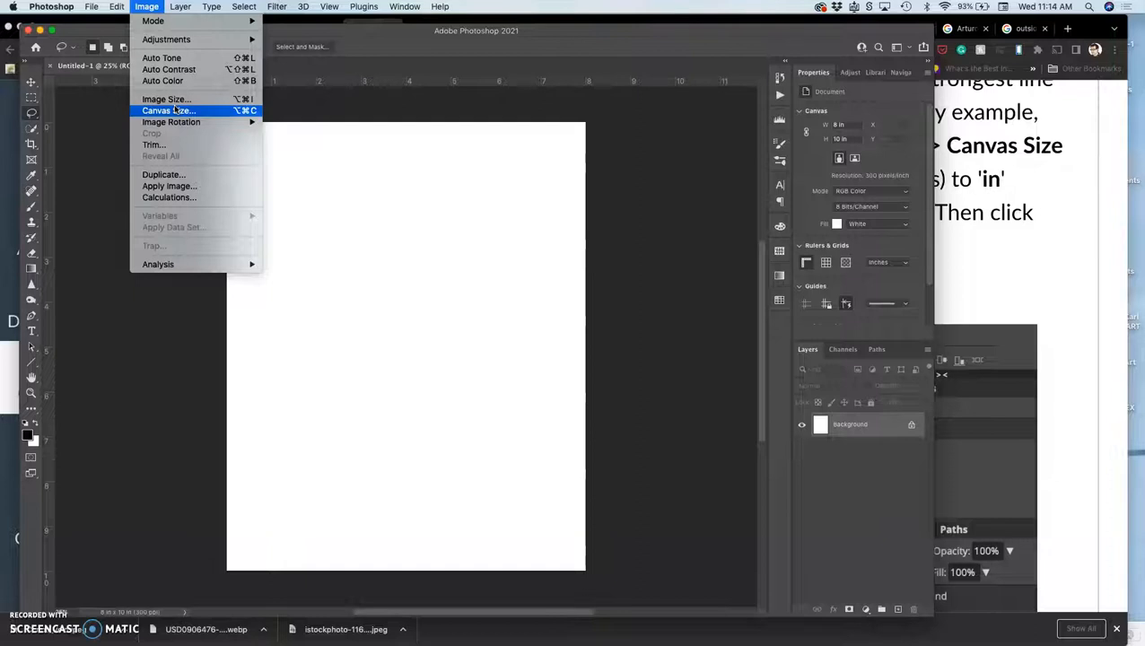
pyautogui.moveTo(171, 122)
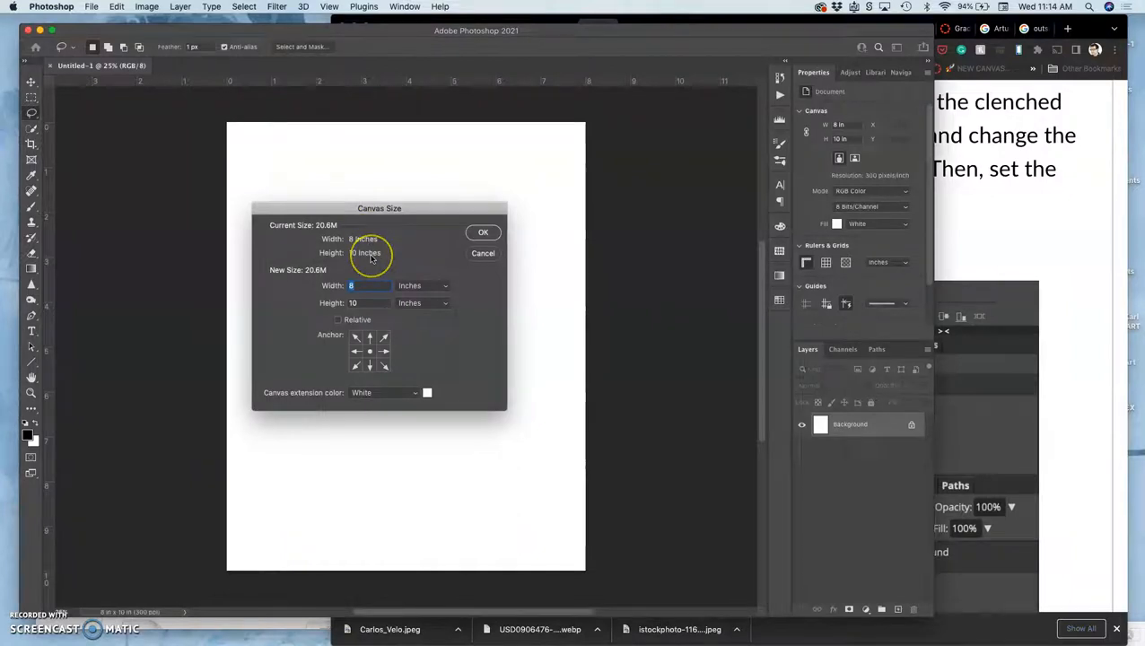
pyautogui.moveTo(366, 251)
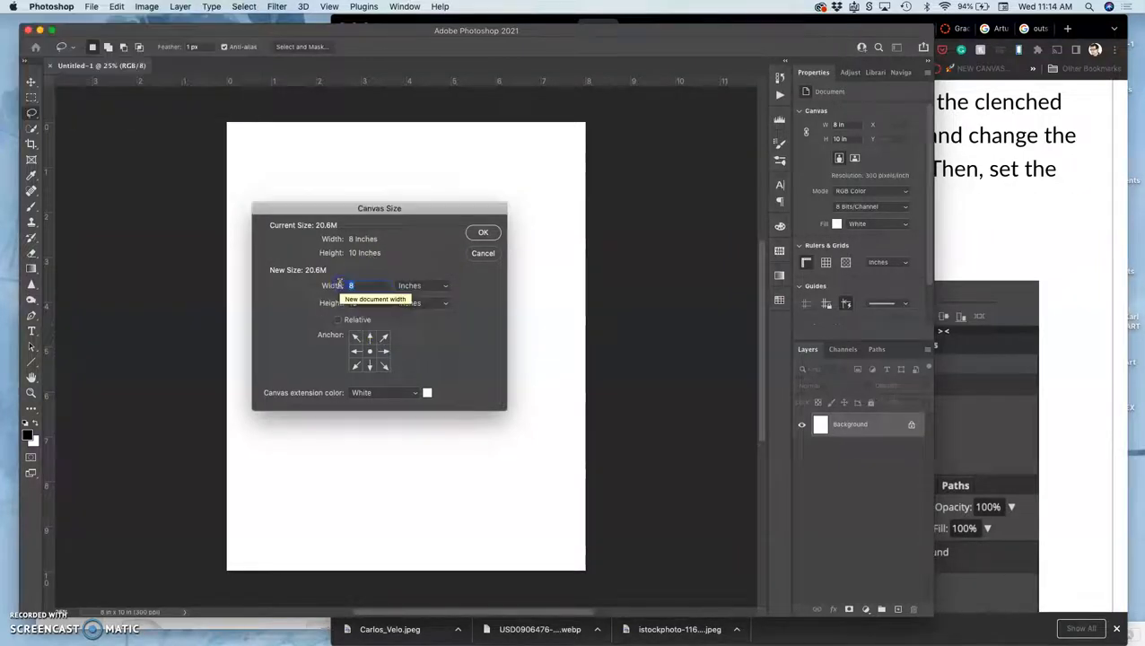
# Set the canvas width to 10 inches, making the document a 10 by 10 inch square.
pyautogui.write('10')
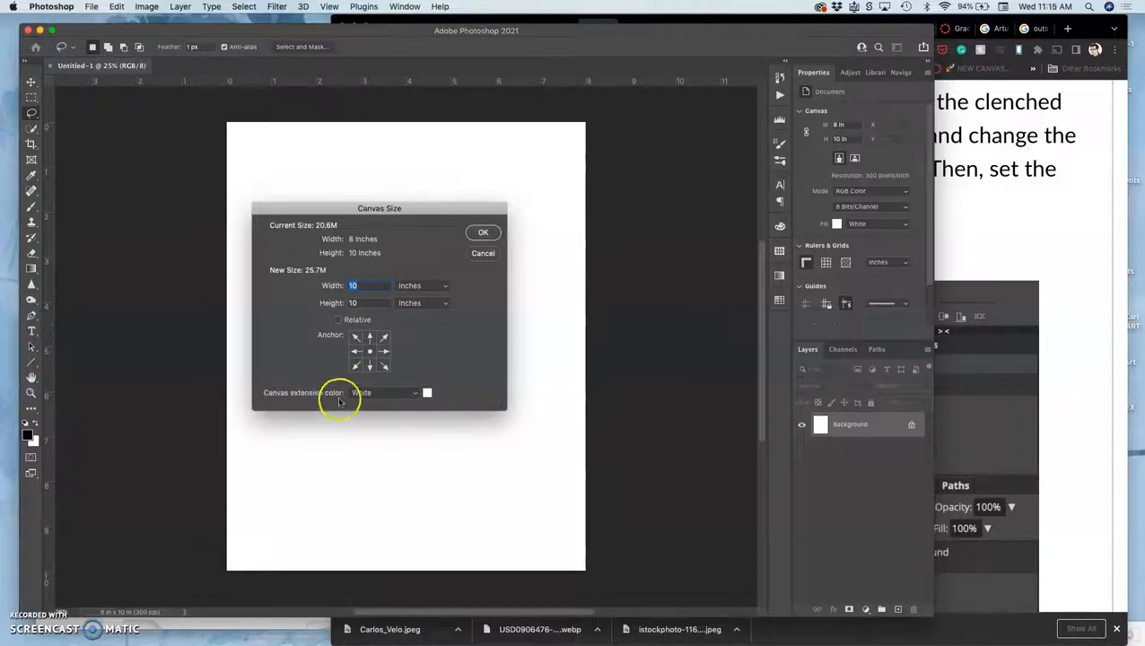
pyautogui.click(483, 233)
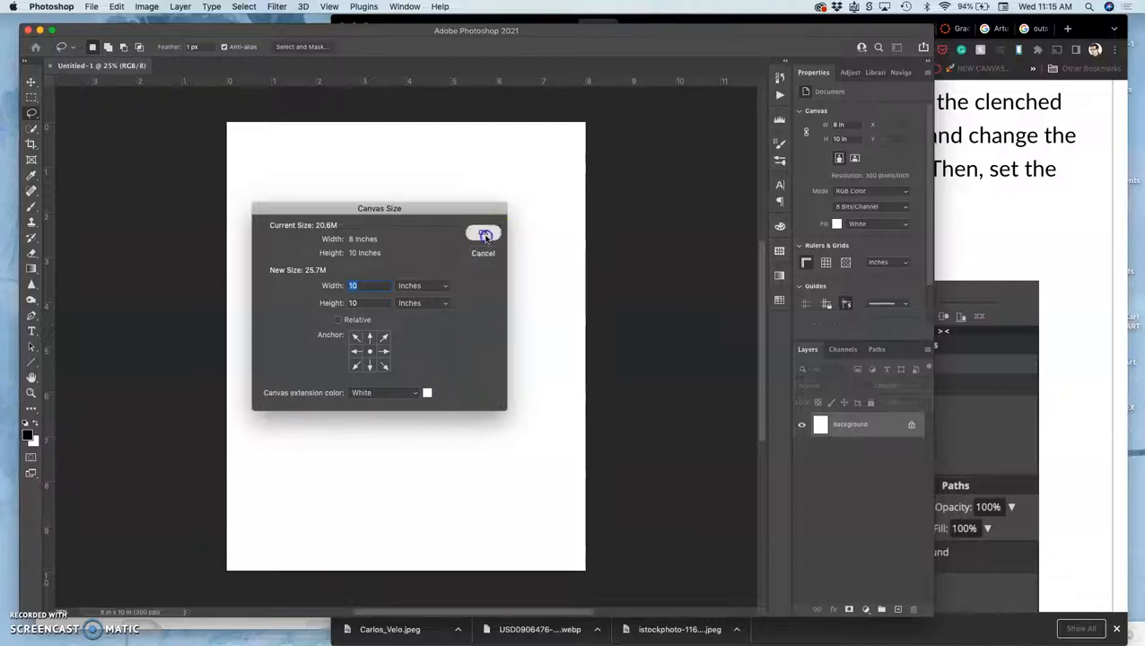
pyautogui.click(484, 233)
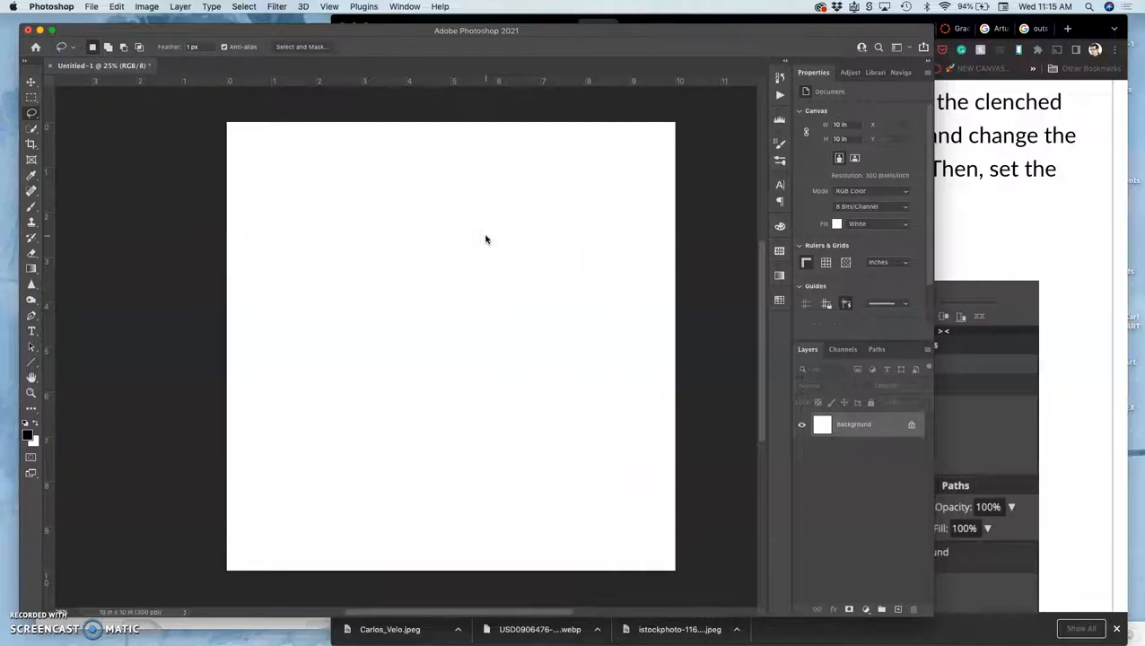
pyautogui.moveTo(589, 290)
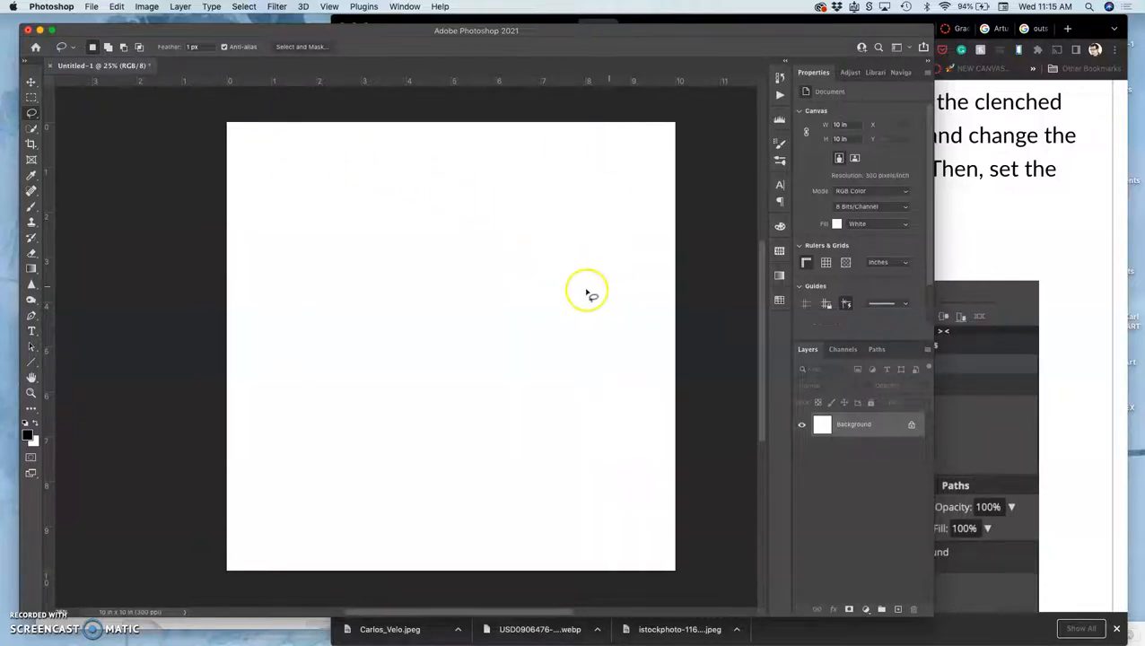
# In Image Size, check the 10-inch width in pixels and switch the unit back to inches.
pyautogui.click(147, 7)
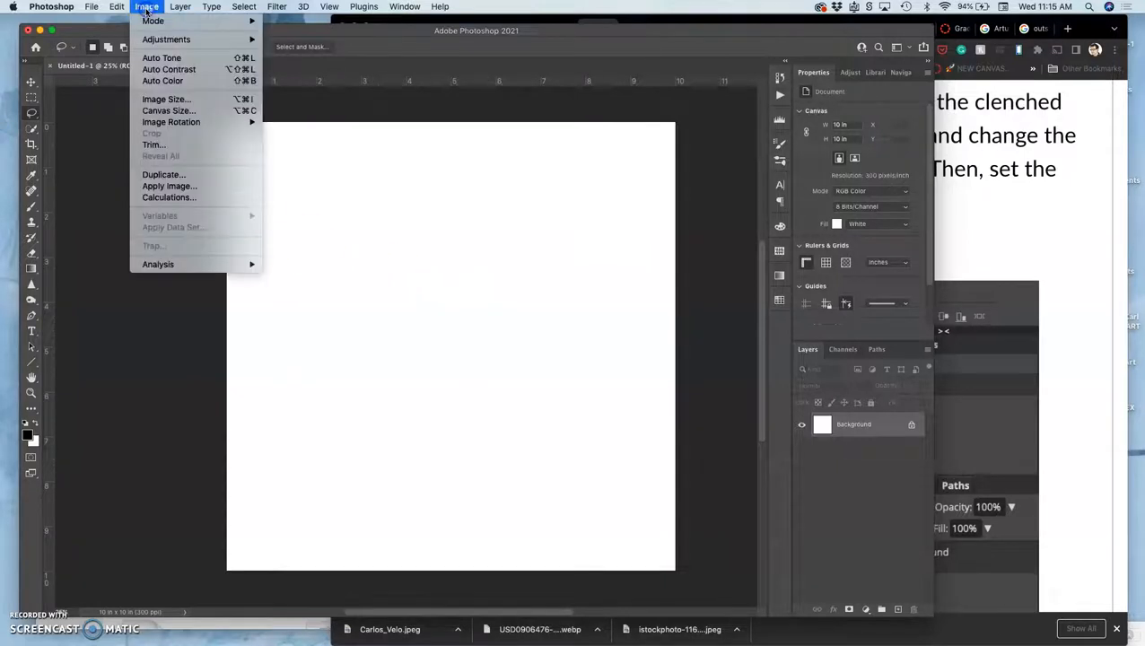
pyautogui.click(165, 98)
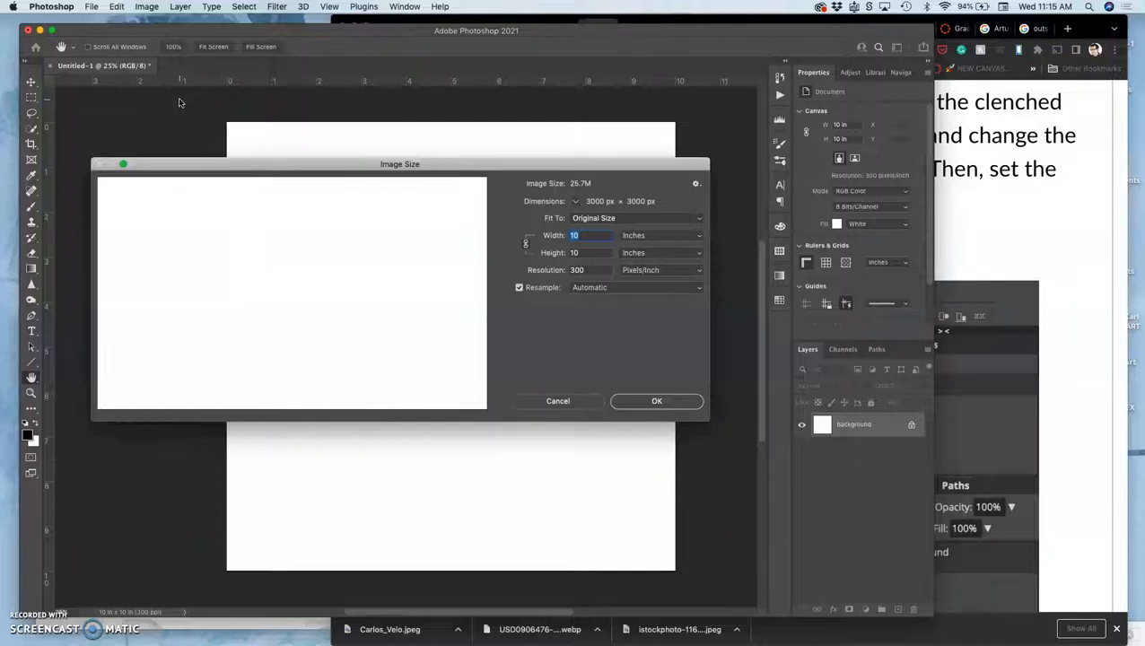
pyautogui.click(147, 7)
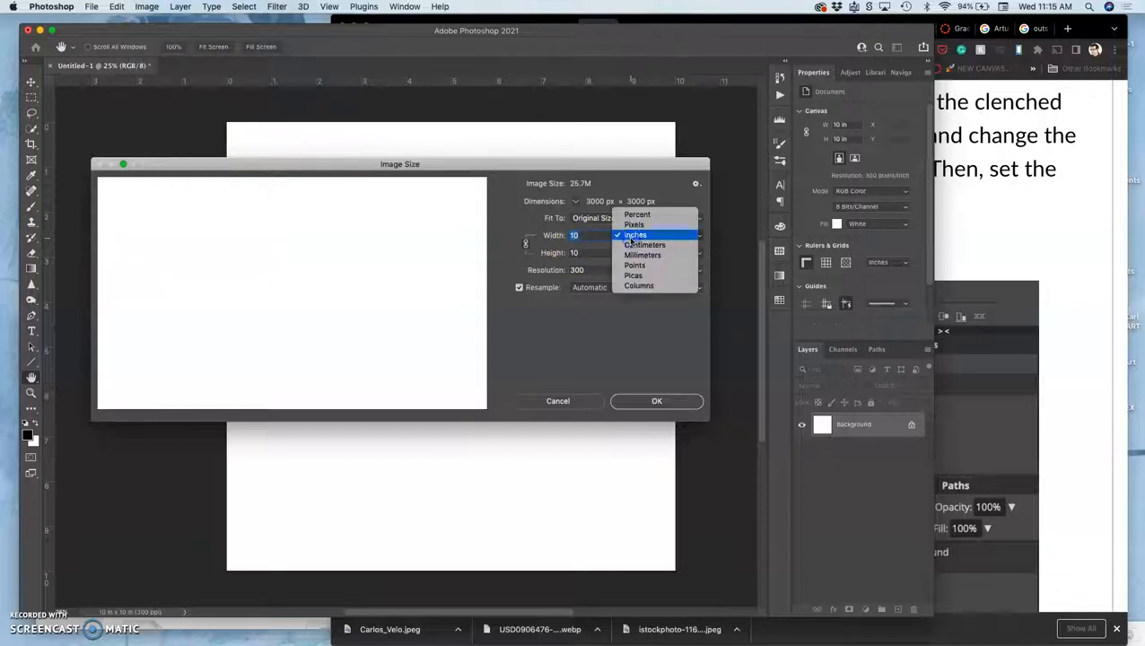
pyautogui.click(634, 224)
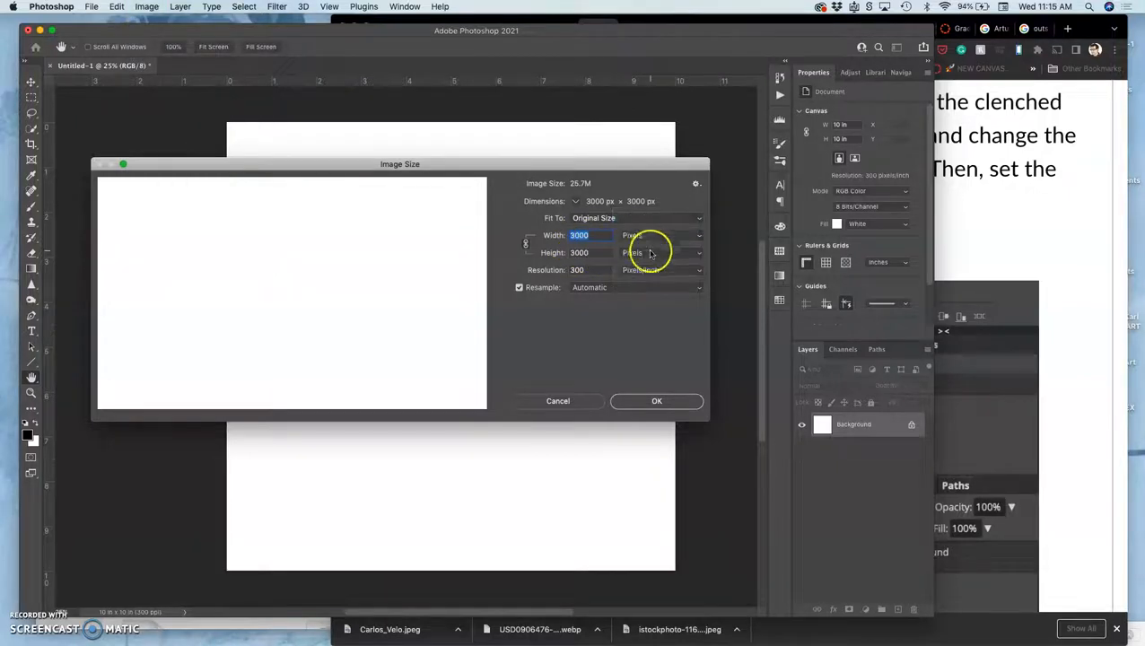
pyautogui.click(637, 235)
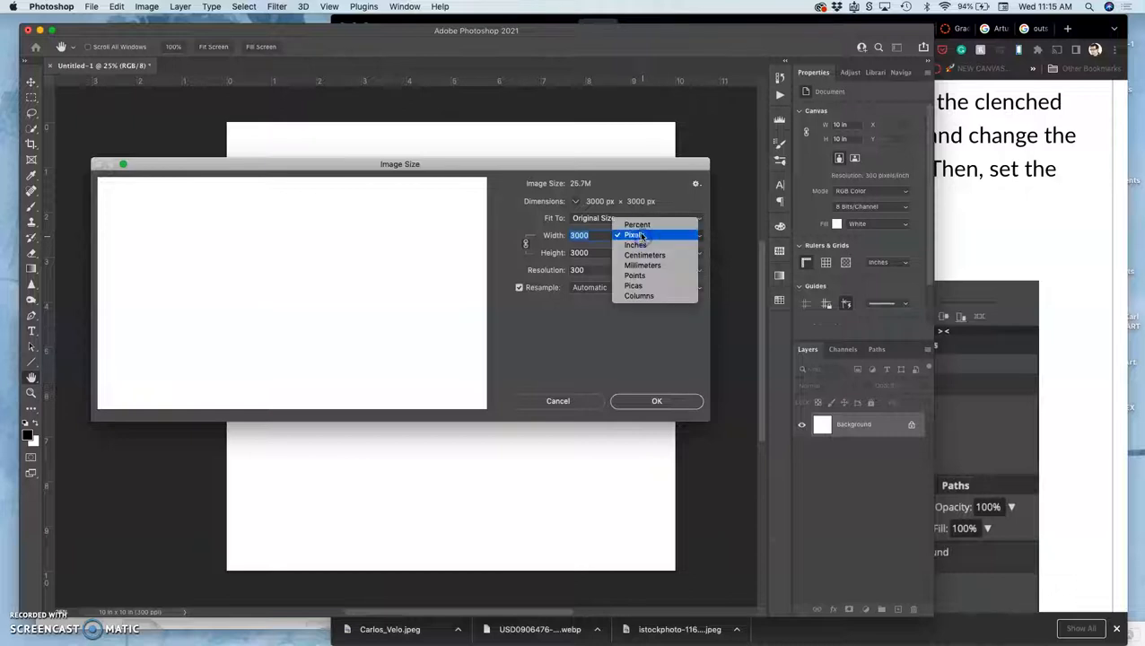
pyautogui.click(635, 244)
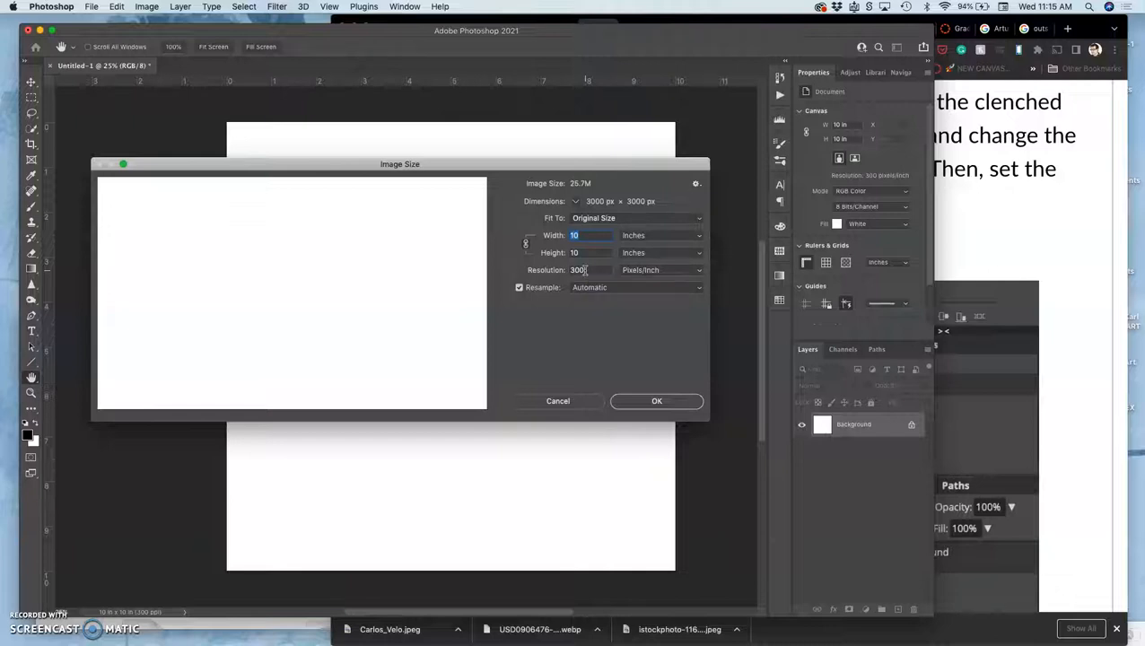
# Set the document resolution to 350 pixels per inch (3500 by 3500 pixels).
pyautogui.click(578, 269)
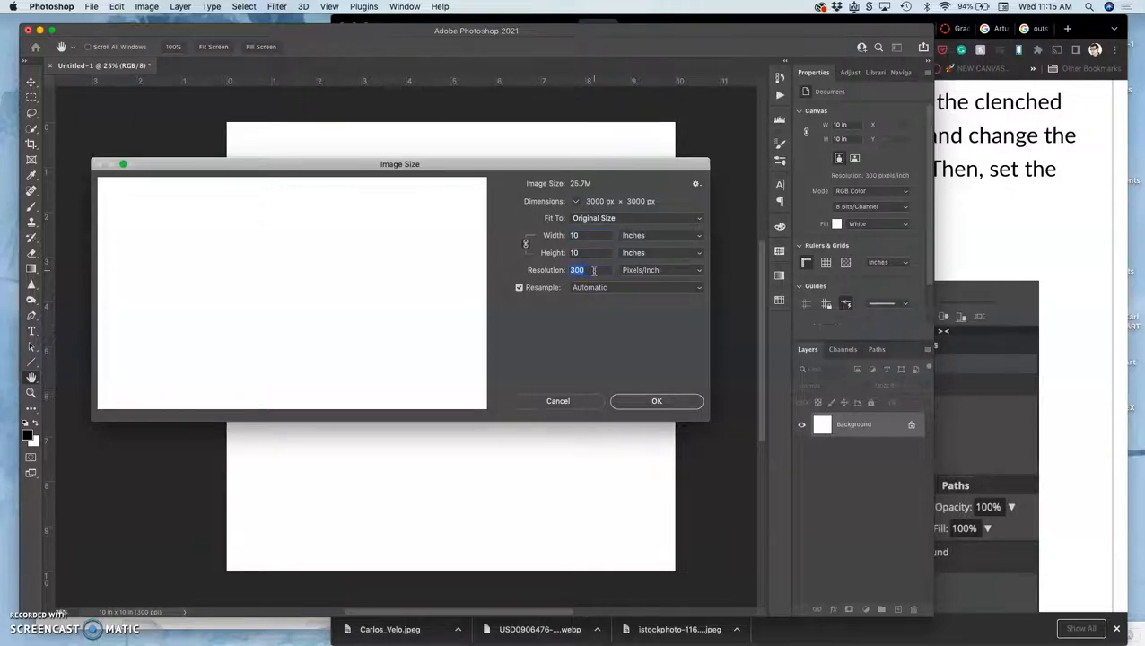
pyautogui.write('350')
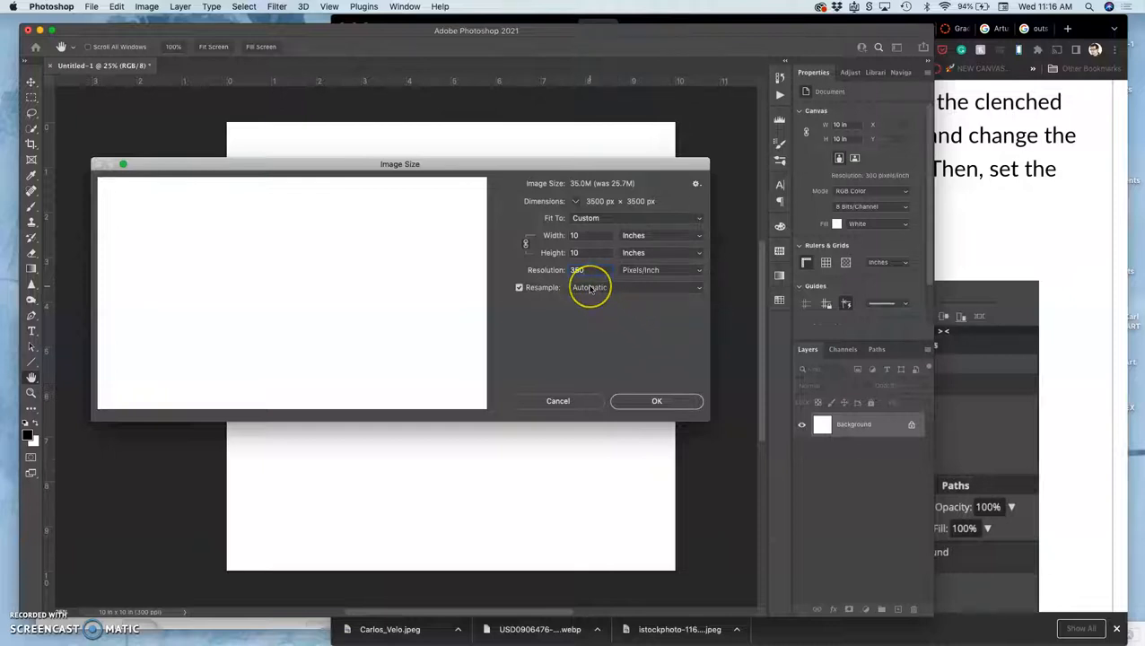
pyautogui.moveTo(588, 287)
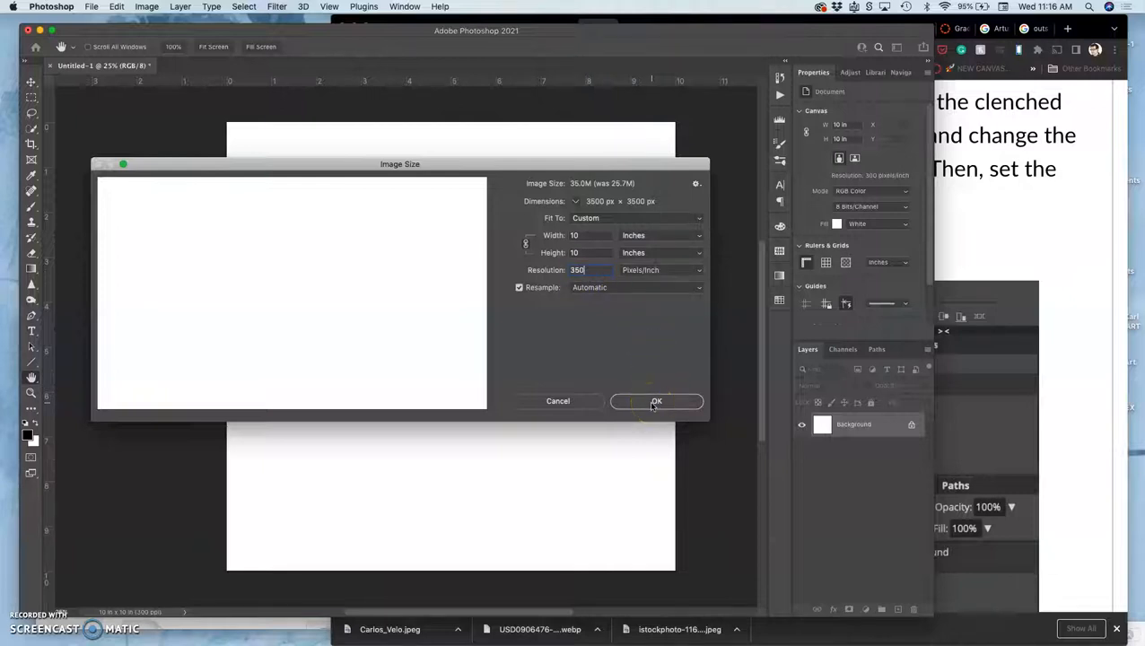
pyautogui.click(518, 287)
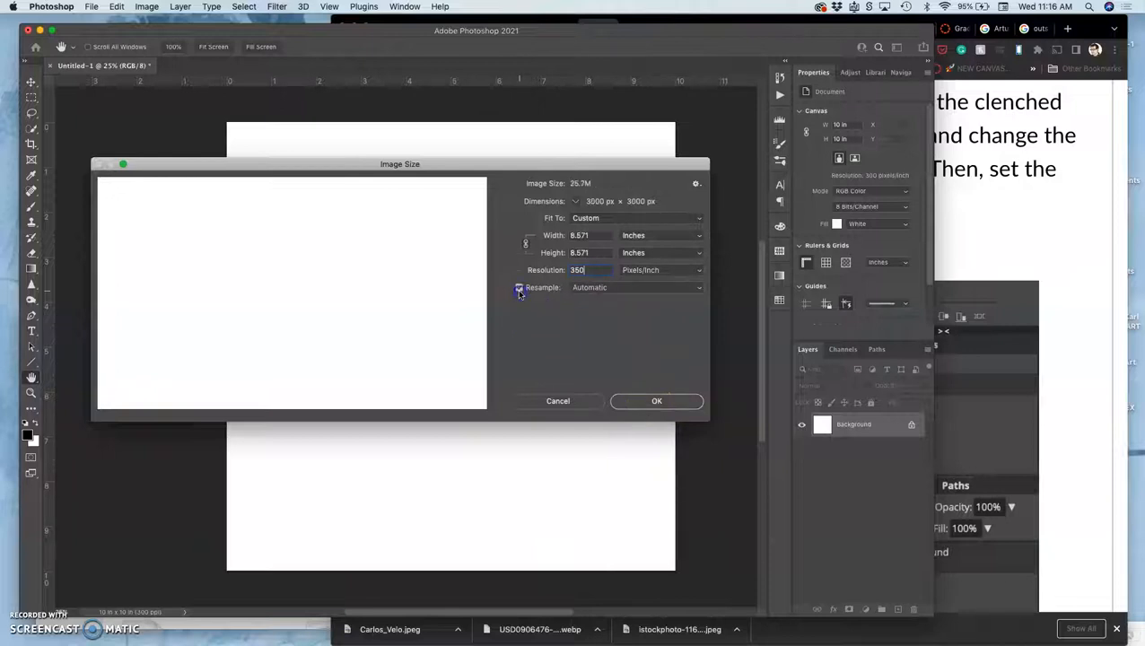
pyautogui.moveTo(518, 287)
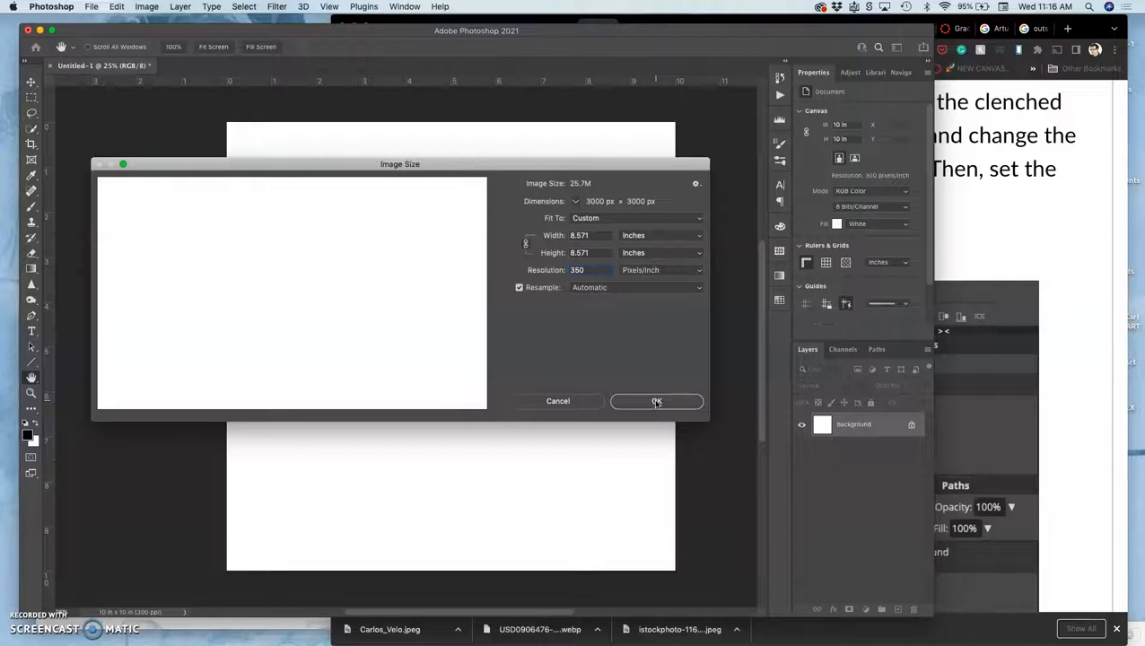
pyautogui.click(578, 269)
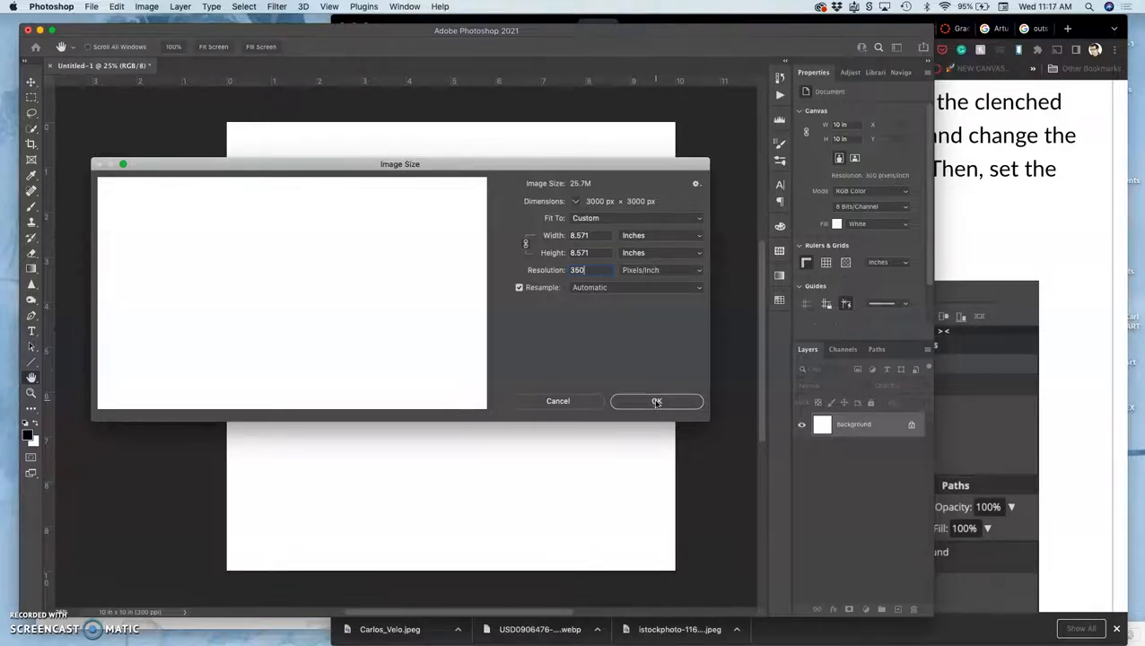
pyautogui.click(657, 402)
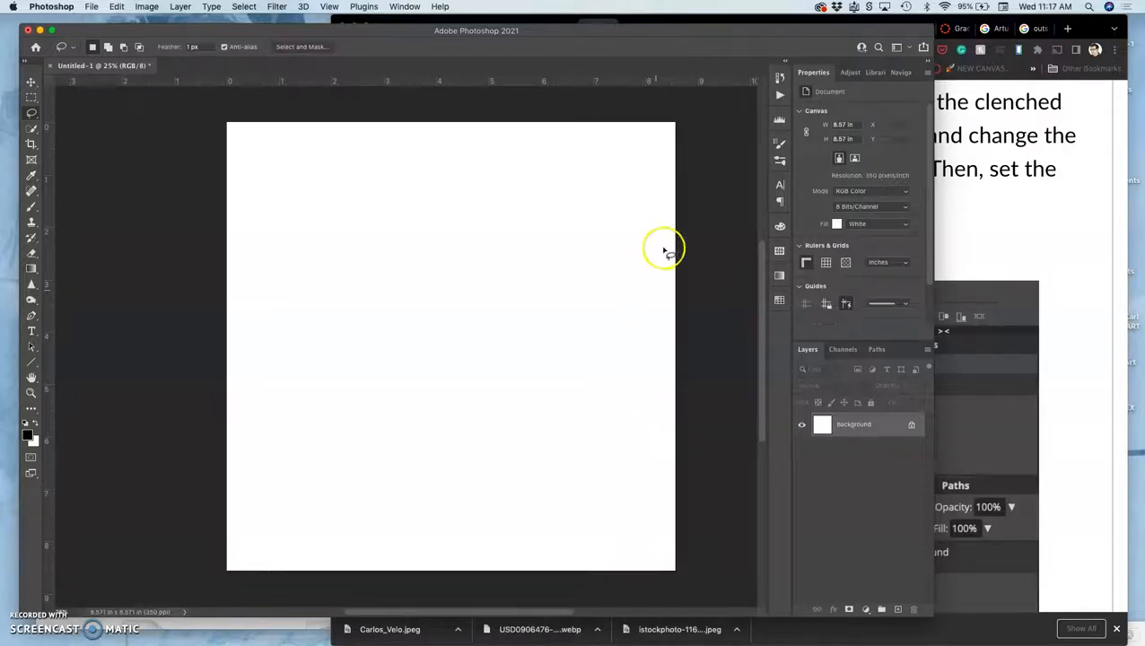
pyautogui.moveTo(442, 258)
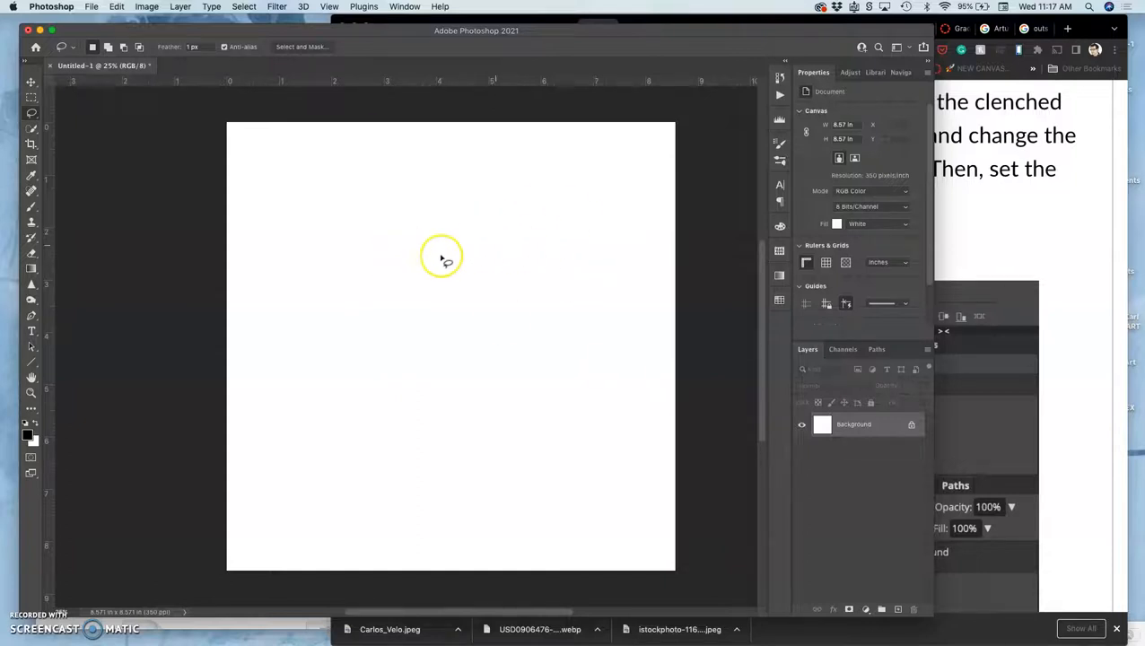
pyautogui.moveTo(443, 294)
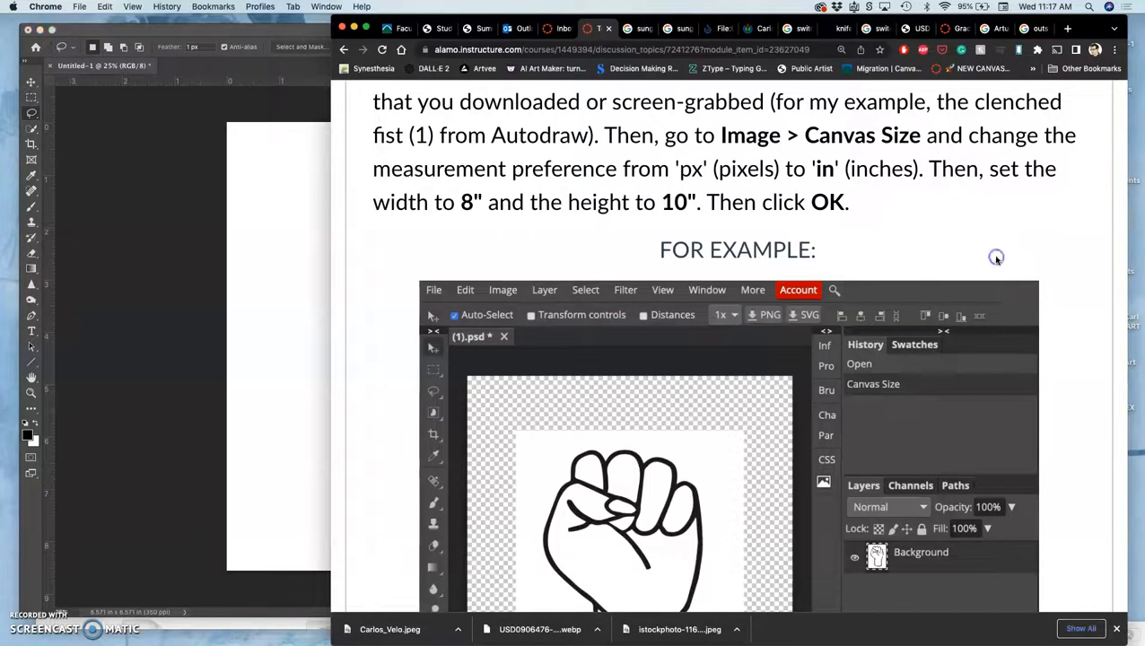
# Scroll the Canvas assignment page down to step 4 on layering the collected line-art images.
pyautogui.scroll(-3)
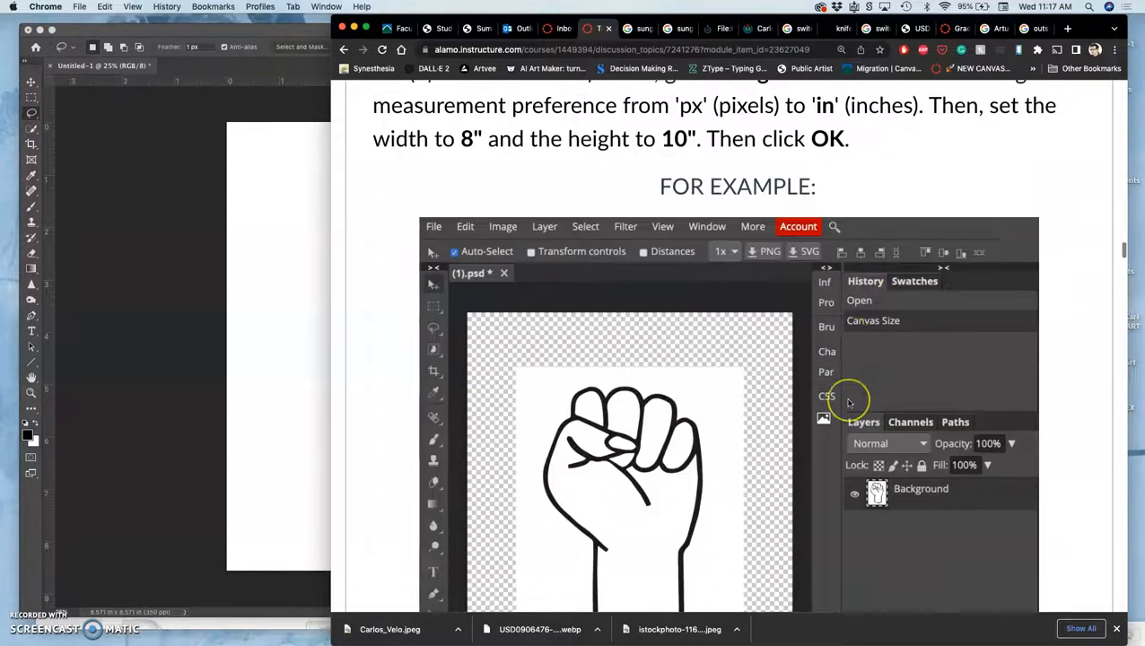
pyautogui.scroll(-3)
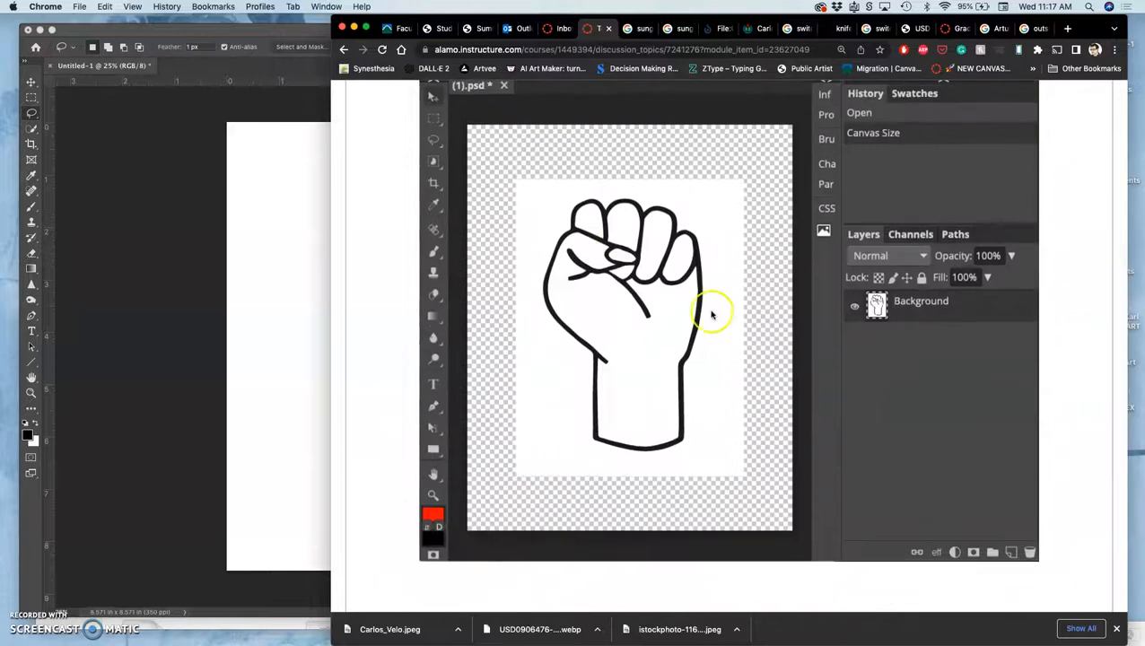
pyautogui.scroll(-3)
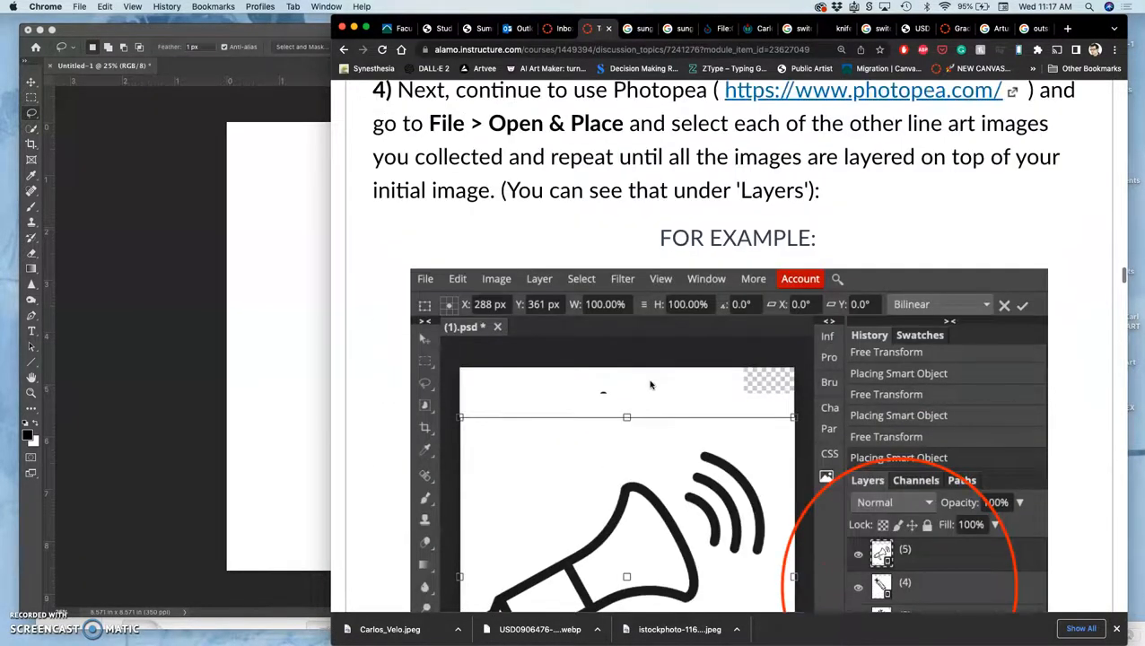
pyautogui.moveTo(312, 185)
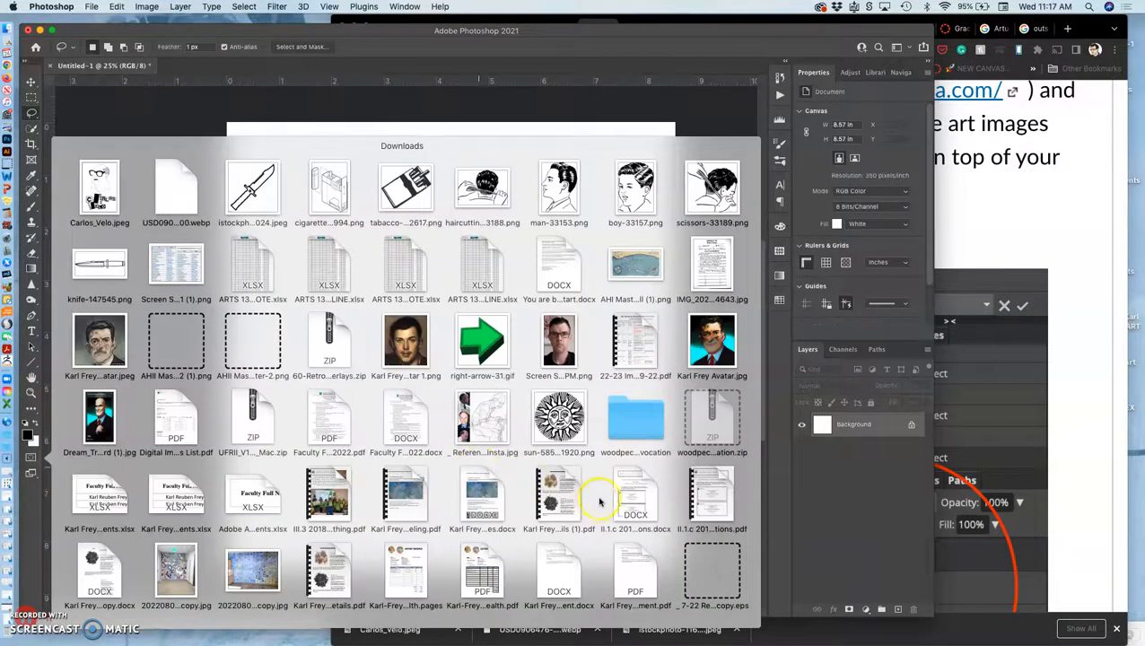
# Create an 'Exercise #1' folder in Downloads and drag today's reference images into it.
pyautogui.scroll(-3)
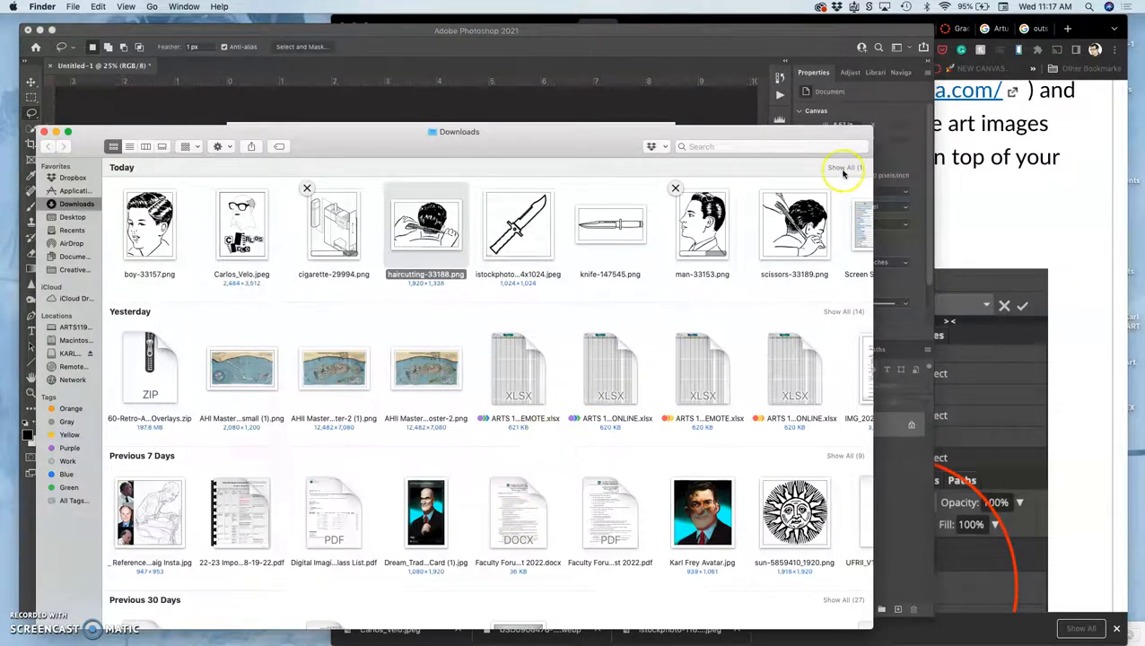
pyautogui.click(843, 168)
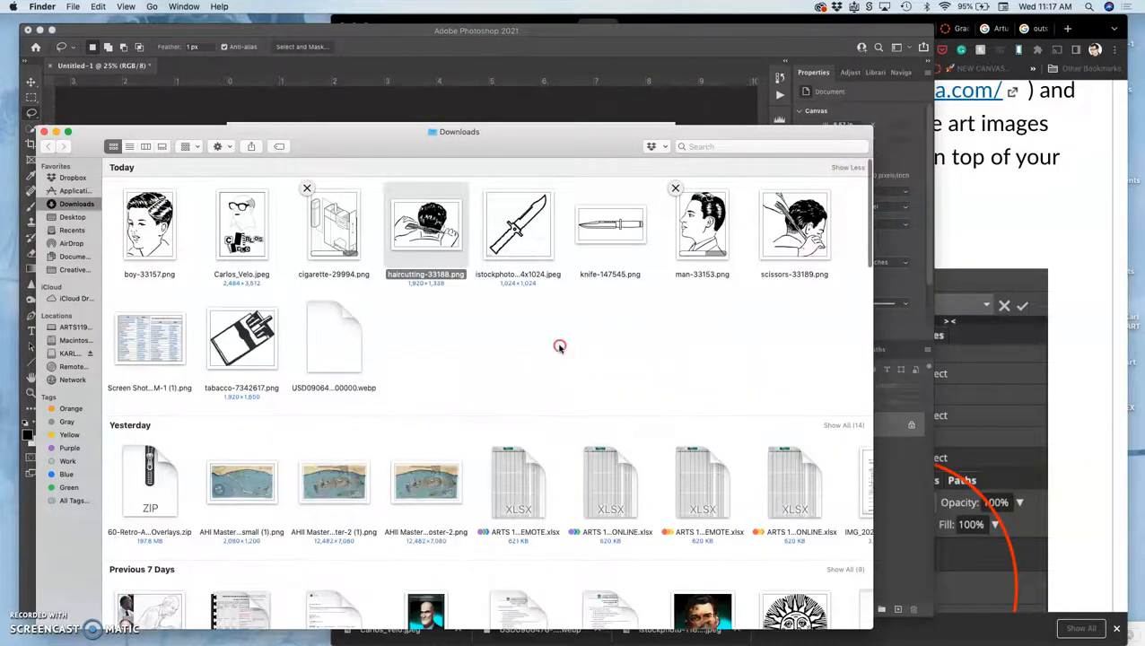
pyautogui.rightClick(559, 347)
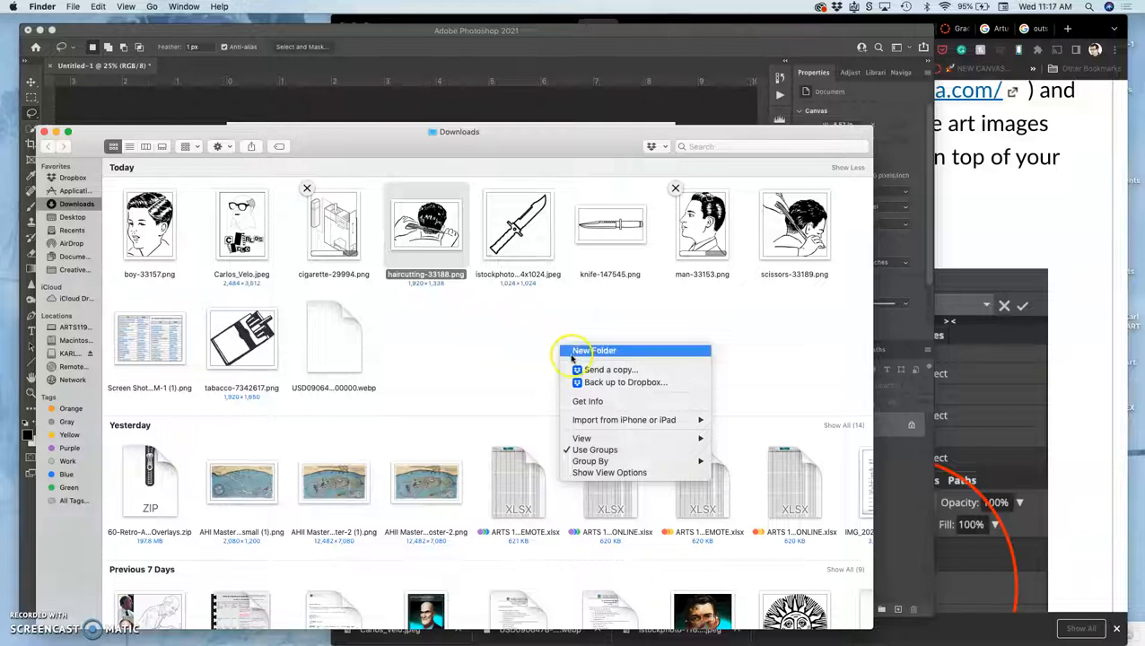
pyautogui.click(594, 350)
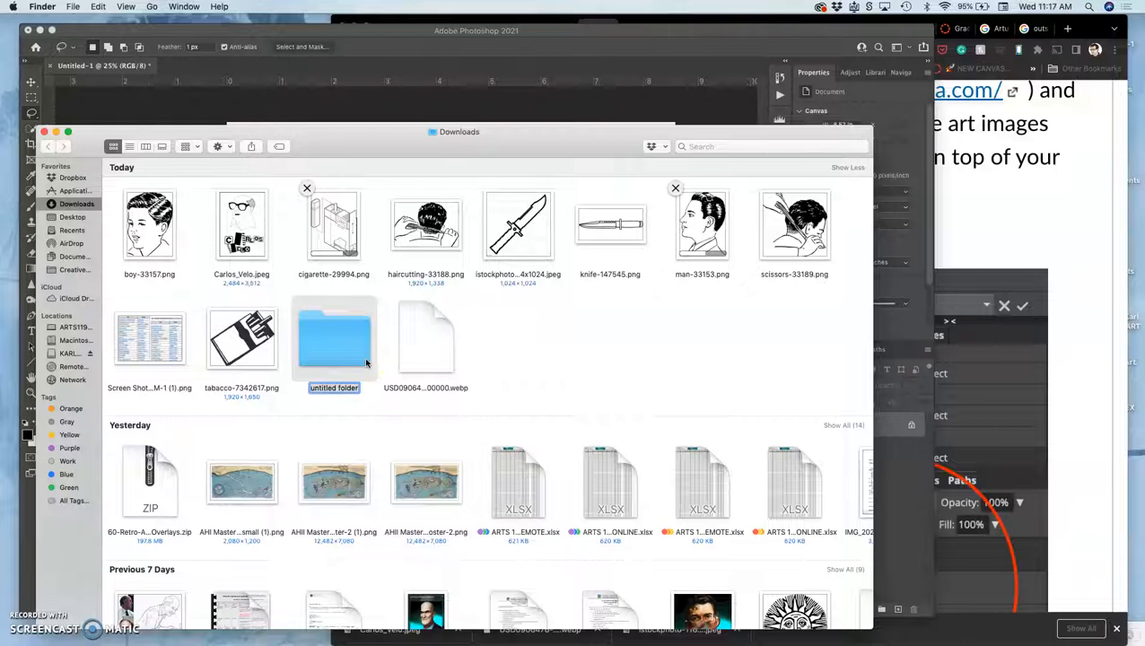
pyautogui.write('Exercise #1')
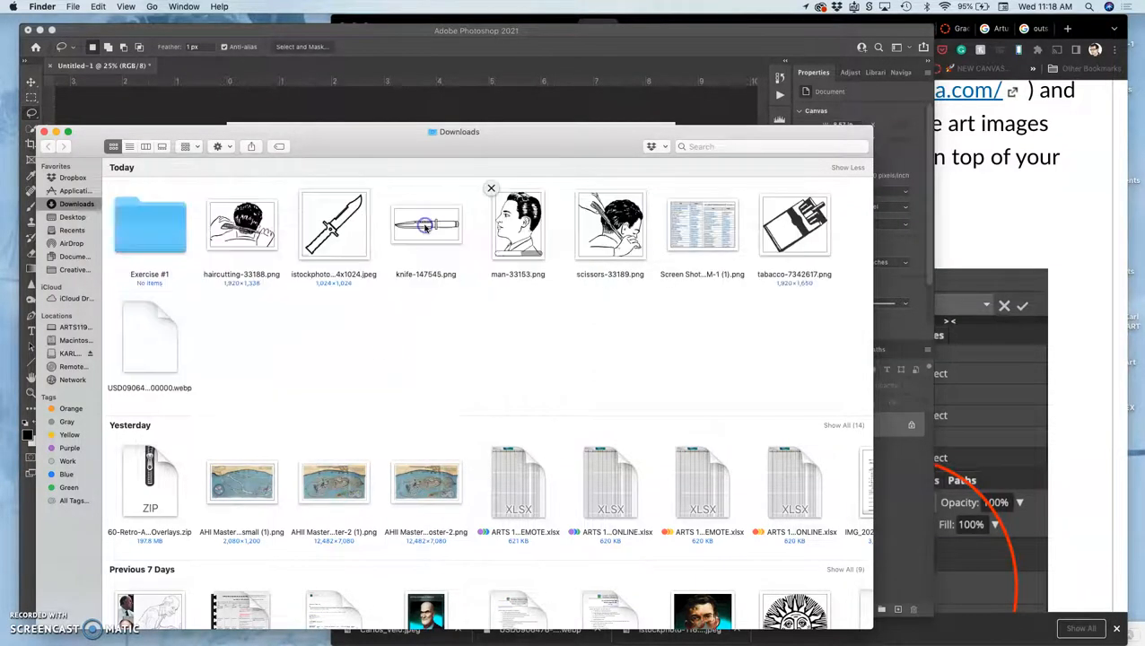
pyautogui.moveTo(261, 224); pyautogui.dragTo(610, 224)
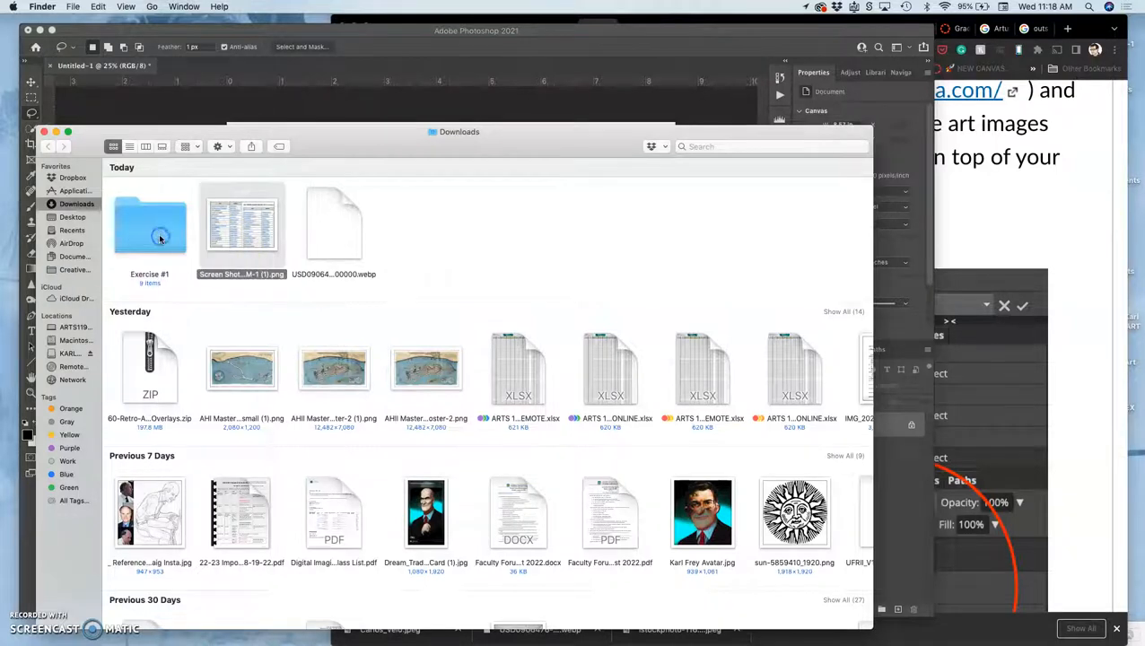
# From the Exercise #1 folder, open boy-33157.png with Adobe Photoshop 2021.
pyautogui.doubleClick(149, 225)
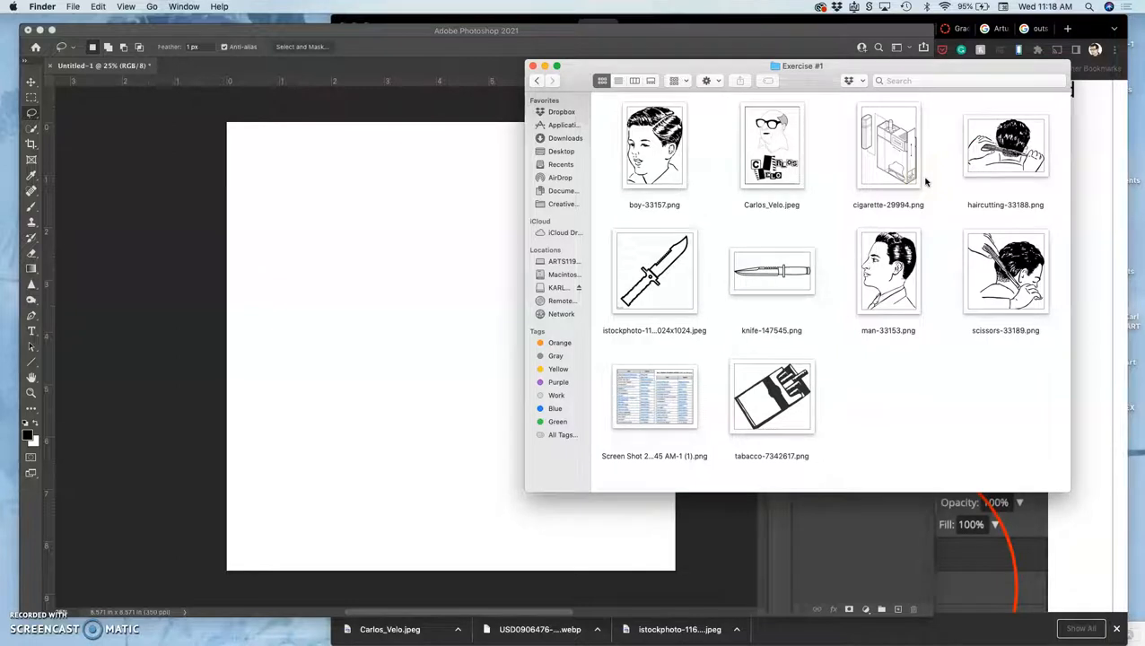
pyautogui.moveTo(721, 109)
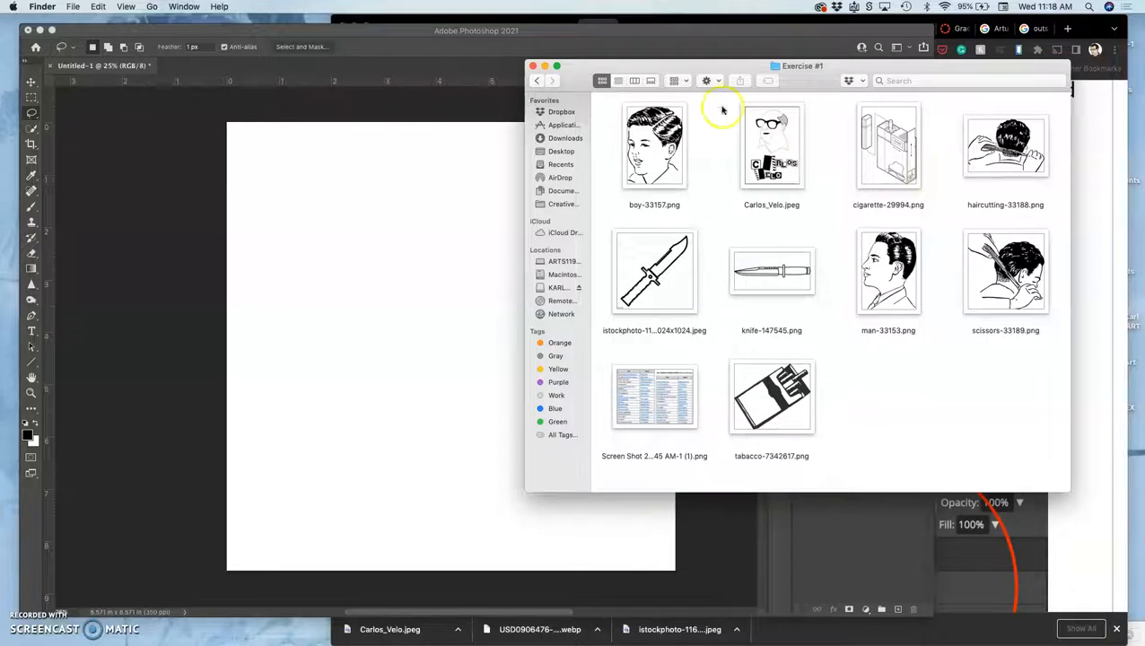
pyautogui.click(653, 145)
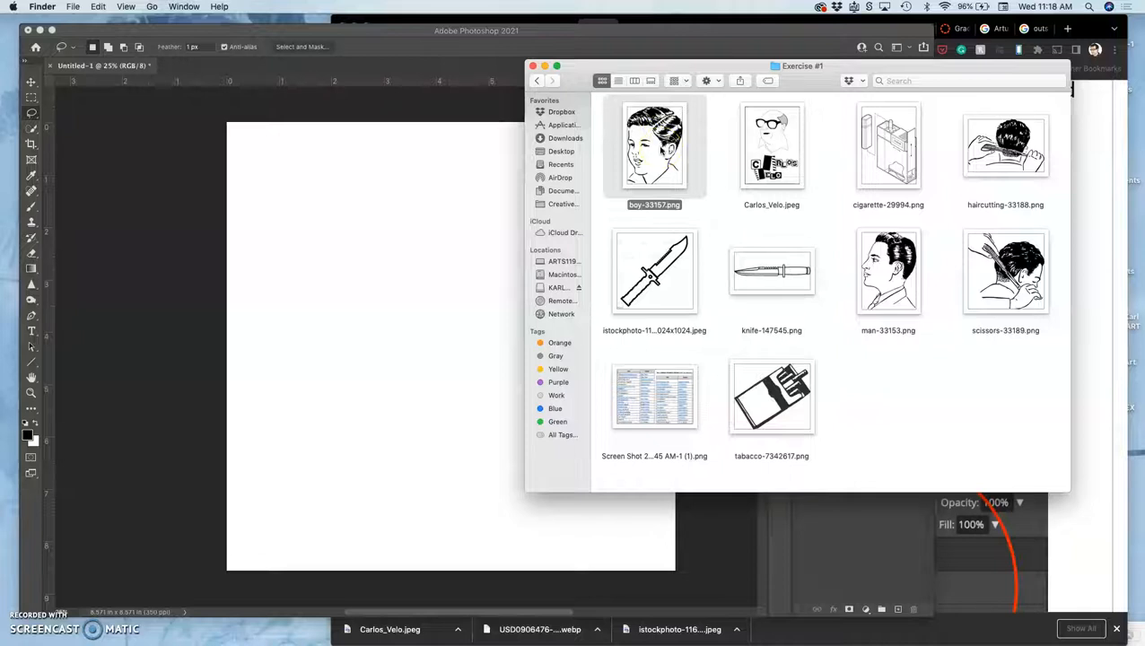
pyautogui.rightClick(653, 145)
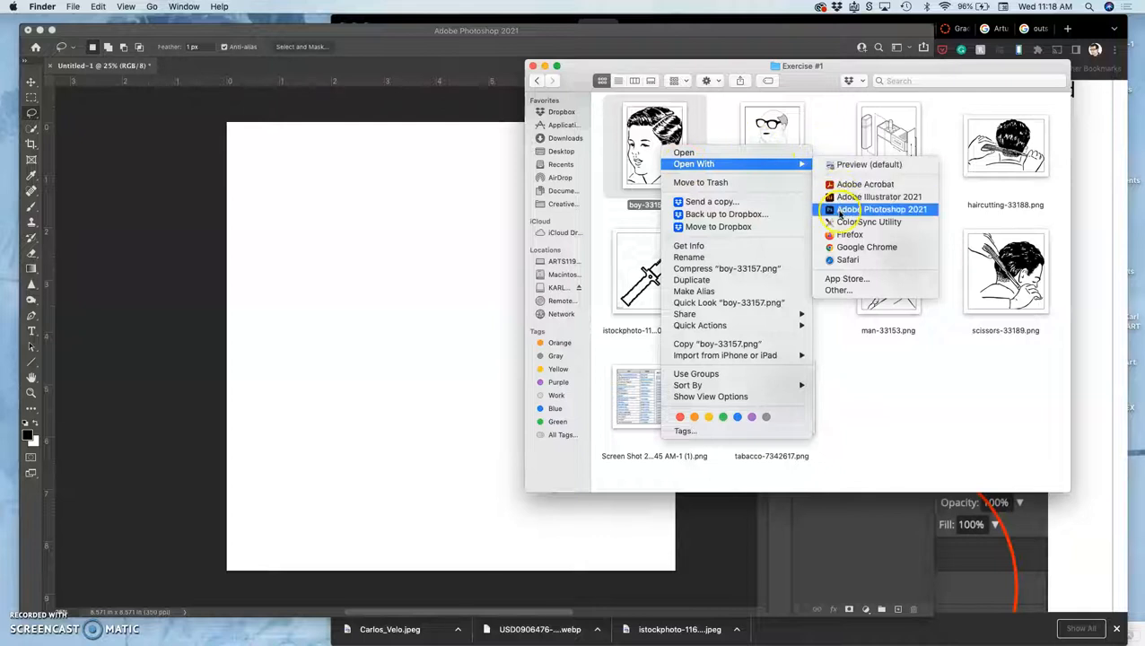
pyautogui.click(895, 208)
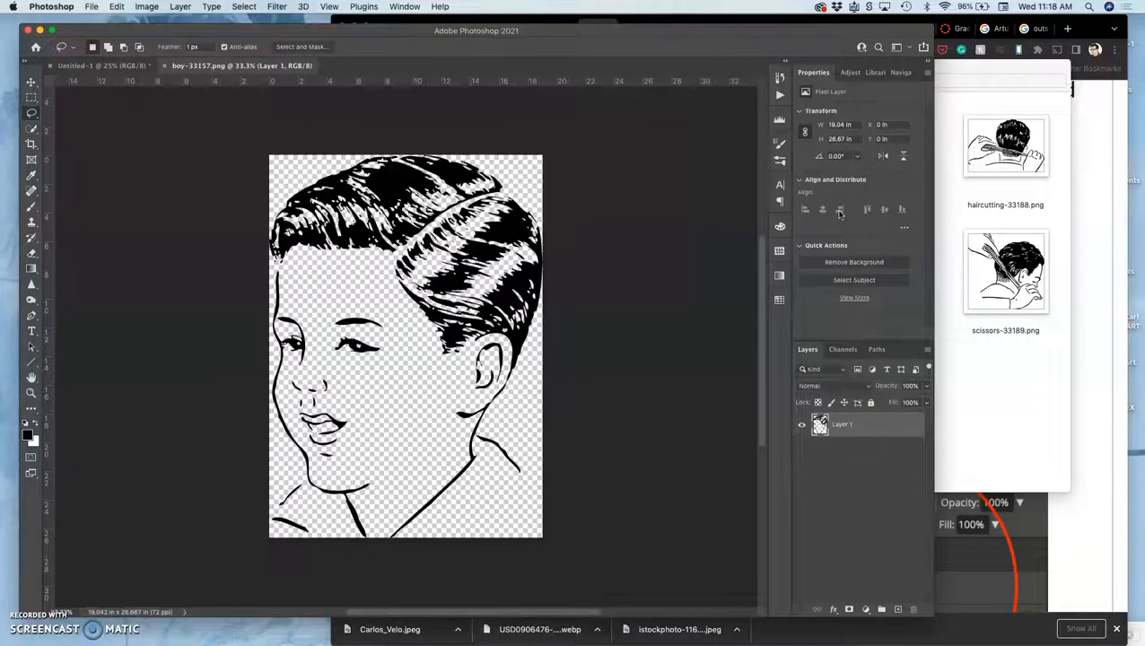
pyautogui.moveTo(840, 208)
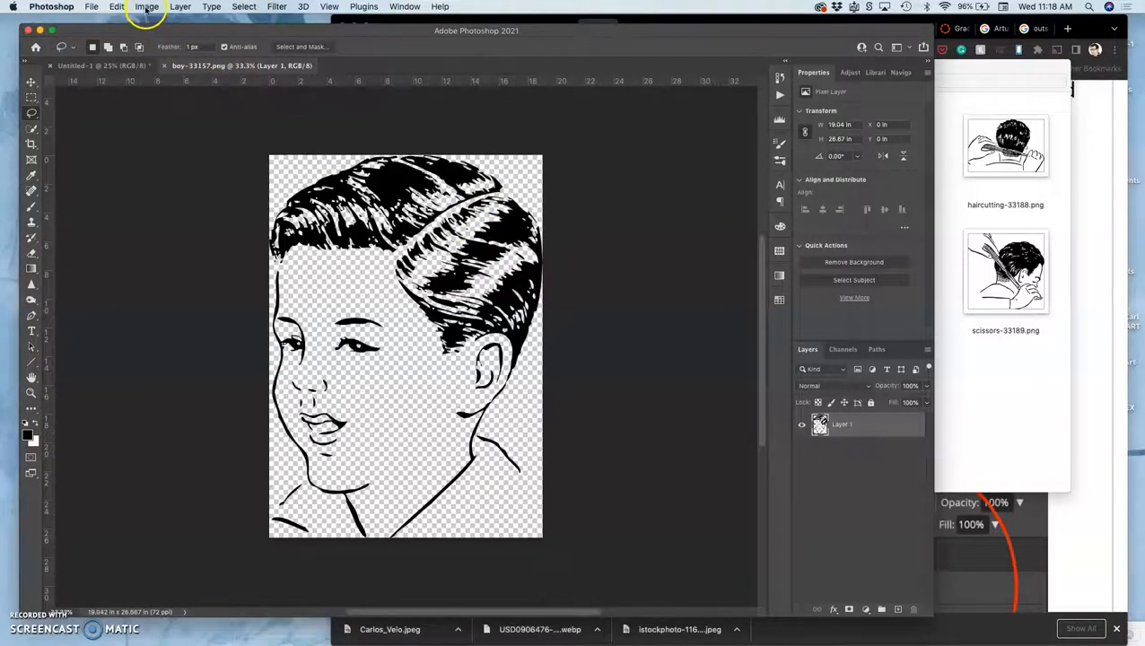
# Set the boy drawing's canvas to 10 by 10 inches, accepting that it will be clipped.
pyautogui.click(147, 8)
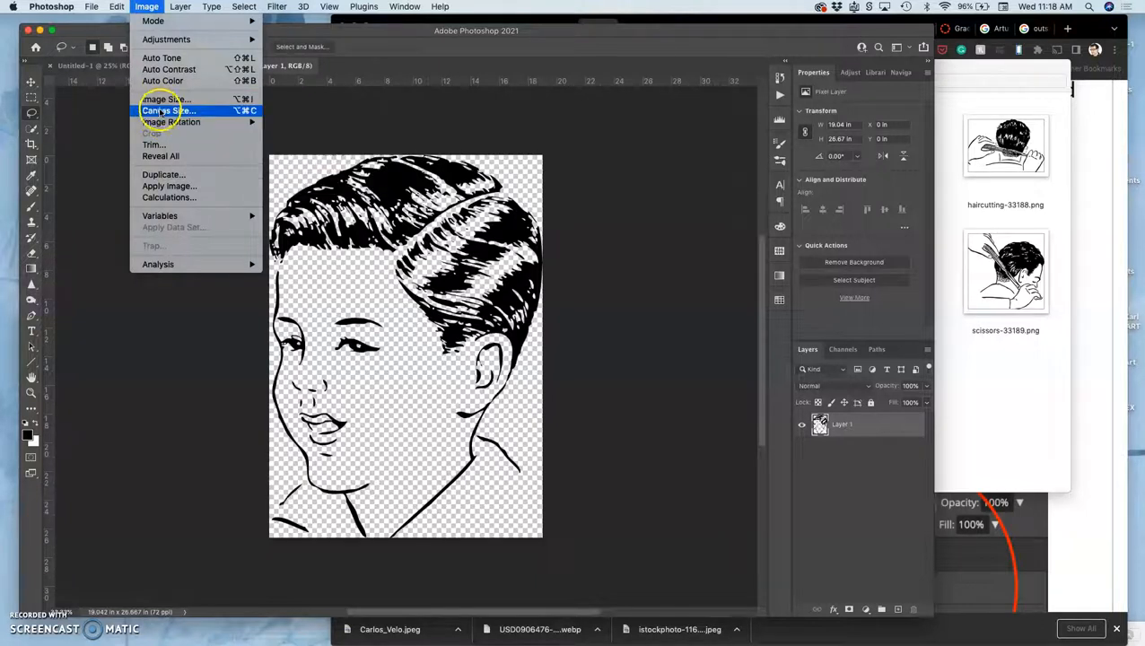
pyautogui.click(165, 111)
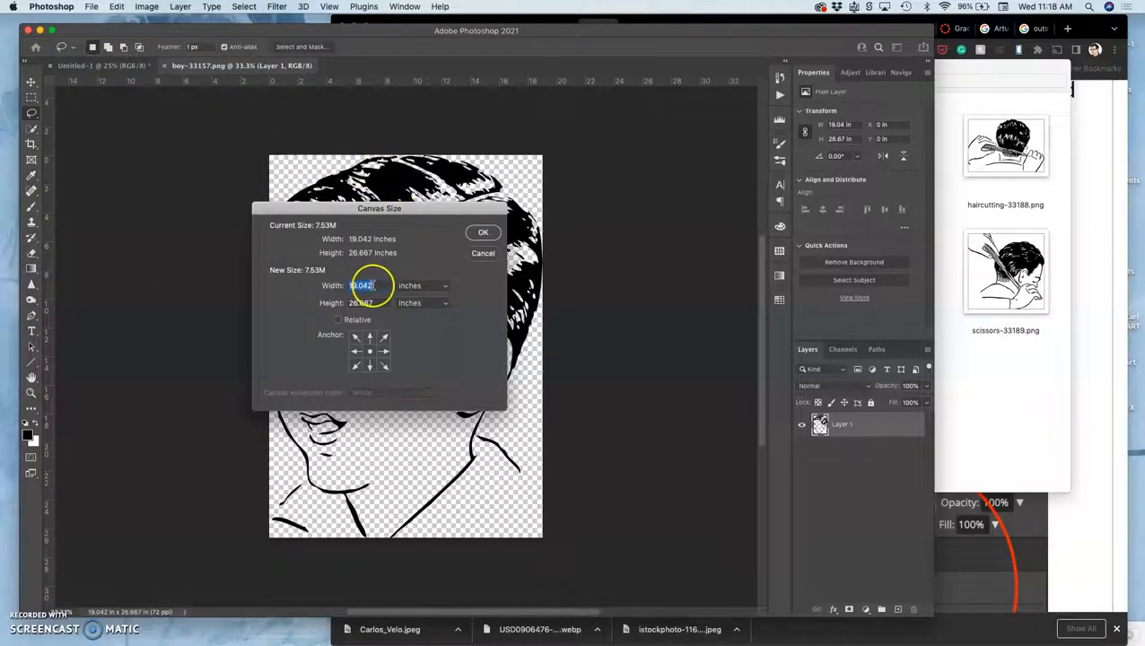
pyautogui.write('10')
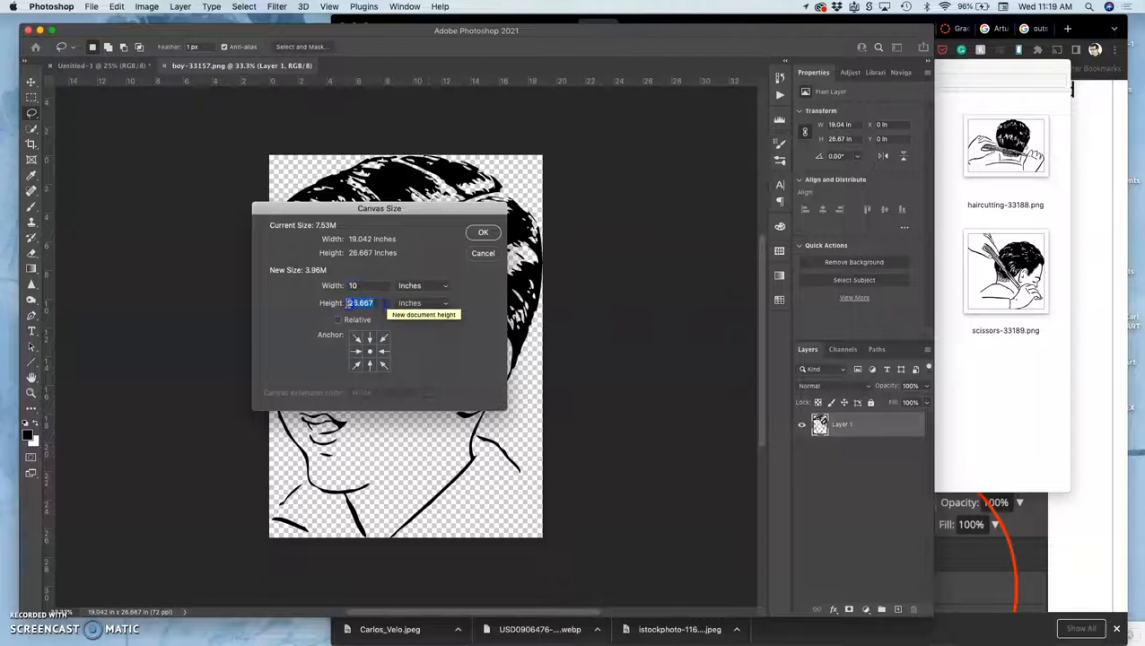
pyautogui.write('10')
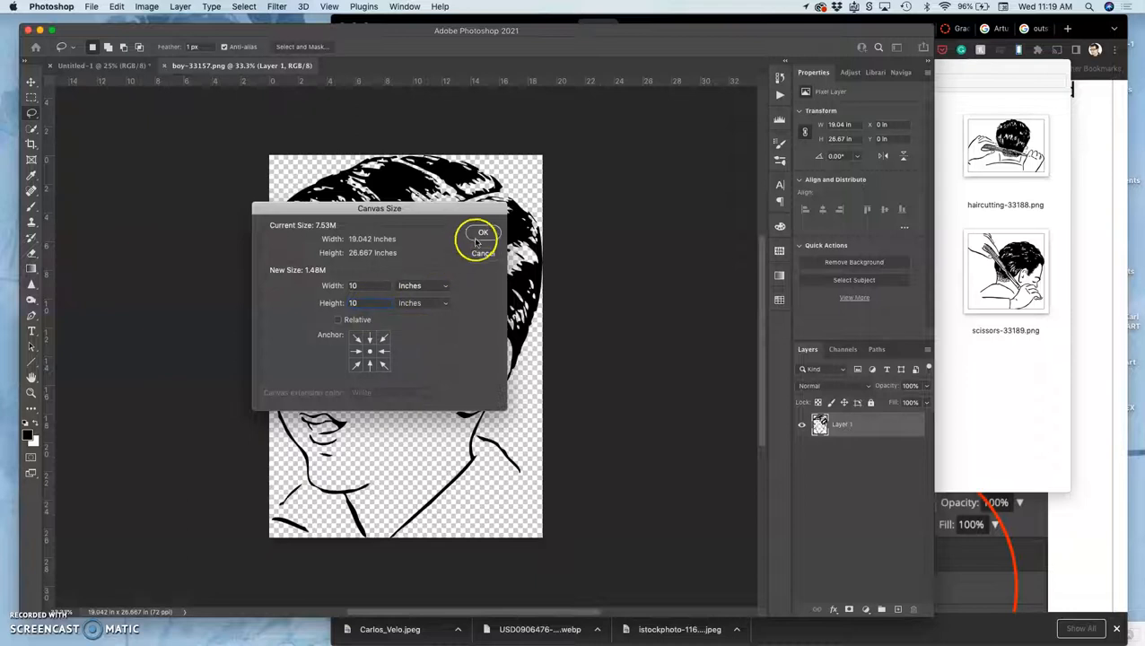
pyautogui.click(483, 233)
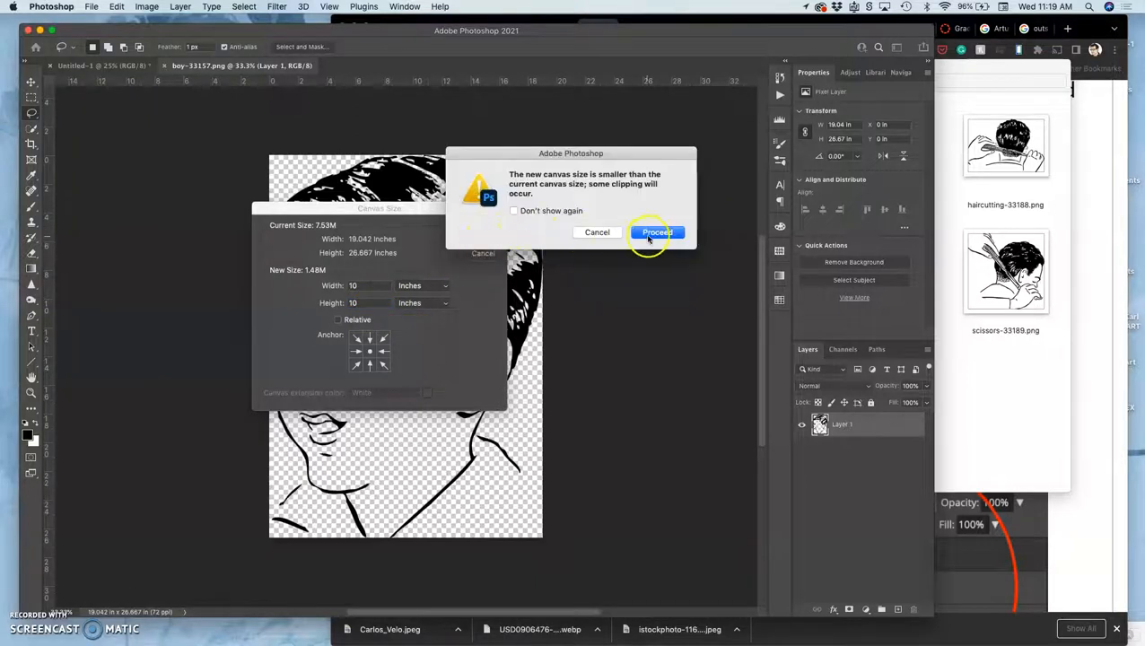
pyautogui.click(656, 233)
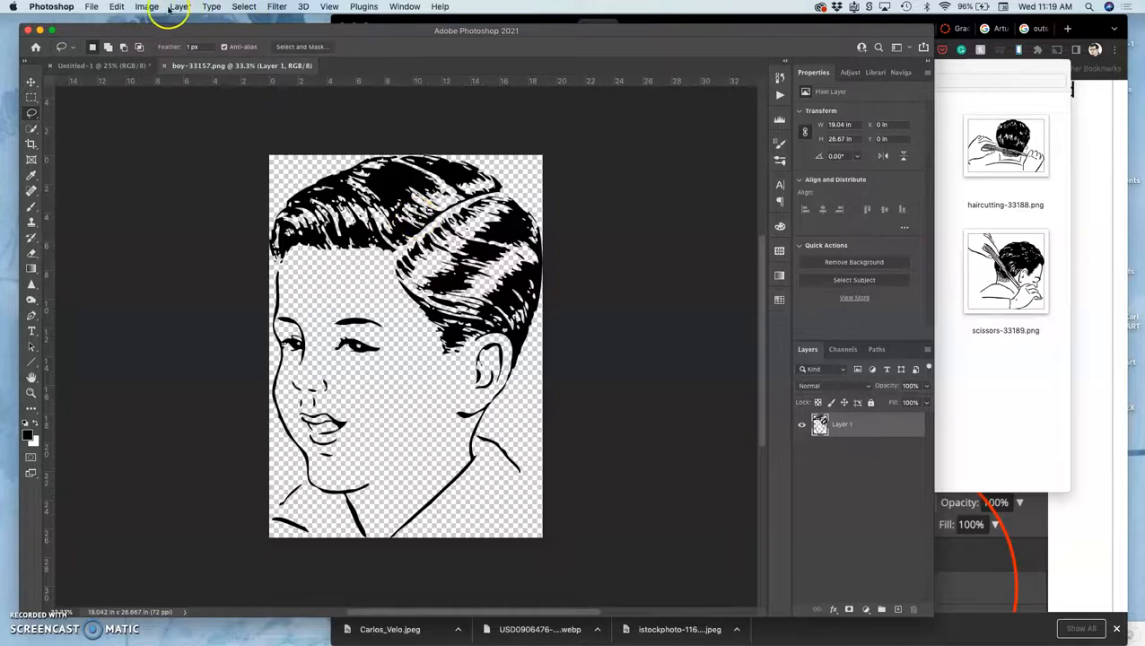
# Bring up the Image Size settings for the boy drawing.
pyautogui.click(148, 7)
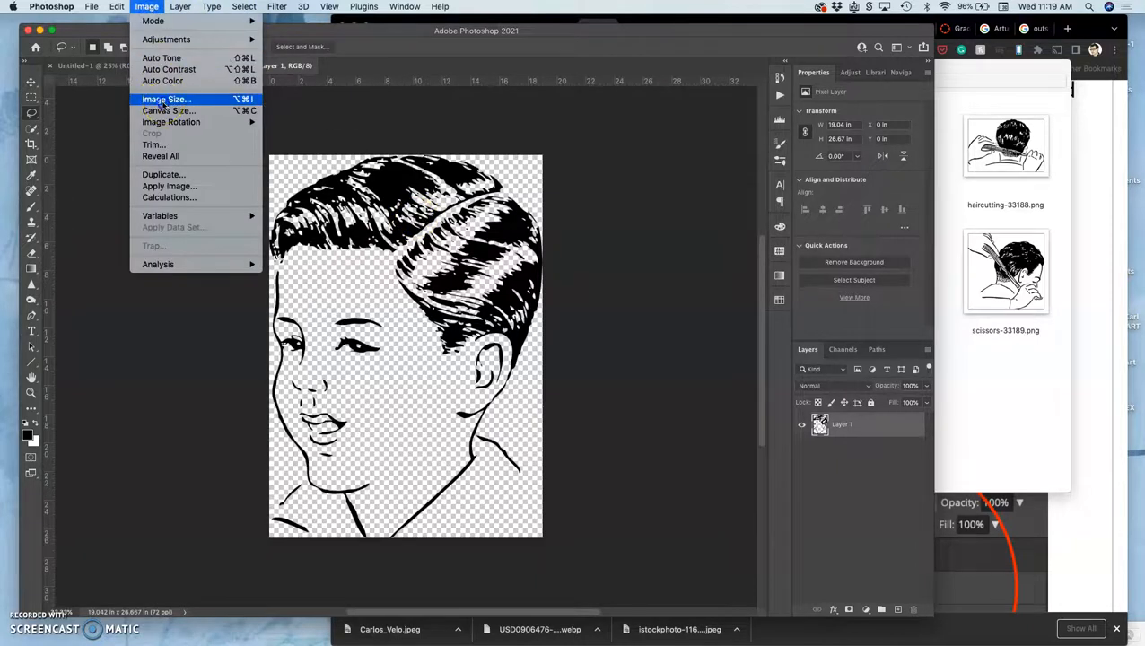
pyautogui.click(165, 99)
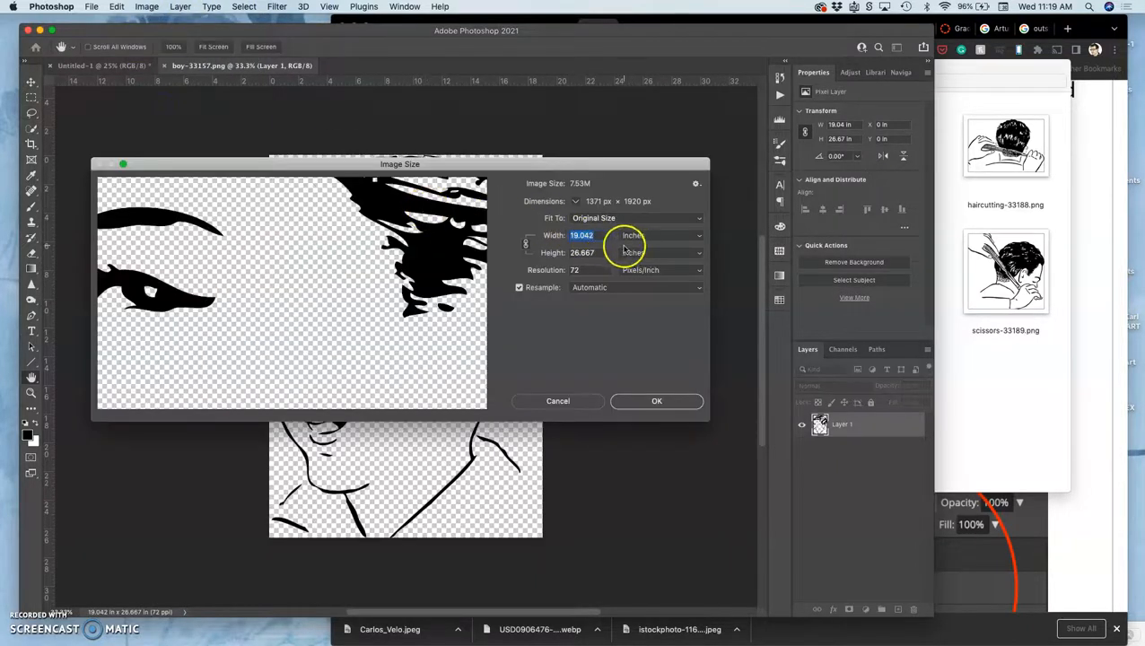